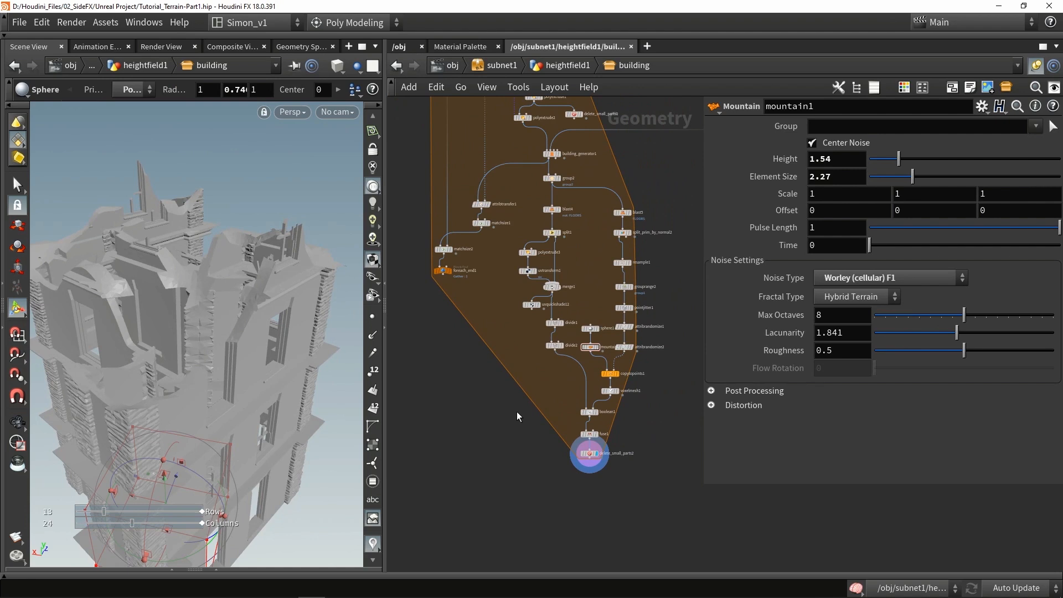
mouse_move(495, 428)
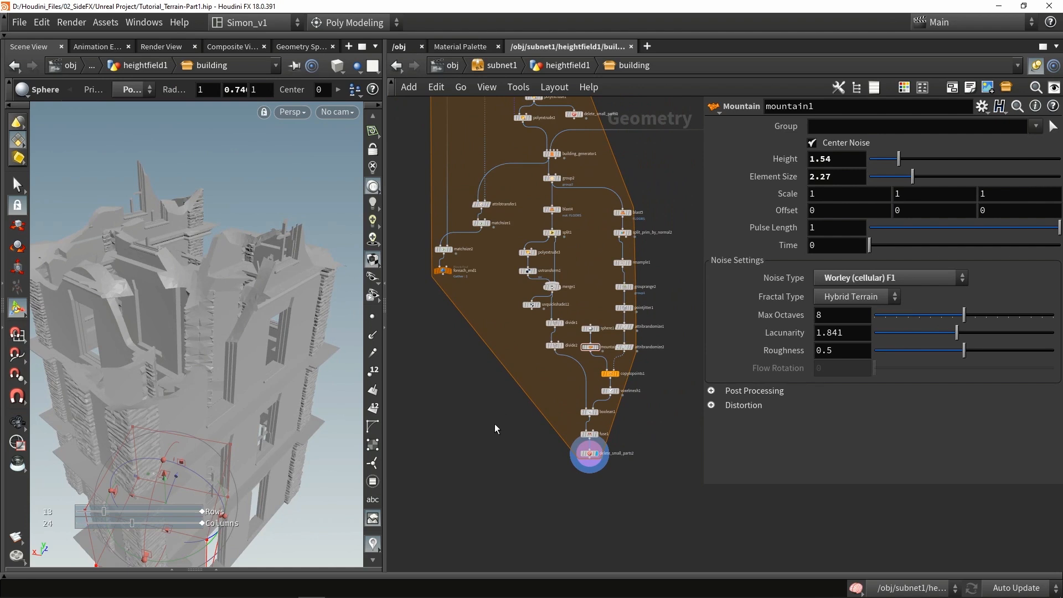
mouse_move(302, 422)
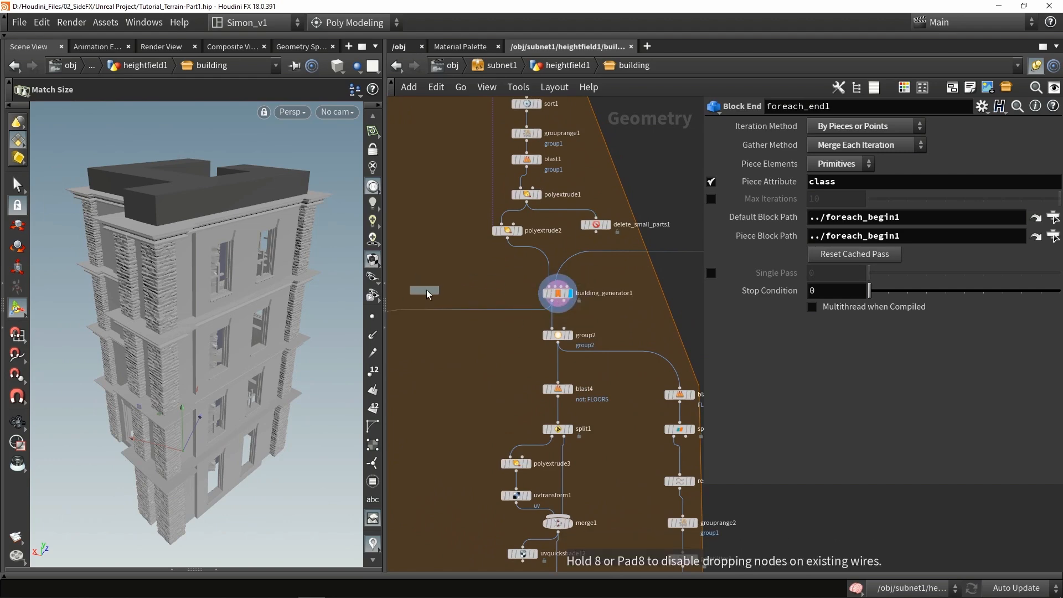
- Place a second Labs Building Generator off polyextrude2 and compare its plain output with the first
click(424, 290)
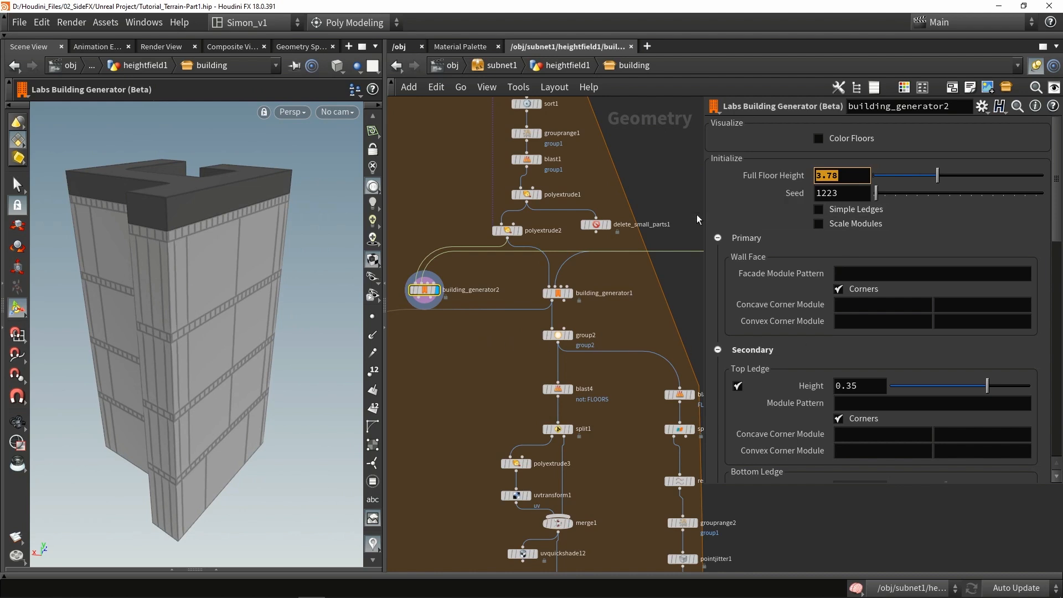
click(556, 292)
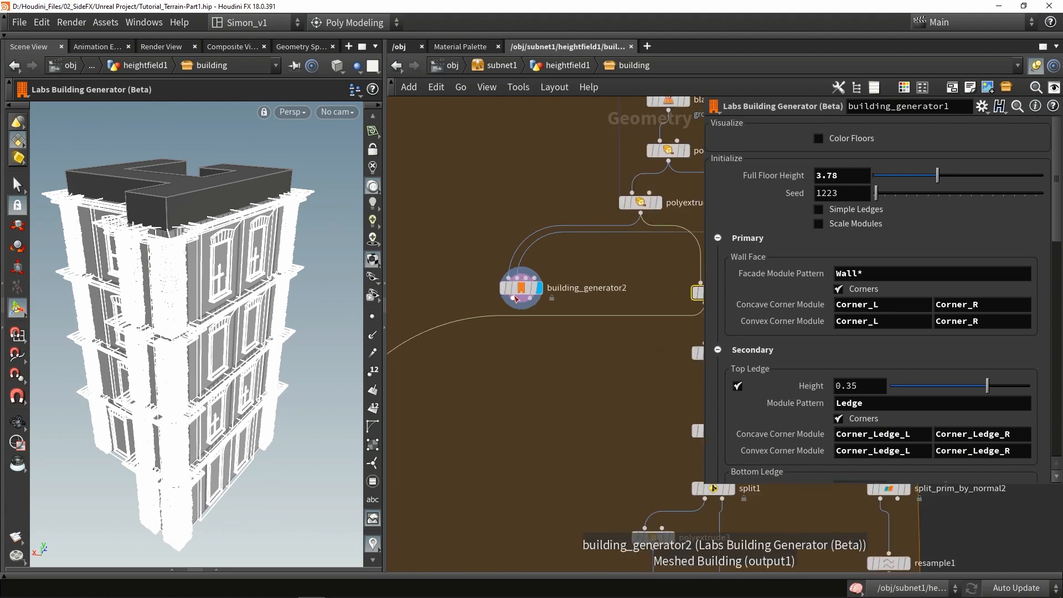
click(521, 287)
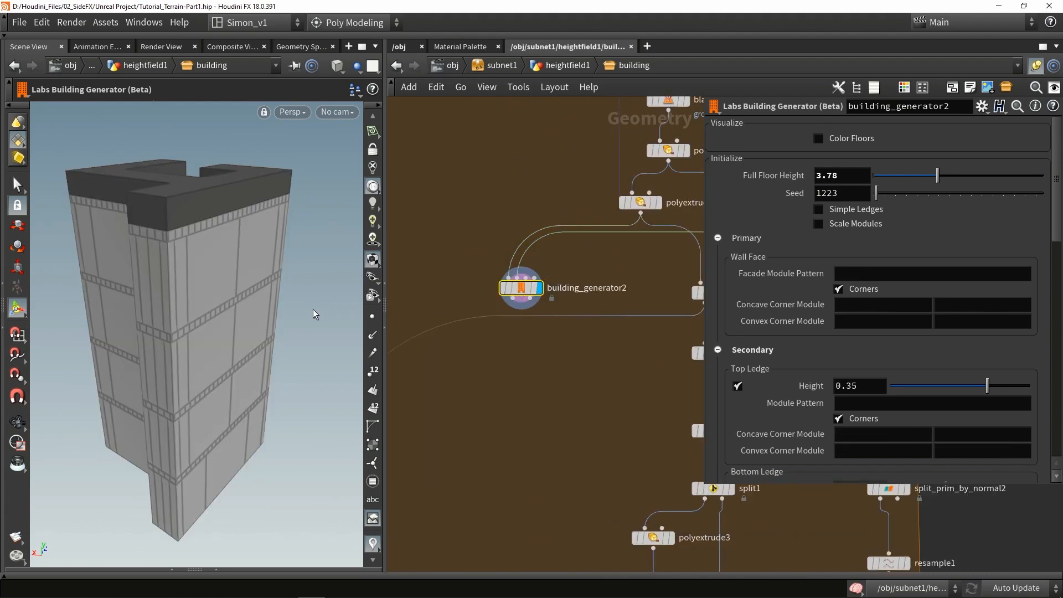
- Add blast6 under building_generator2 restricted to the FLOORS group with Delete Non Selected
key(tab)
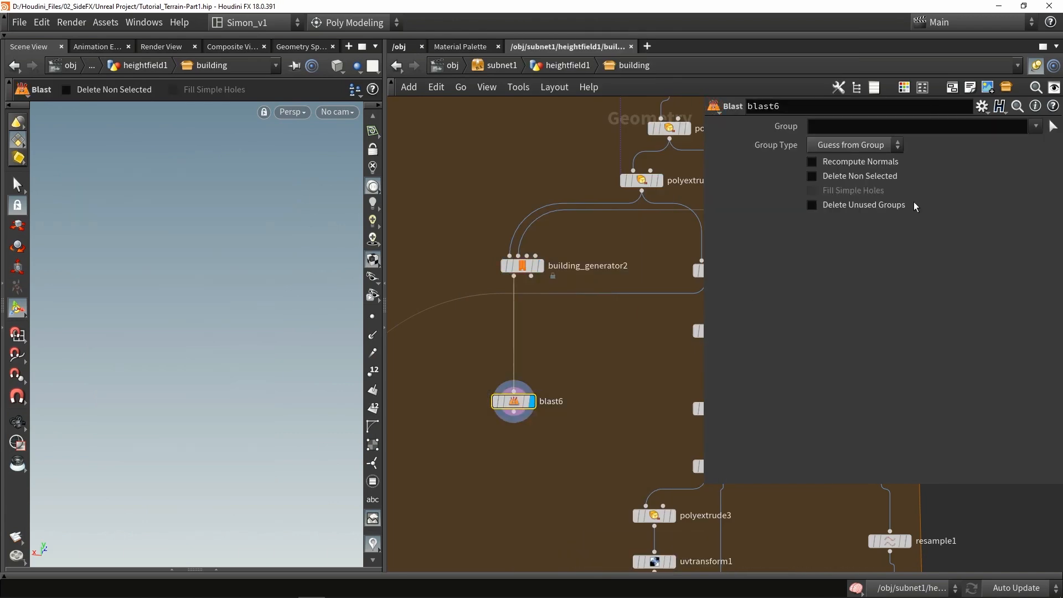
click(1035, 127)
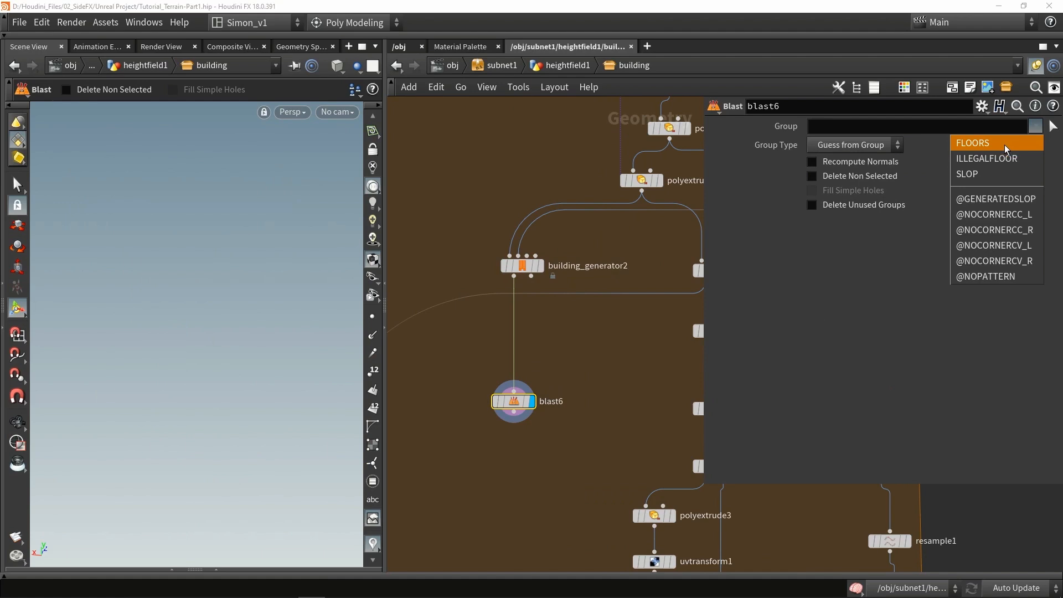
click(972, 142)
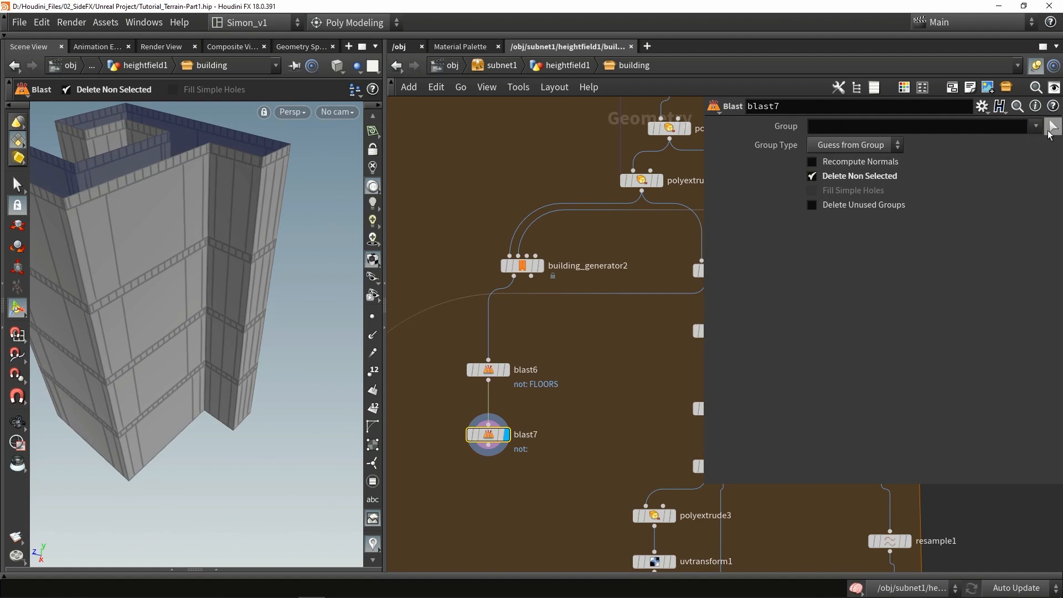
- Add blast7 keeping the NOCORNERCC_L, NOCORNERCC_R and NOCORNERCV_L pieces
click(1035, 127)
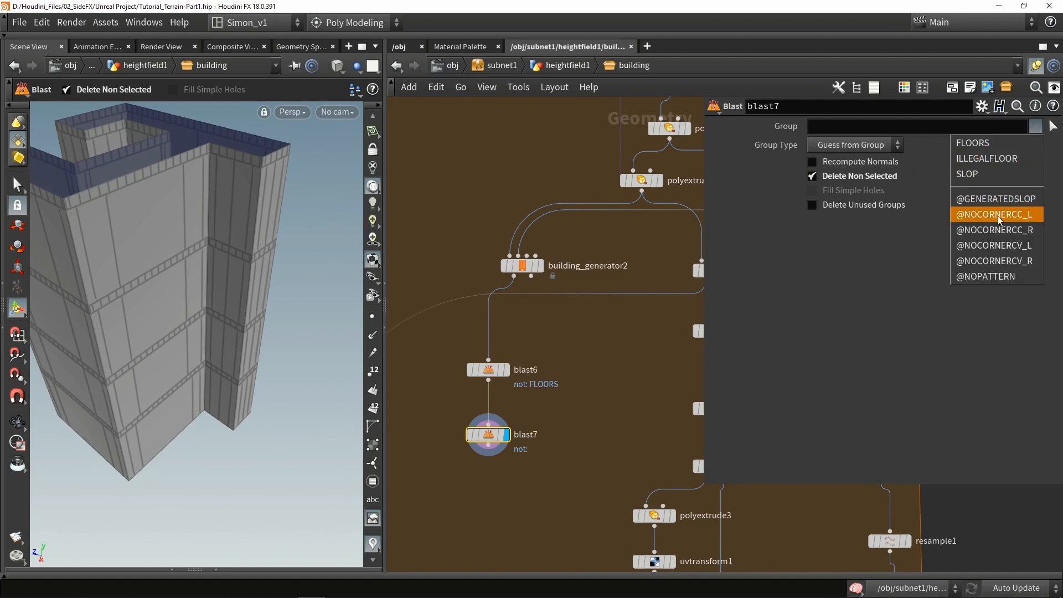
click(995, 213)
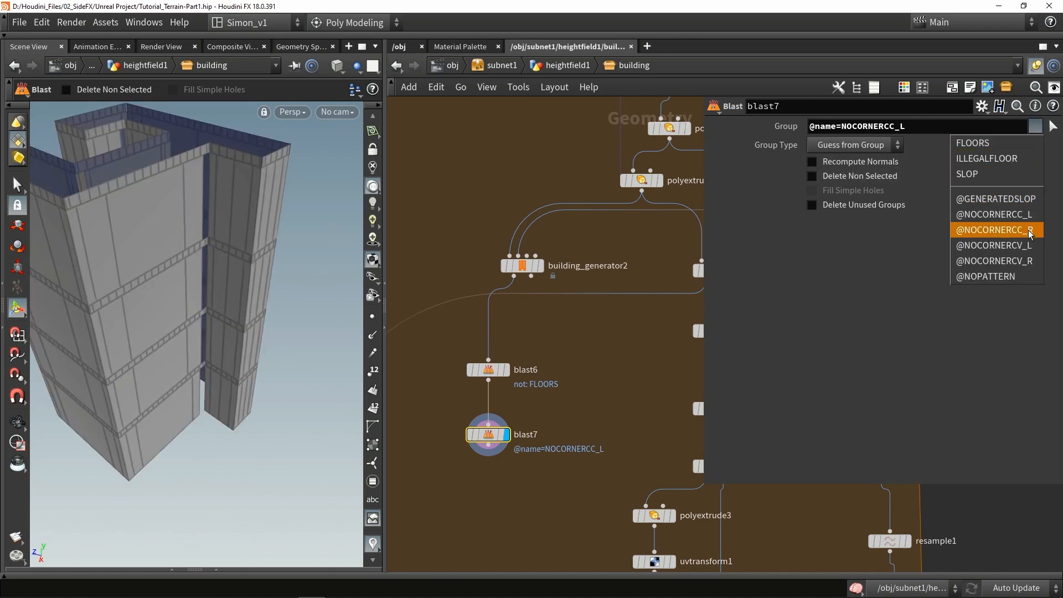
click(994, 231)
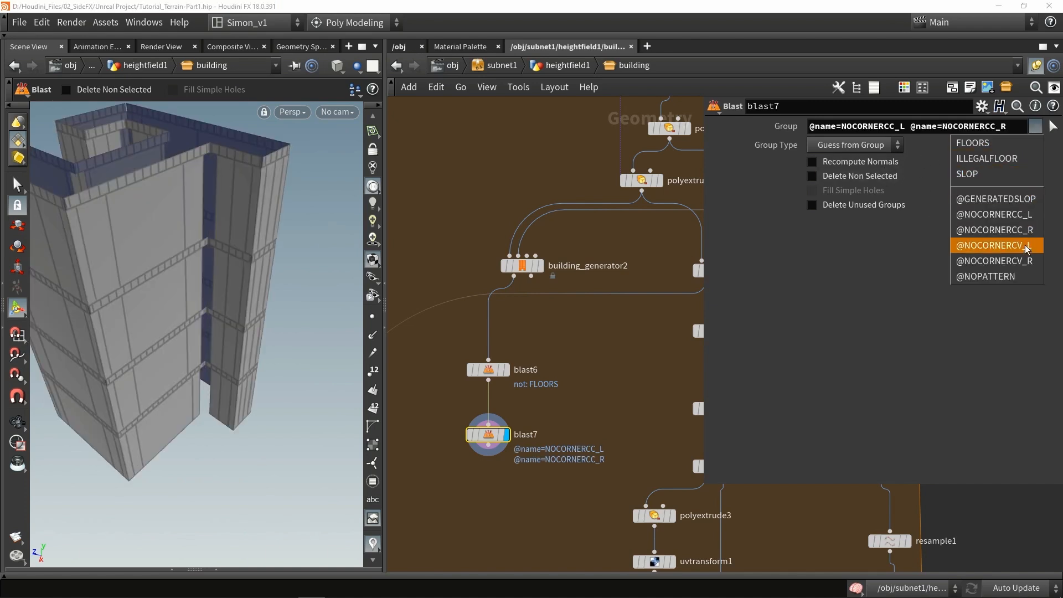
click(994, 244)
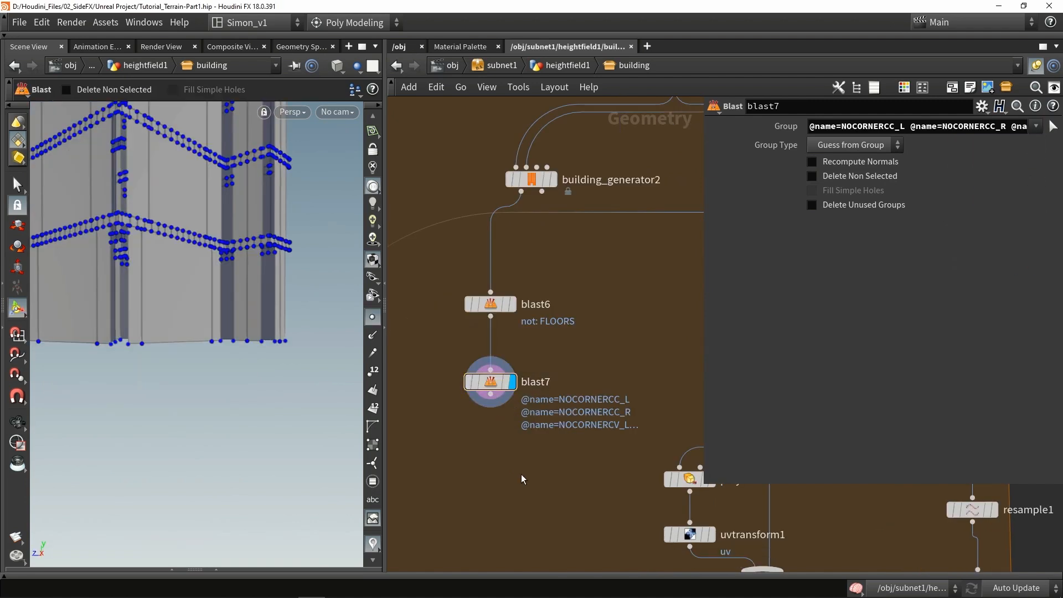
- Append Fuse, Dissolve Flat Edges and Resample nodes, resampling along each polygon edge
key(Tab)
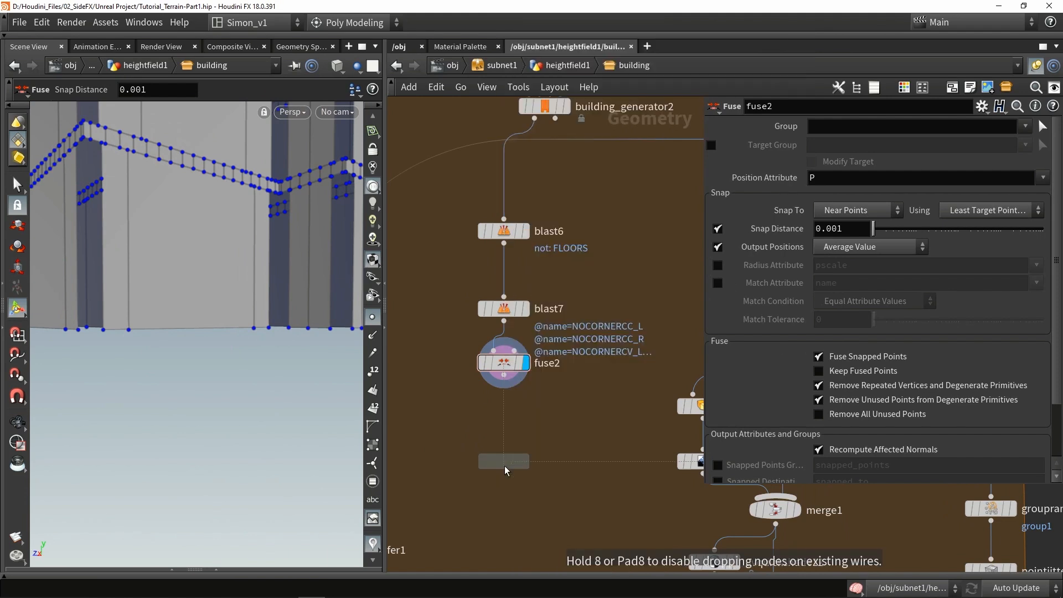
click(503, 460)
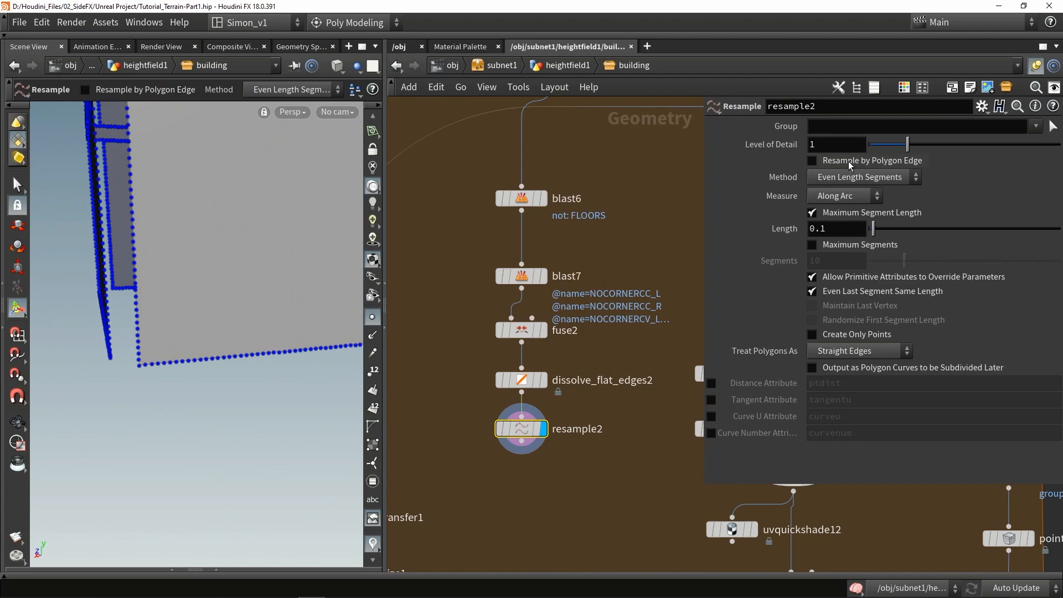
click(811, 160)
text(g)
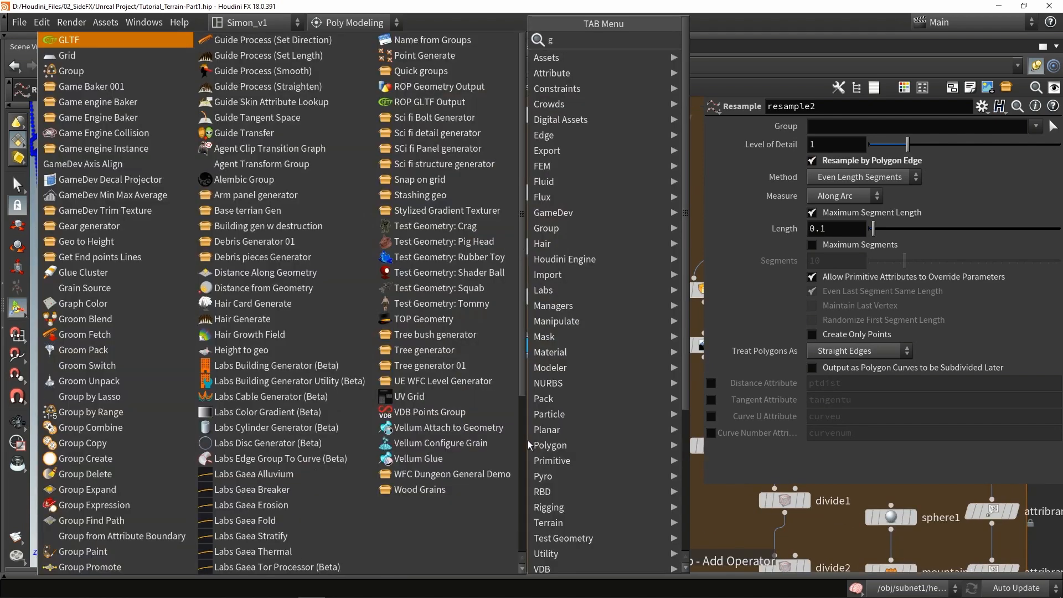
- Add a point group under resample2 with base group @P.y<0.1
click(82, 459)
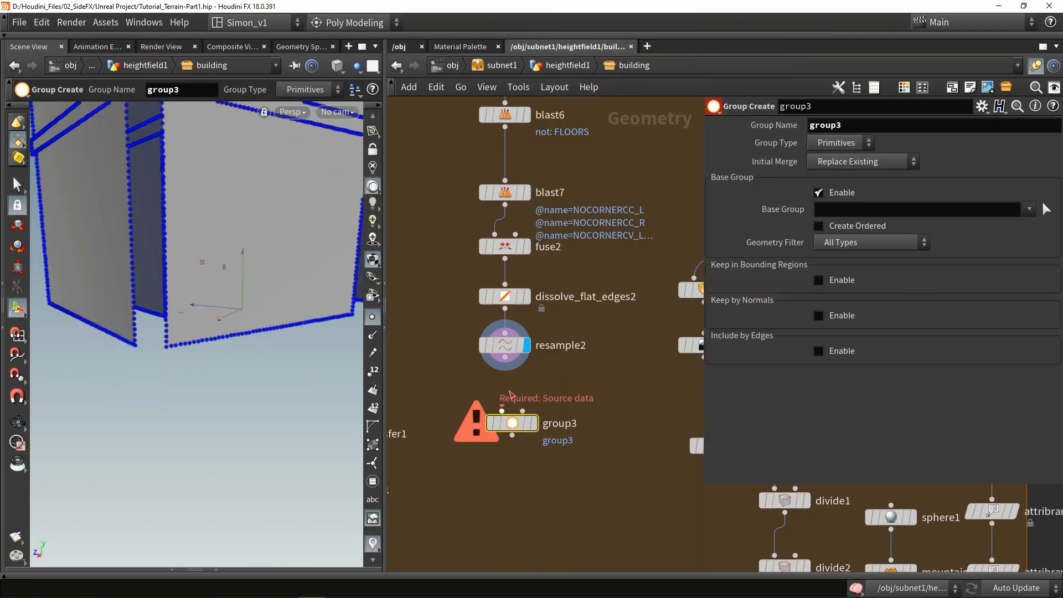
click(915, 209)
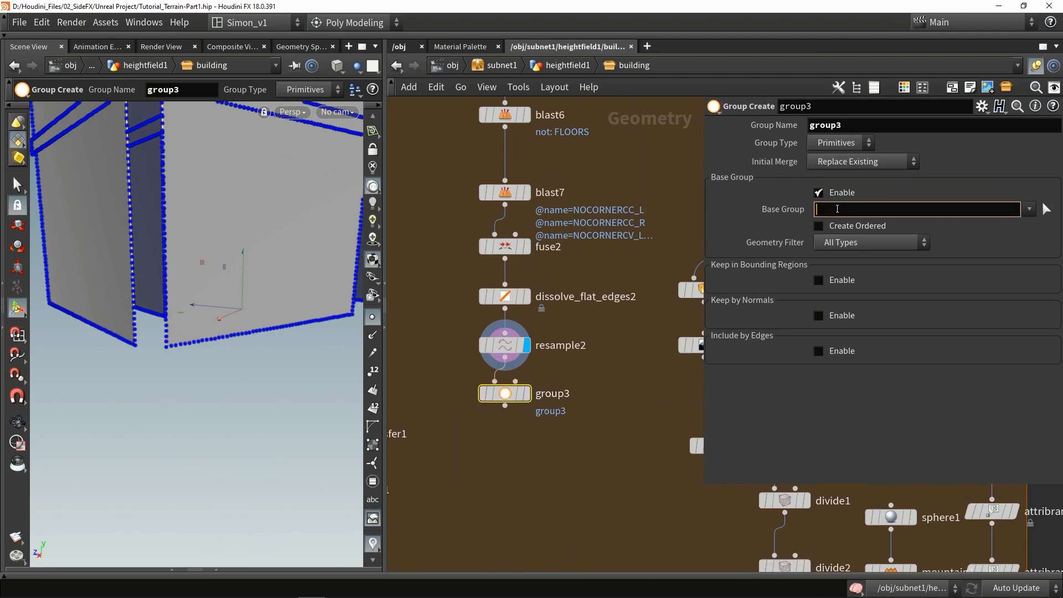
click(835, 143)
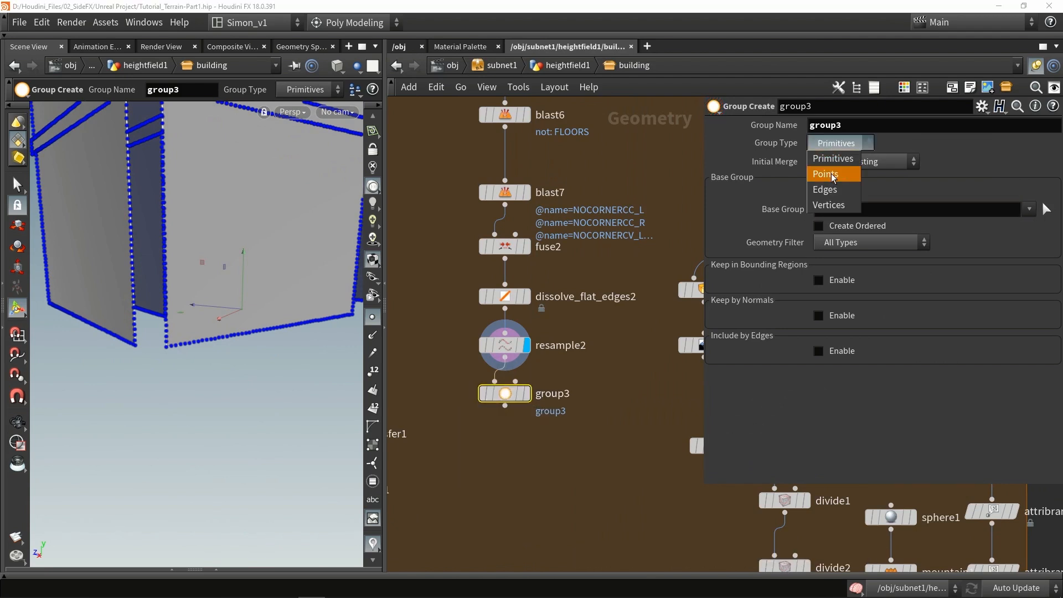
click(822, 174)
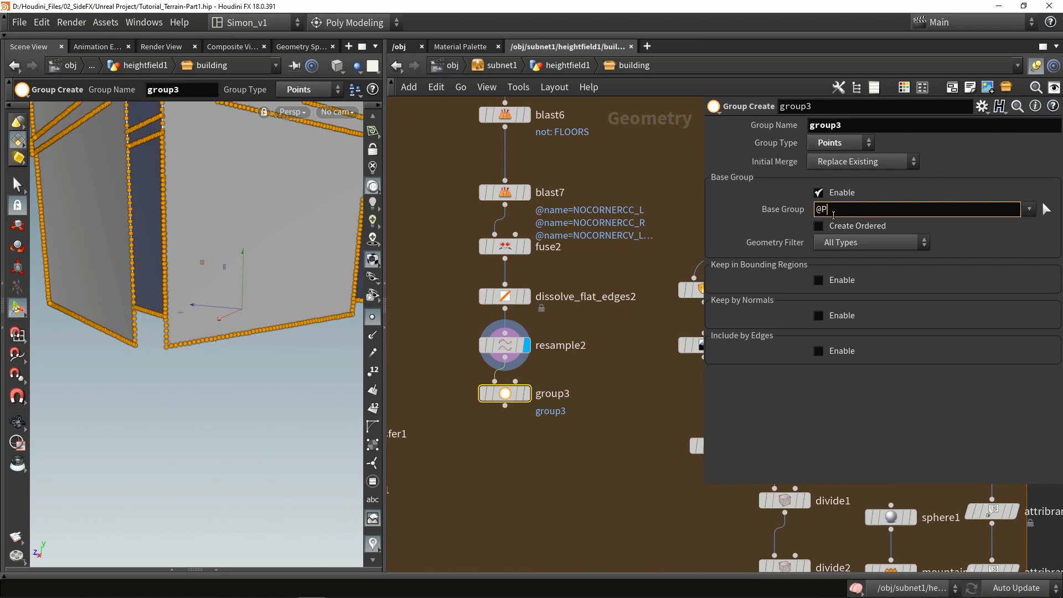
text(.y)
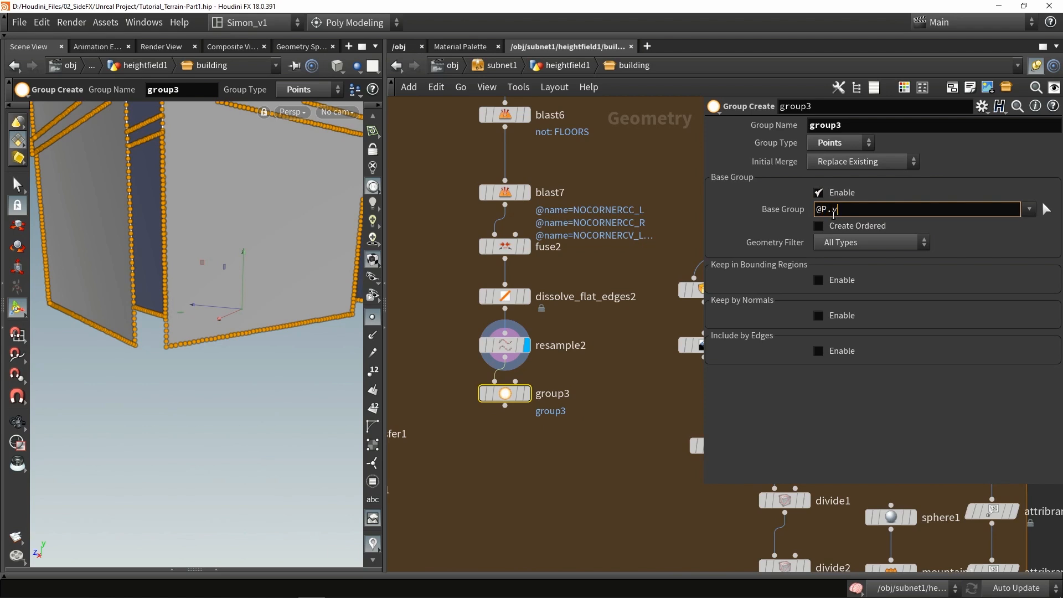
text(<)
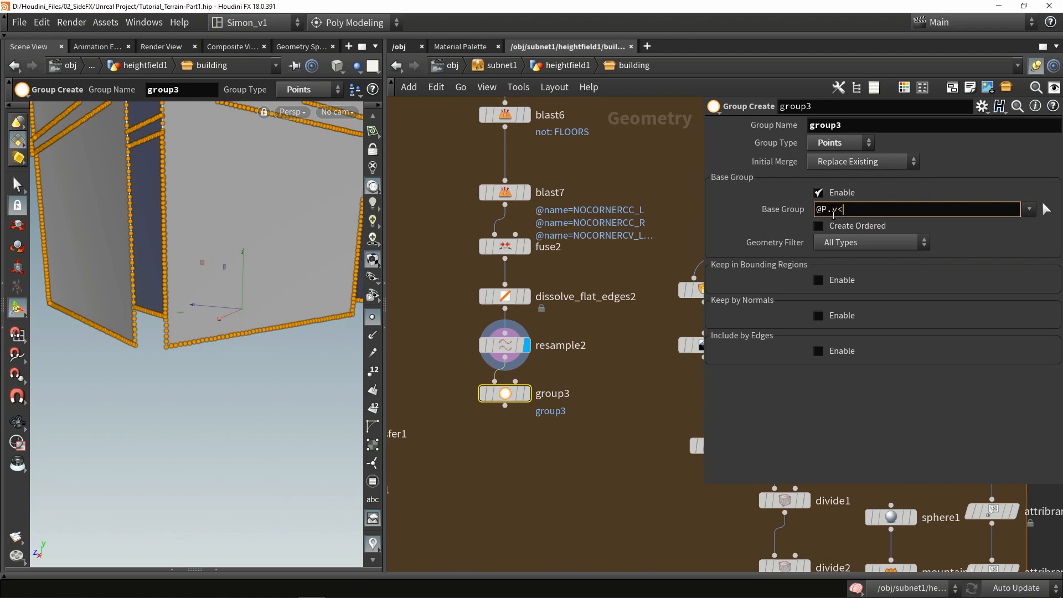
text(0.1)
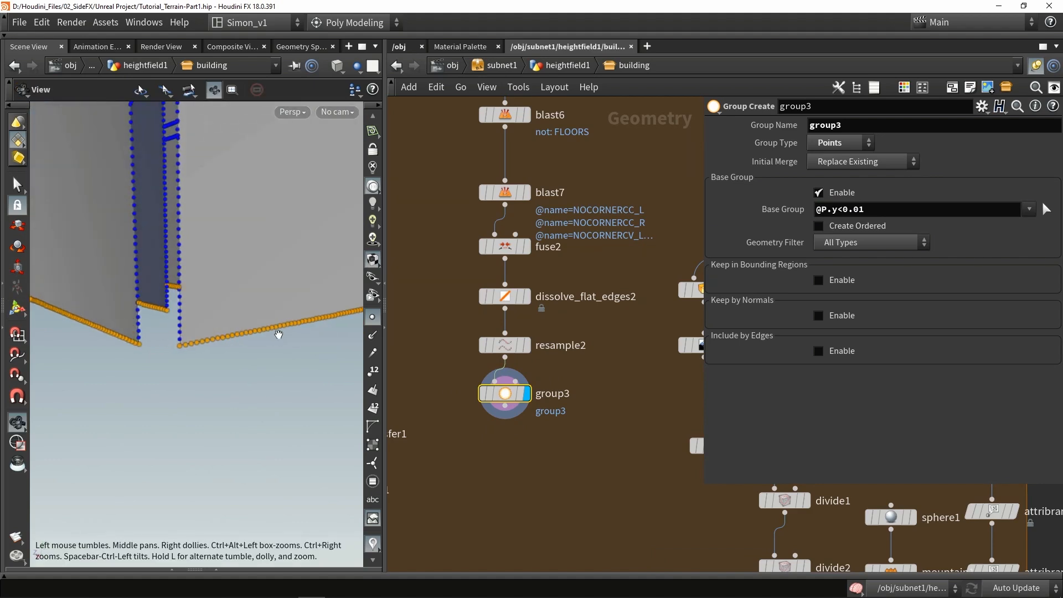
- Add blast8 keeping only group3 with Delete Non Selected
key(Tab)
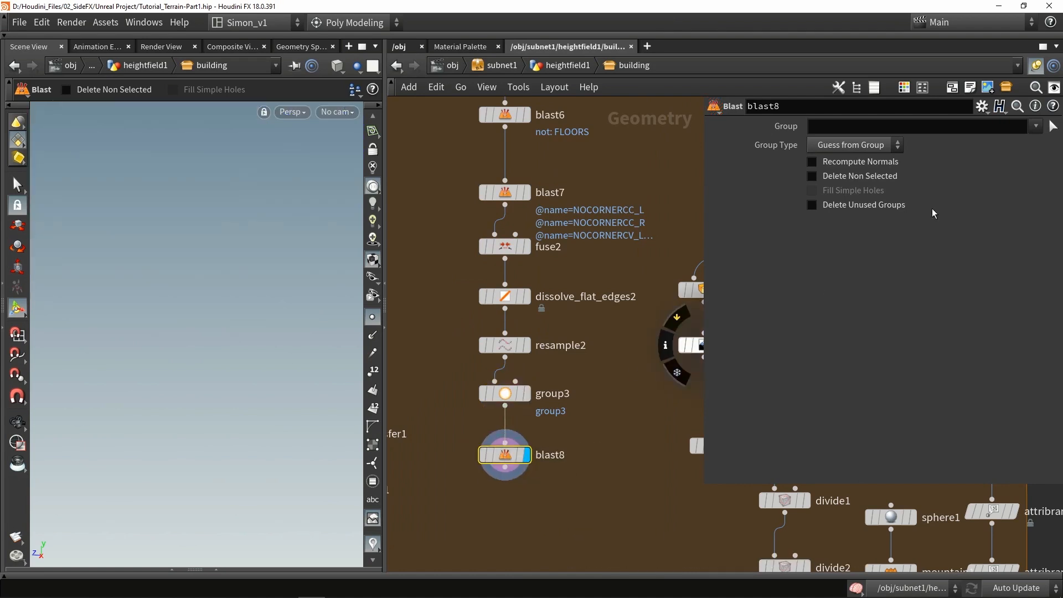
click(1033, 126)
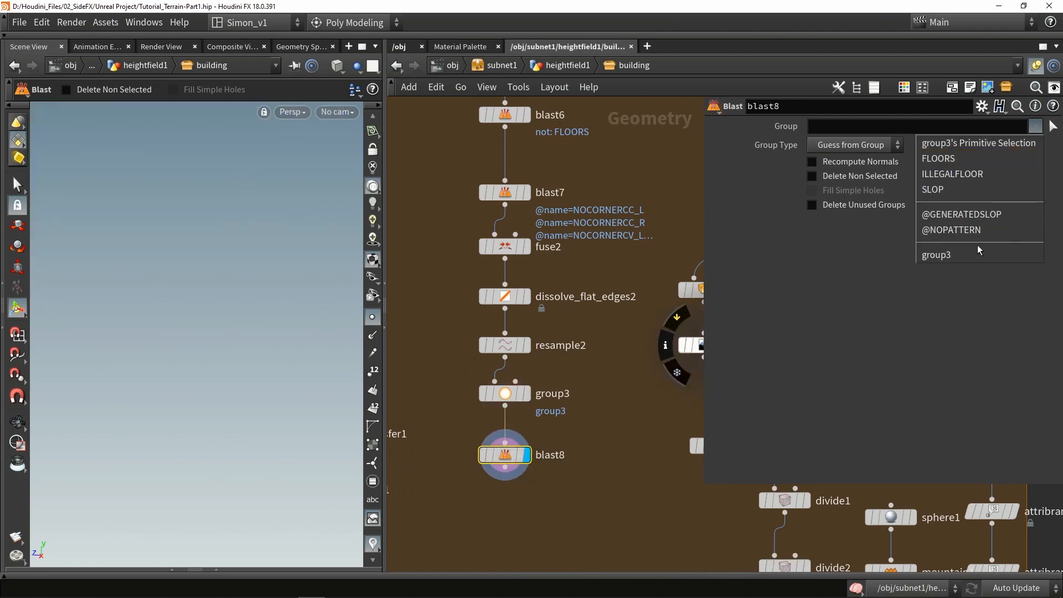
click(937, 255)
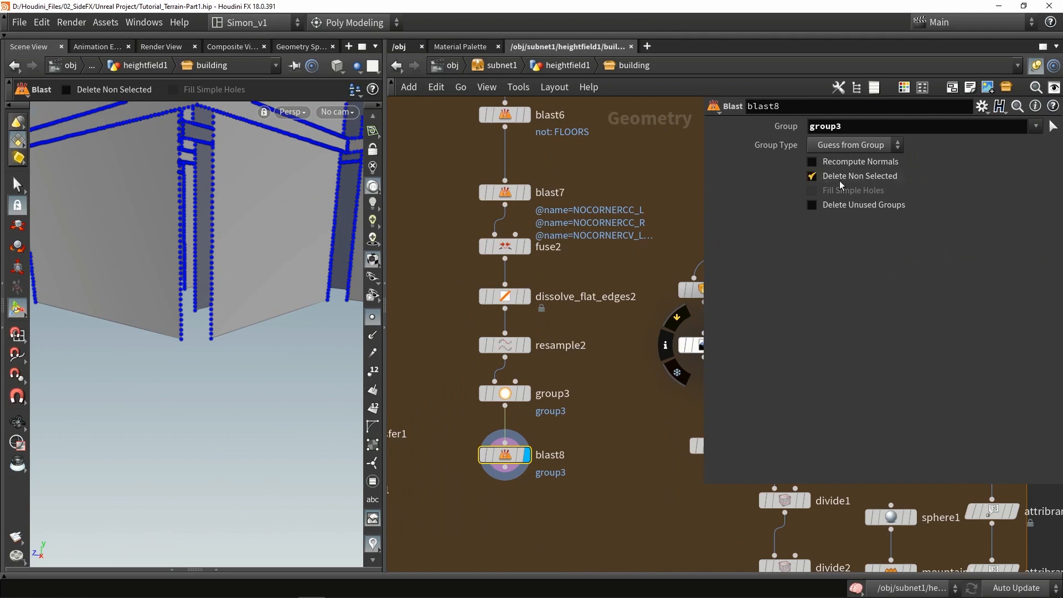
click(811, 176)
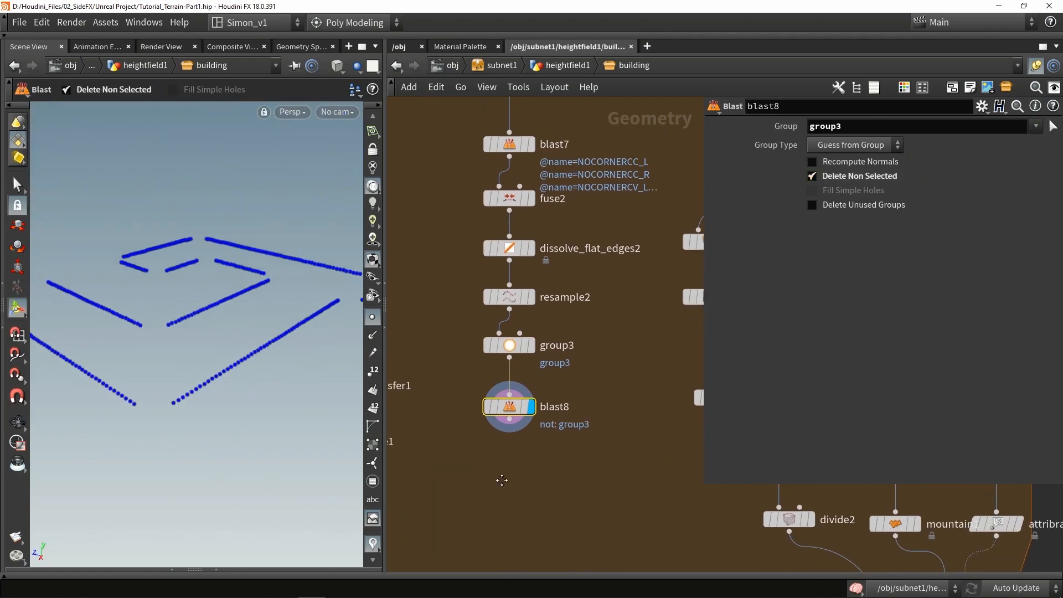
click(510, 294)
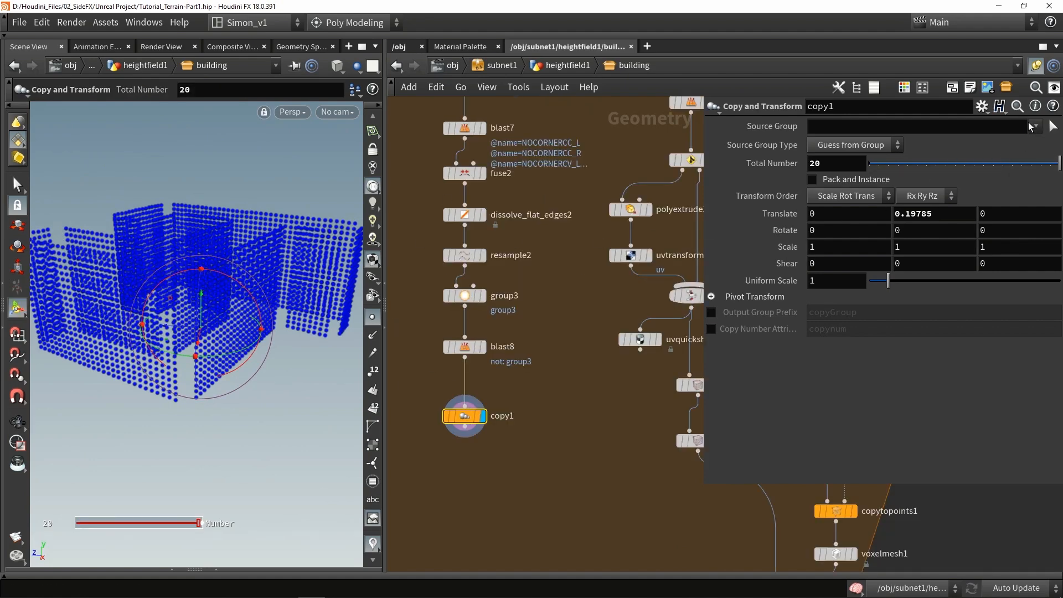
- On copy1 set Total Number to bbox(-1,D_YSIZE)/0.1 and Translate Y to 0.15
click(981, 106)
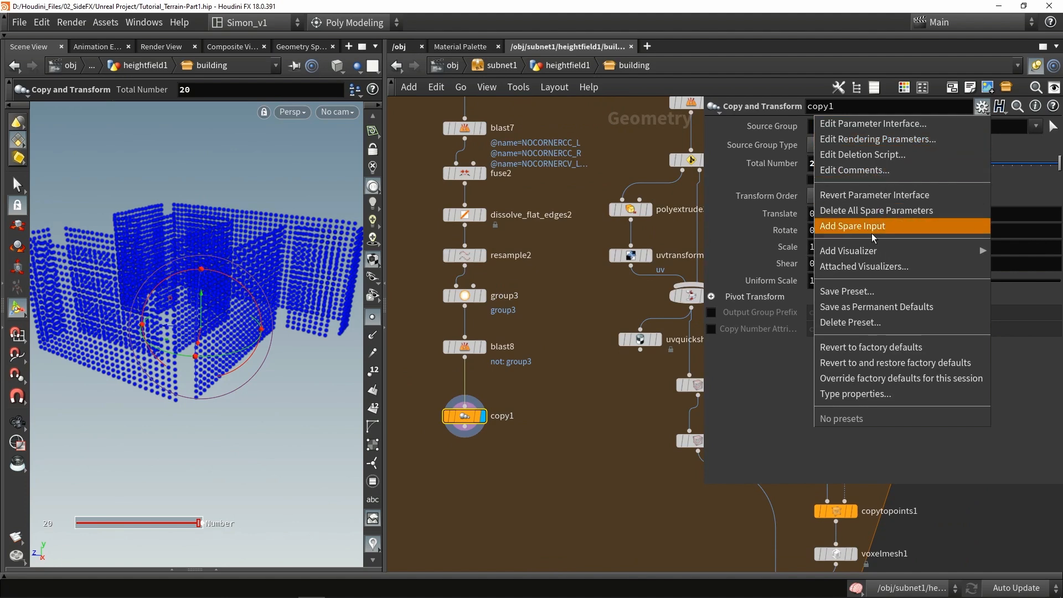
click(853, 226)
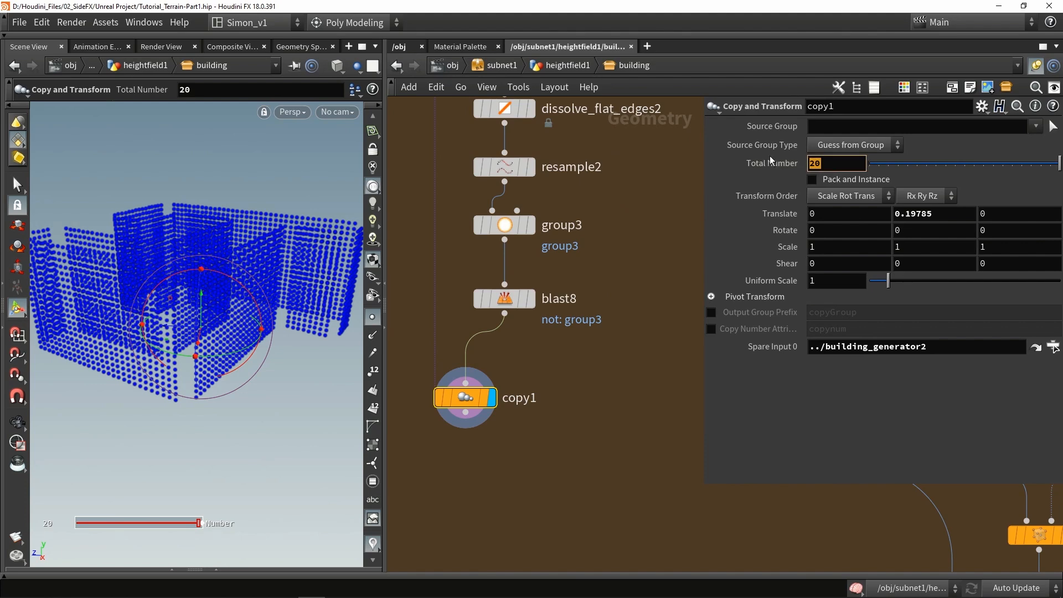
text(bbox()
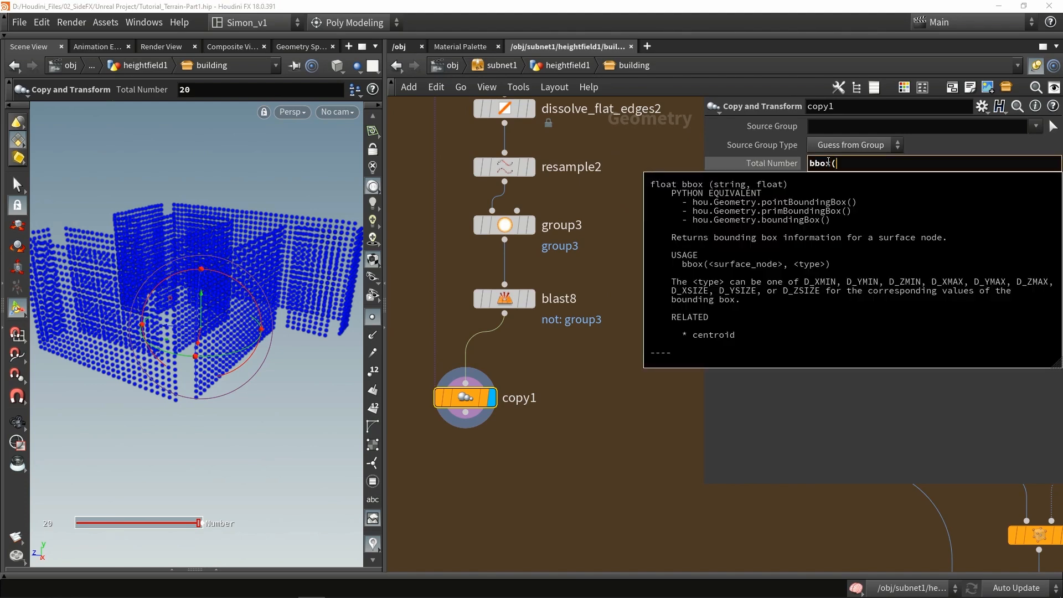
text(-1)
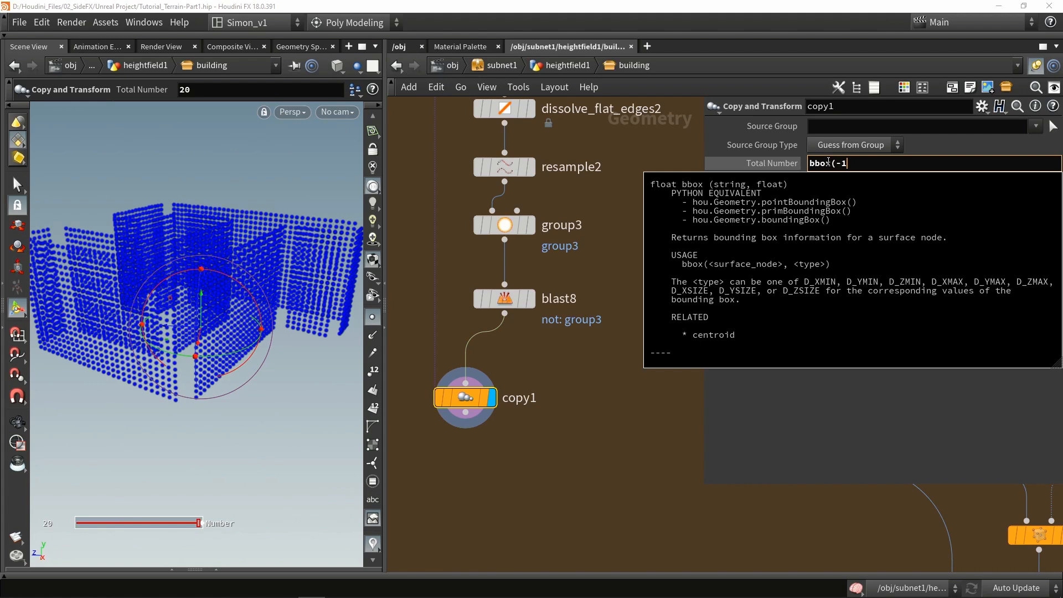
text(,)
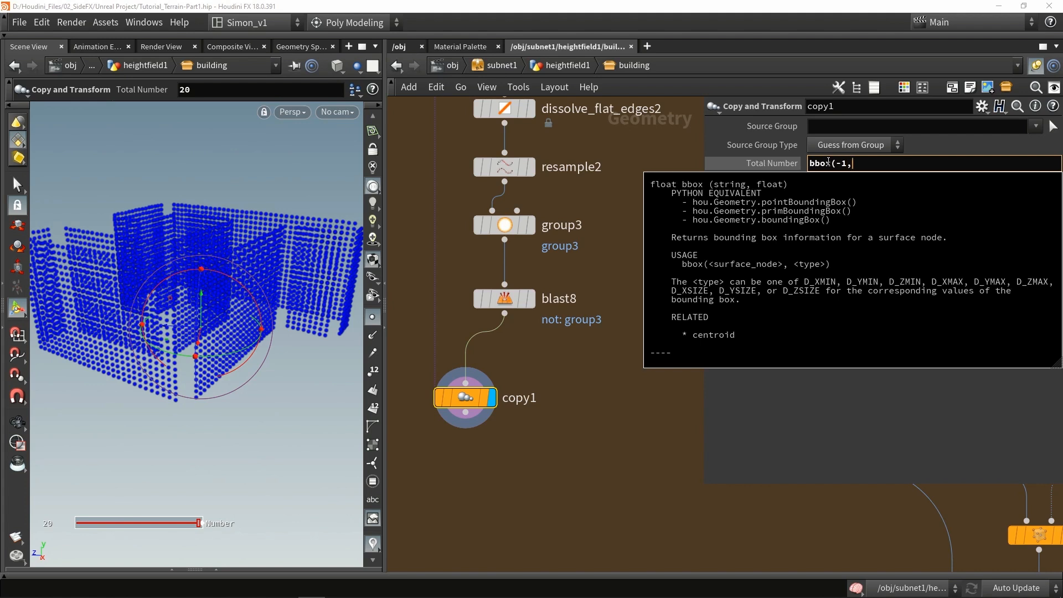
text(D_)
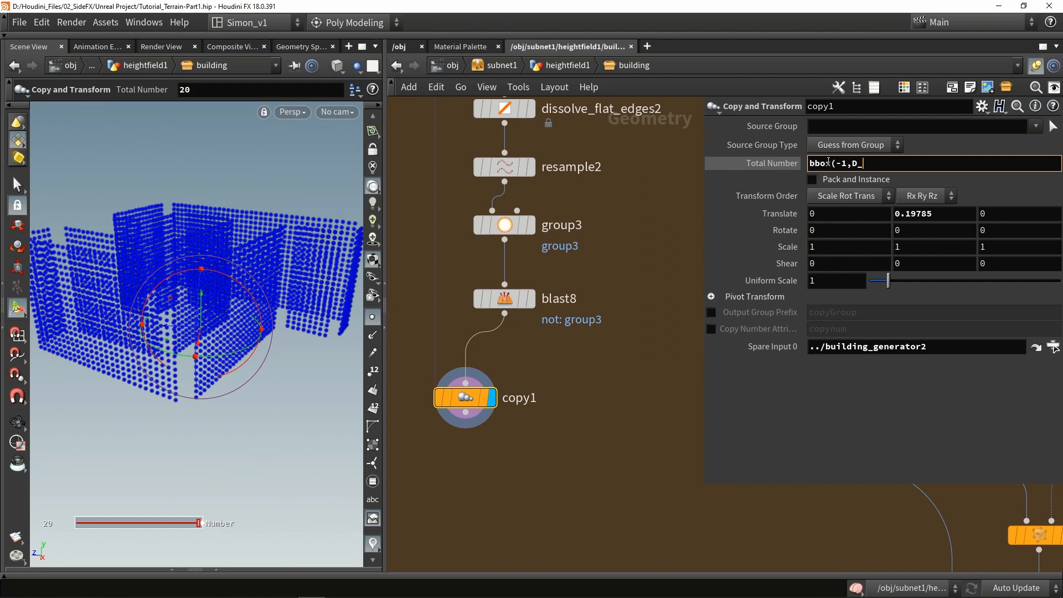
text(YSIZE)
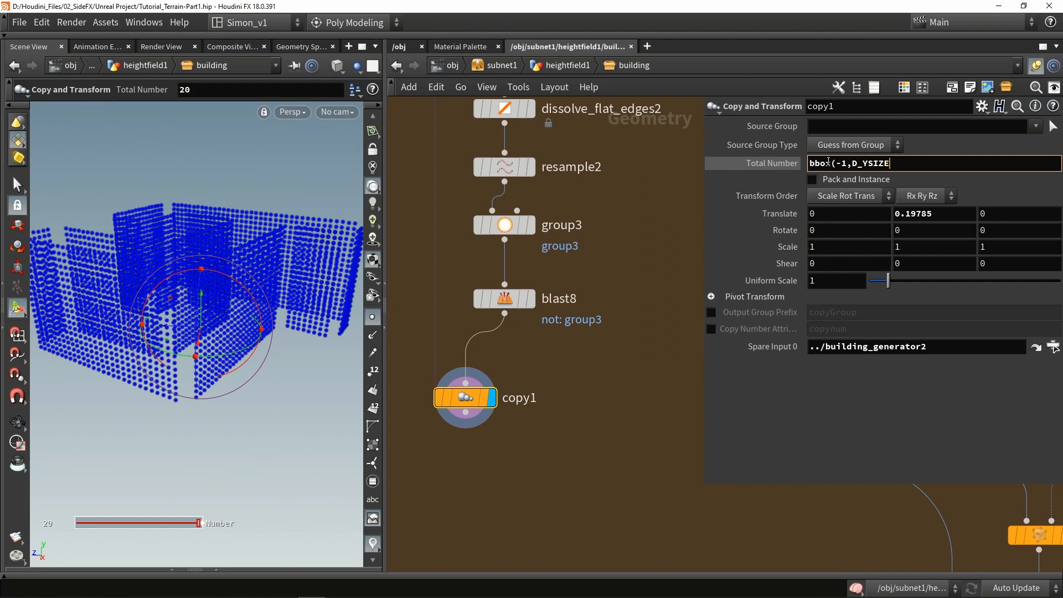
text()/)
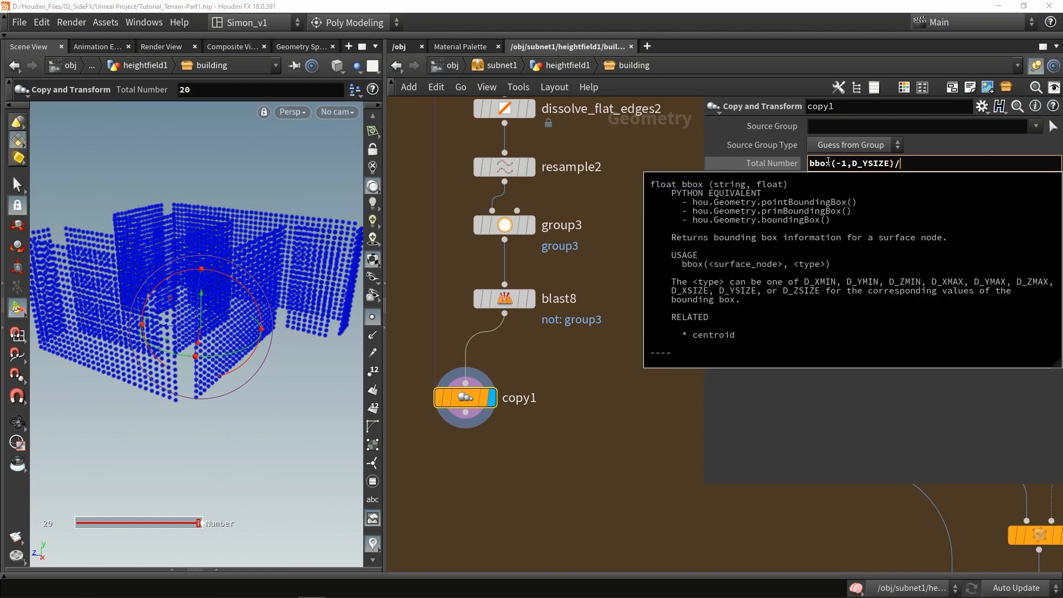
text(0.)
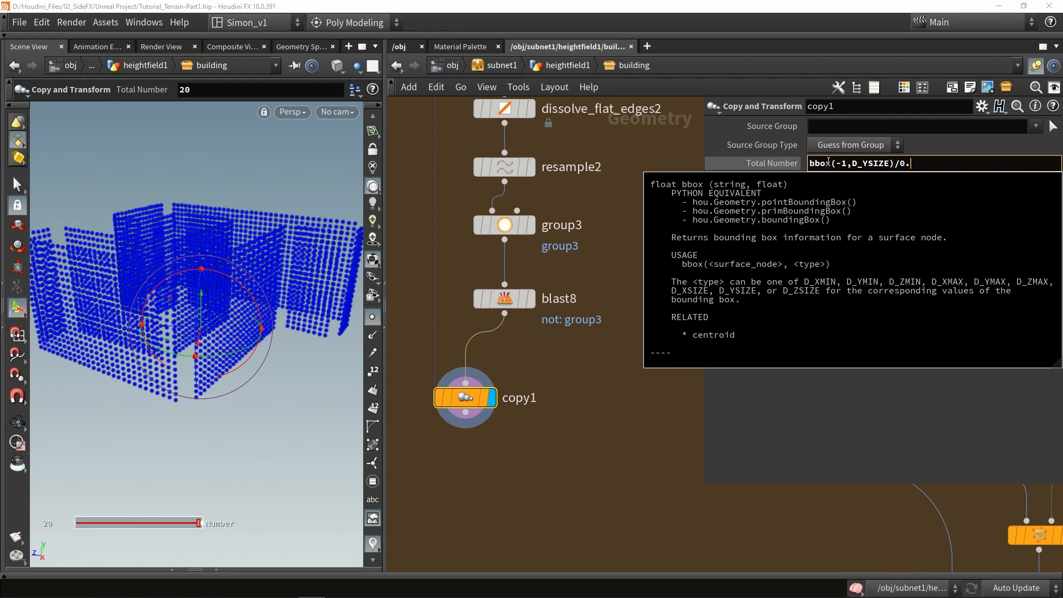
text(1)
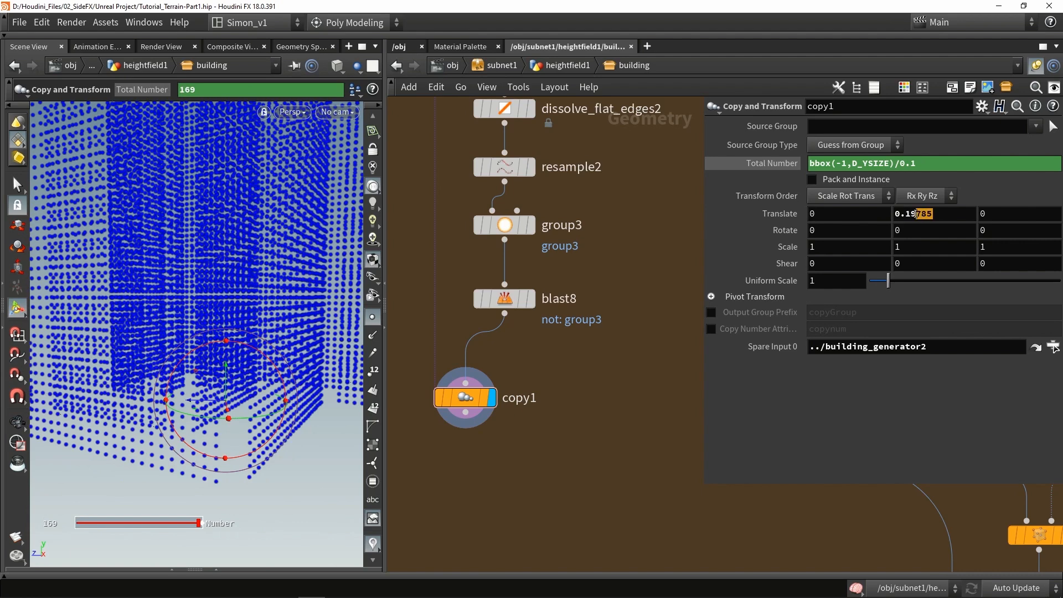
text(0.15)
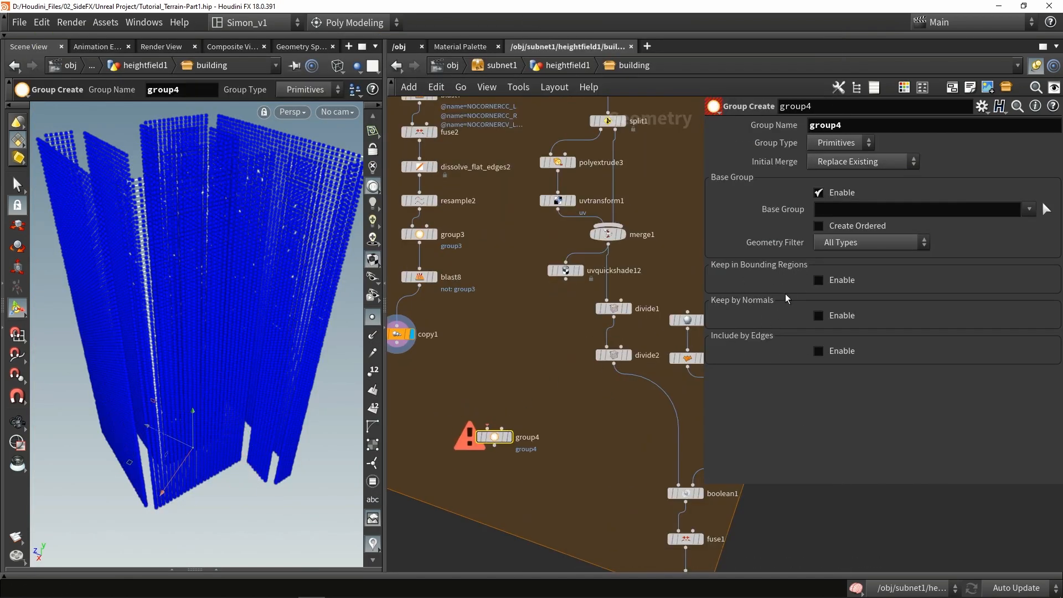
- Make points_in_building a point group kept within a Bounding Object region
click(838, 142)
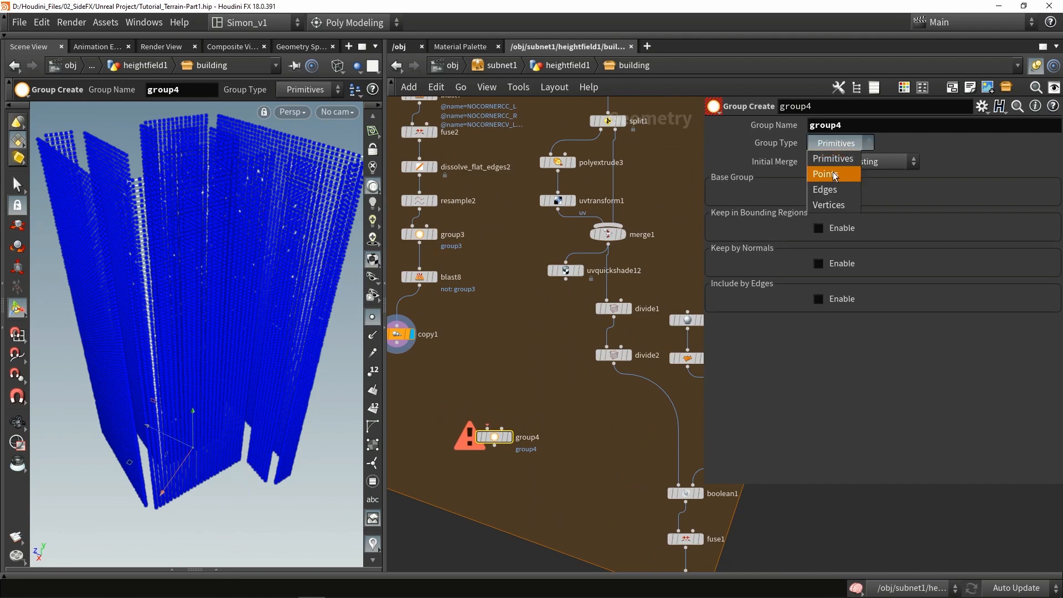
click(823, 173)
text(points_in_building)
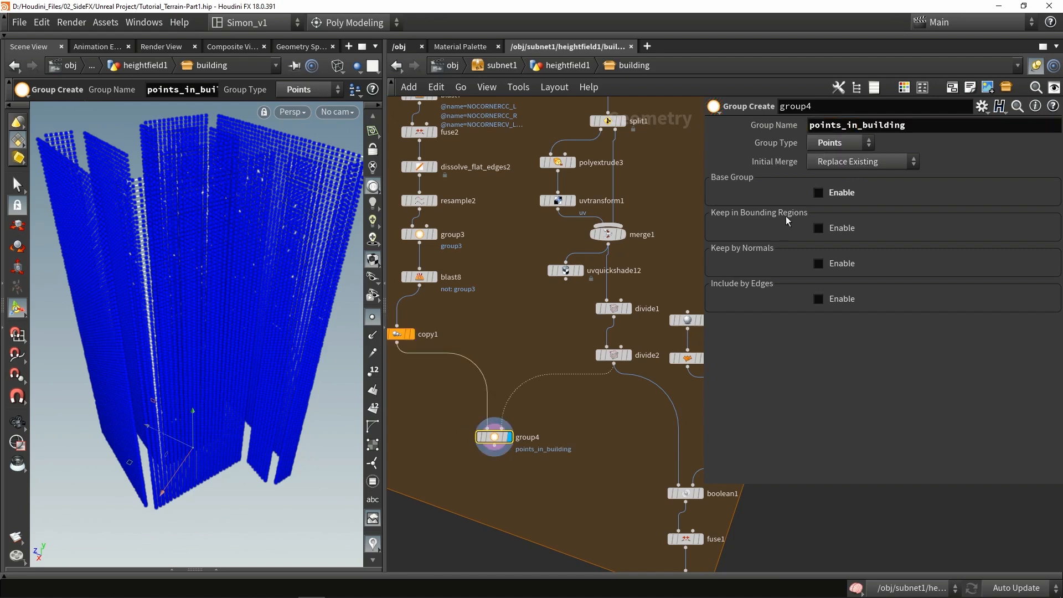
click(818, 227)
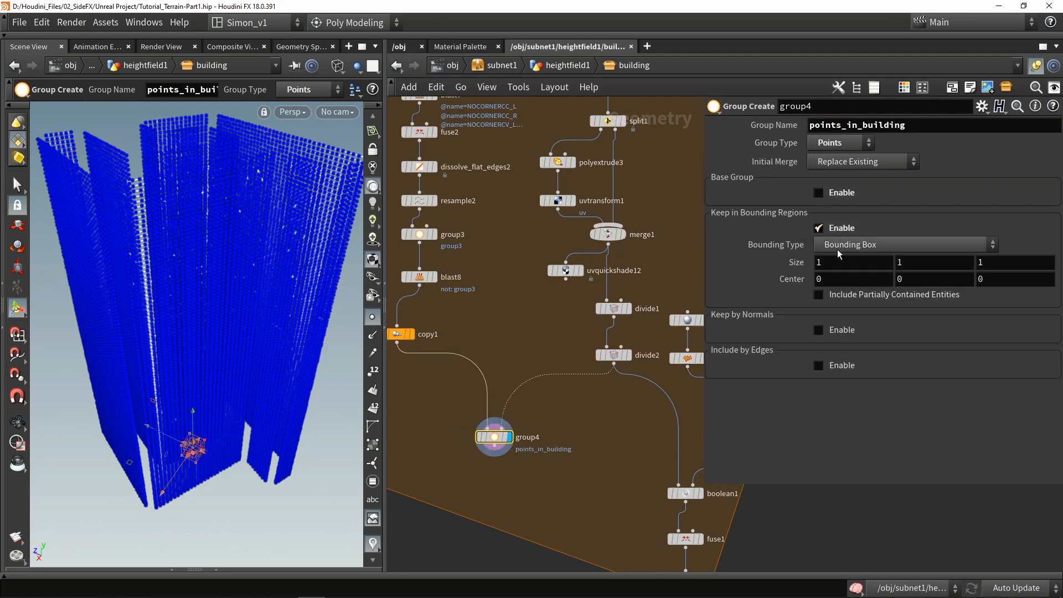
click(901, 243)
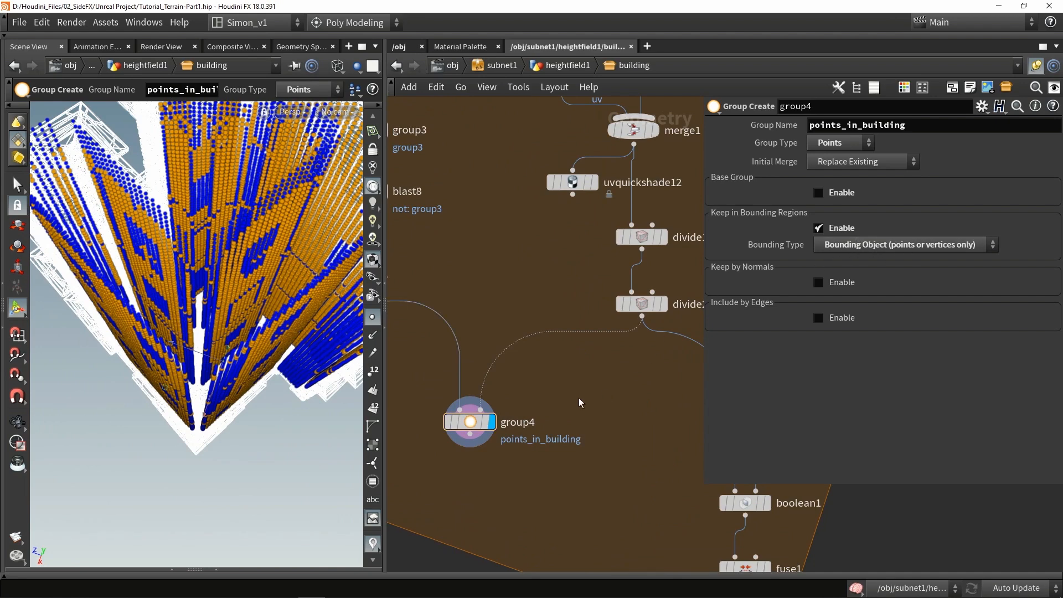
mouse_move(571, 379)
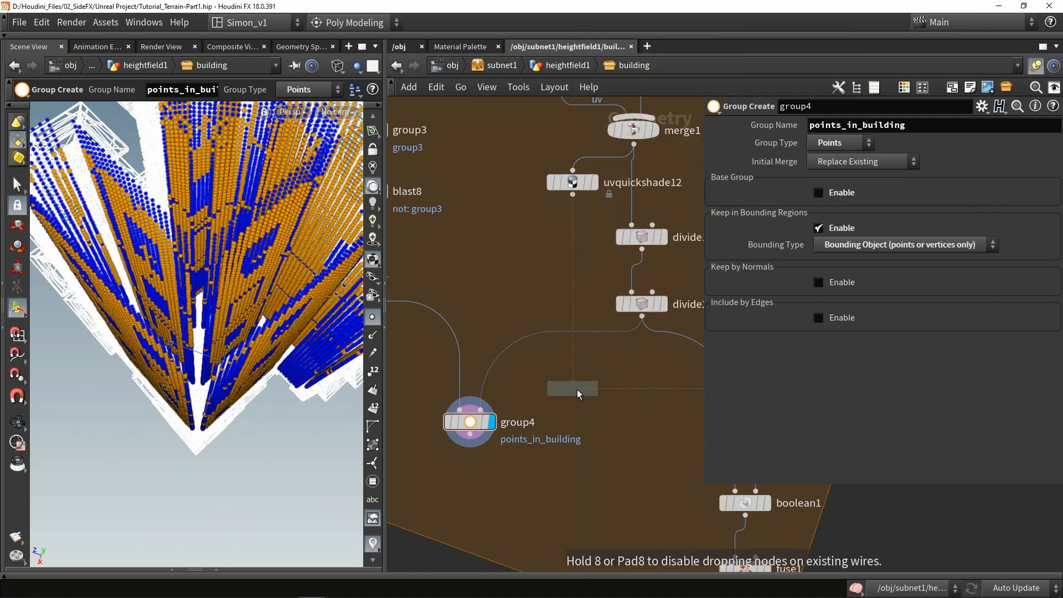
- Insert a Labs Voxel Mesh from divide2 into group4's bounding input and inspect it
click(573, 388)
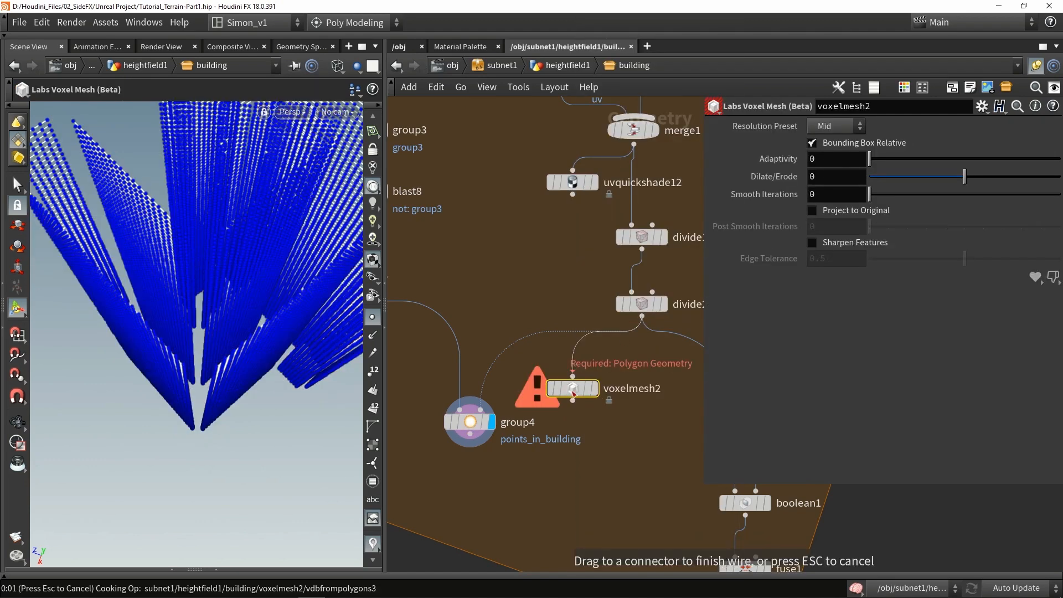
click(469, 422)
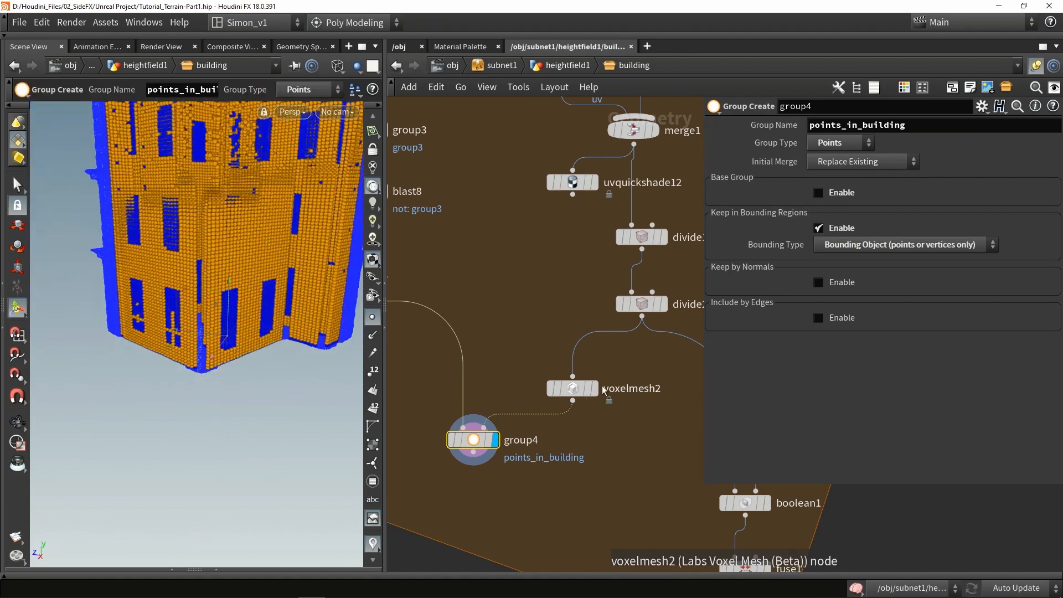
click(573, 388)
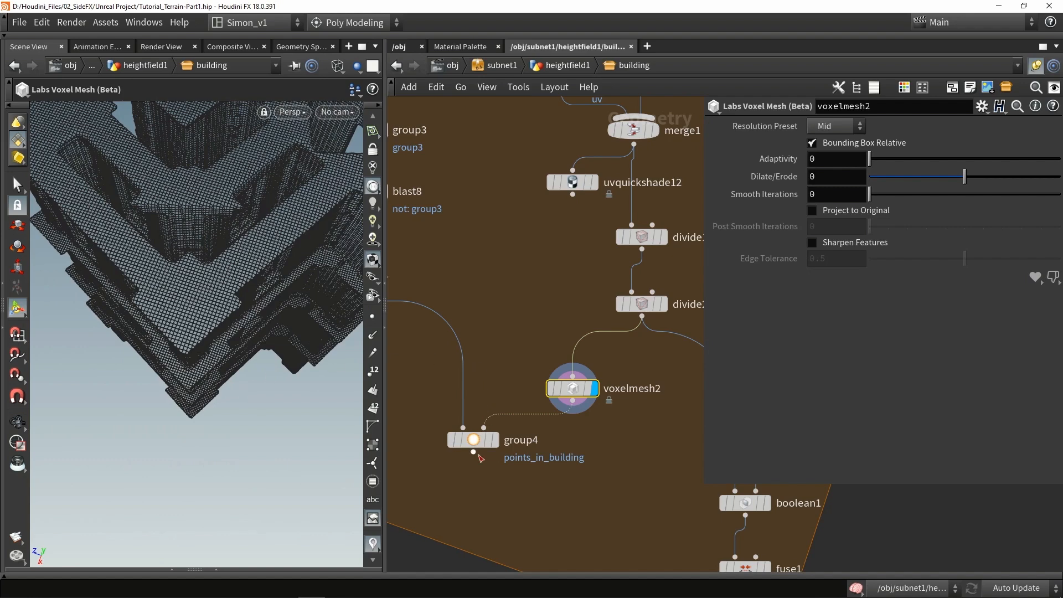
click(472, 439)
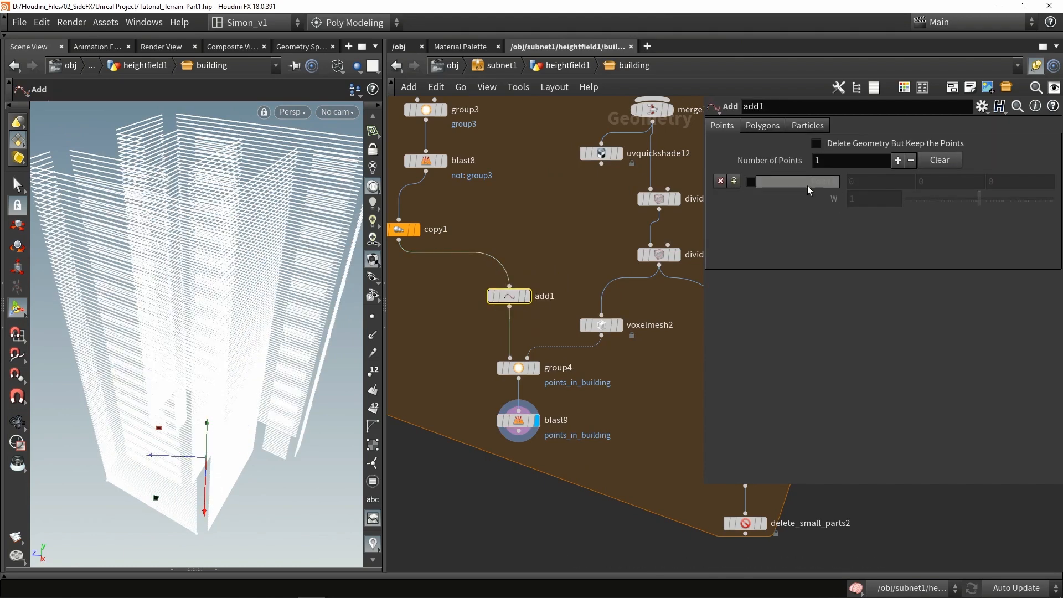
- Strip the copies to bare points and blast away everything outside points_in_building
click(816, 143)
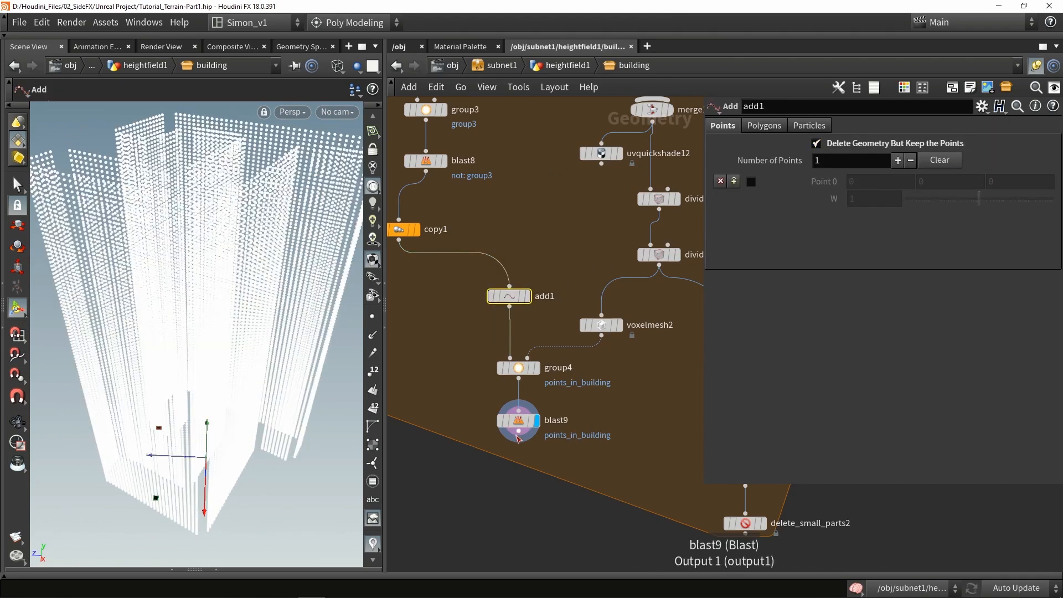
click(517, 420)
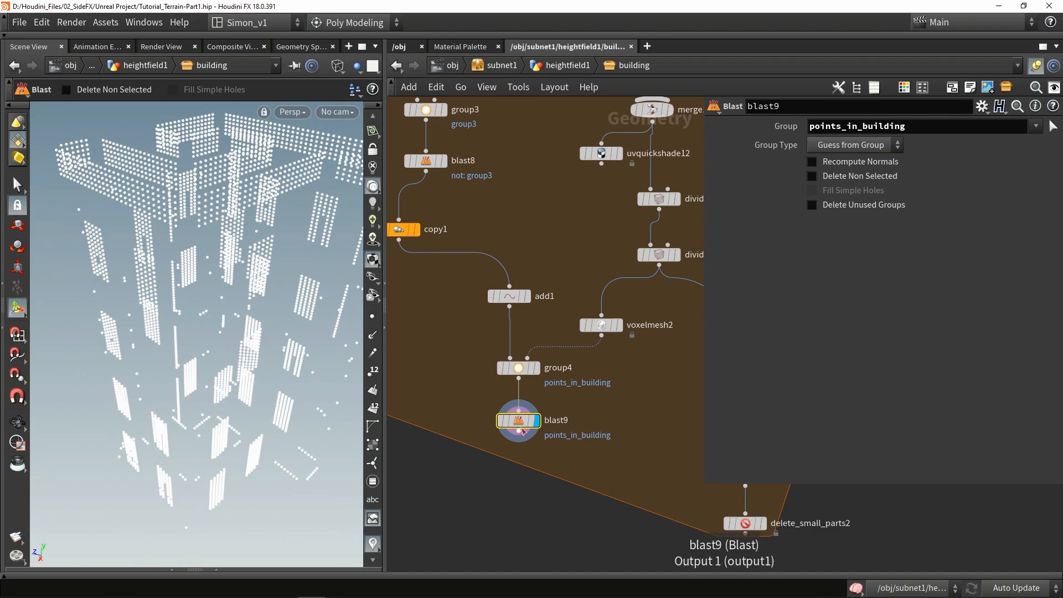
click(810, 176)
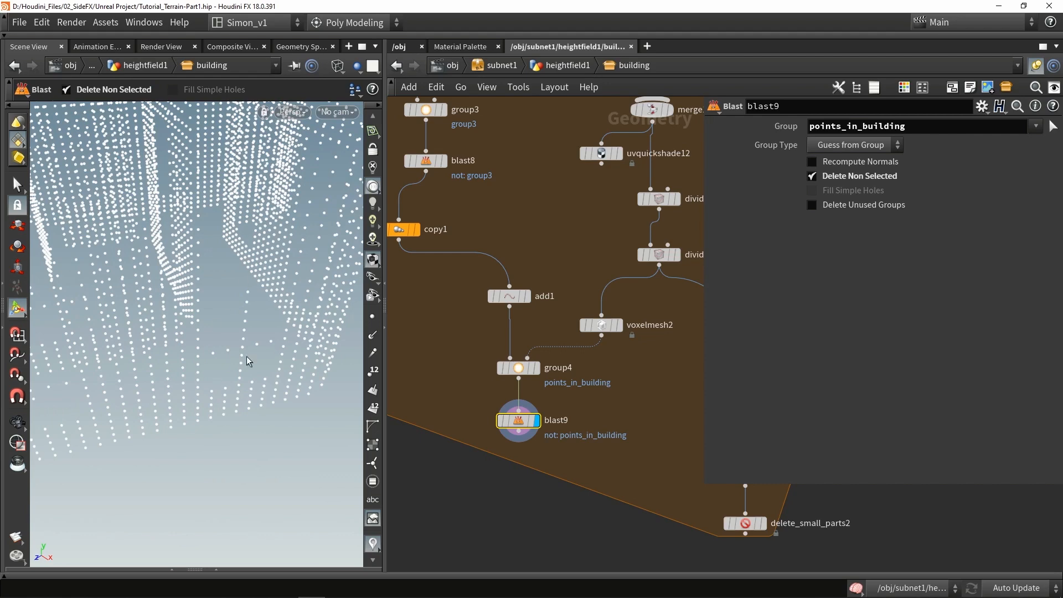
- Insert a blast removing the concrete group before voxelmesh2
scroll(down, 3)
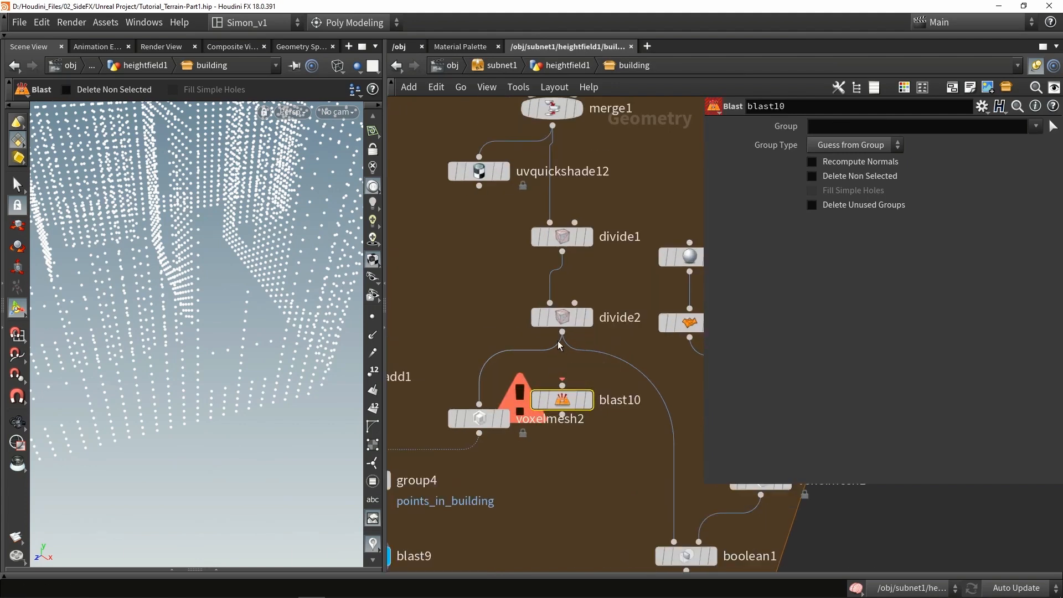
click(1034, 126)
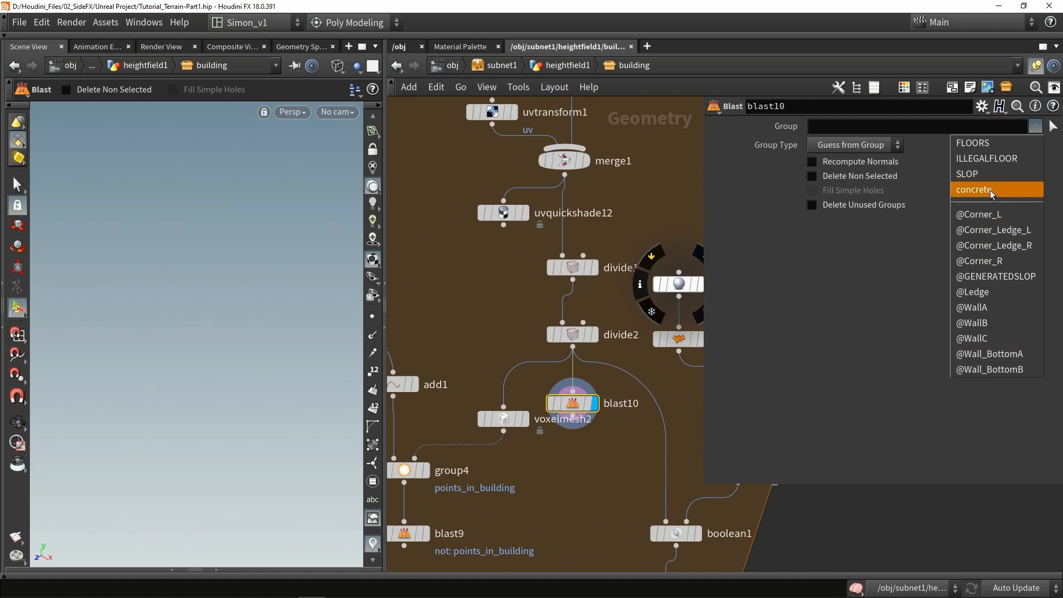
click(974, 189)
text(copy)
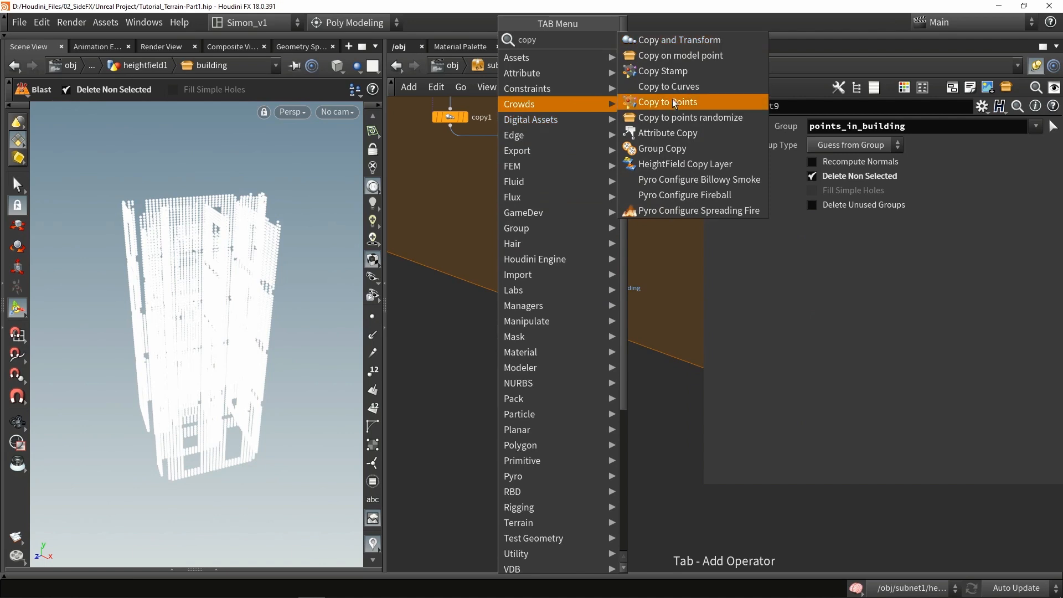
- Copy box1 at Uniform Scale 0.15 onto the building points with copytopoints2
click(667, 102)
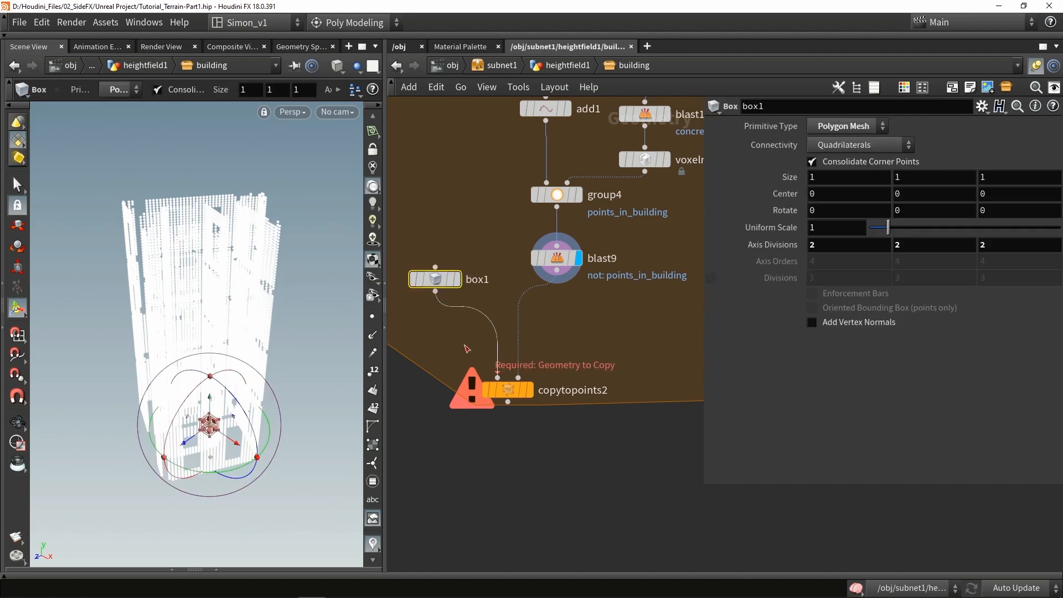
click(508, 388)
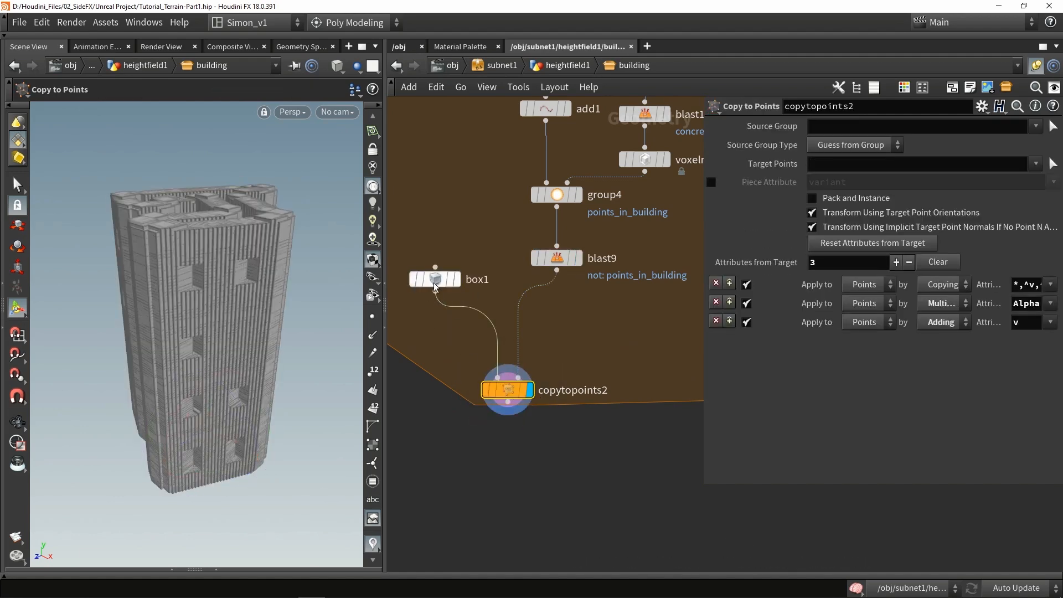
click(434, 279)
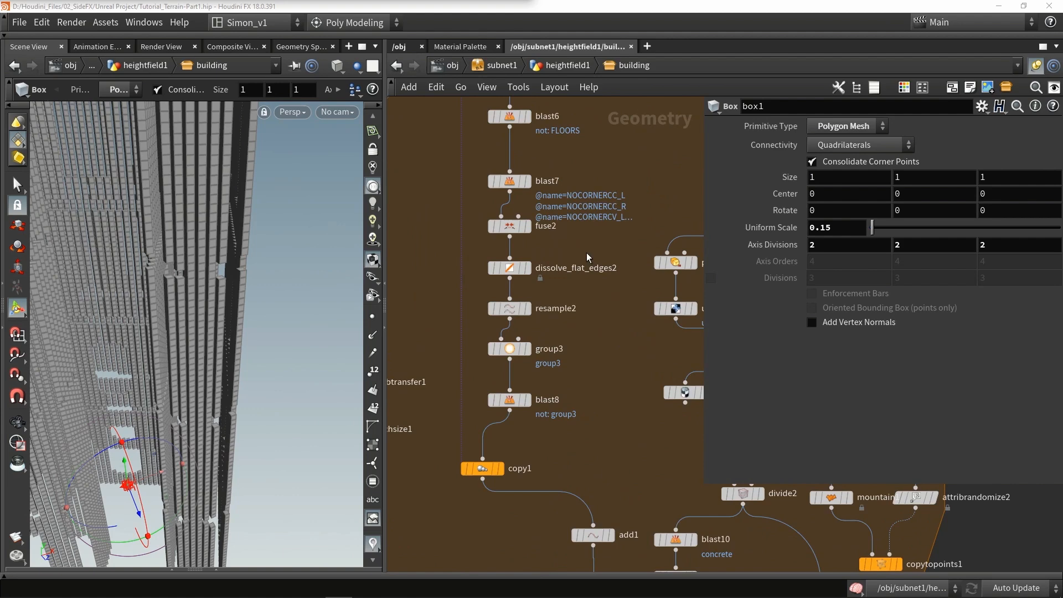
scroll(down, 3)
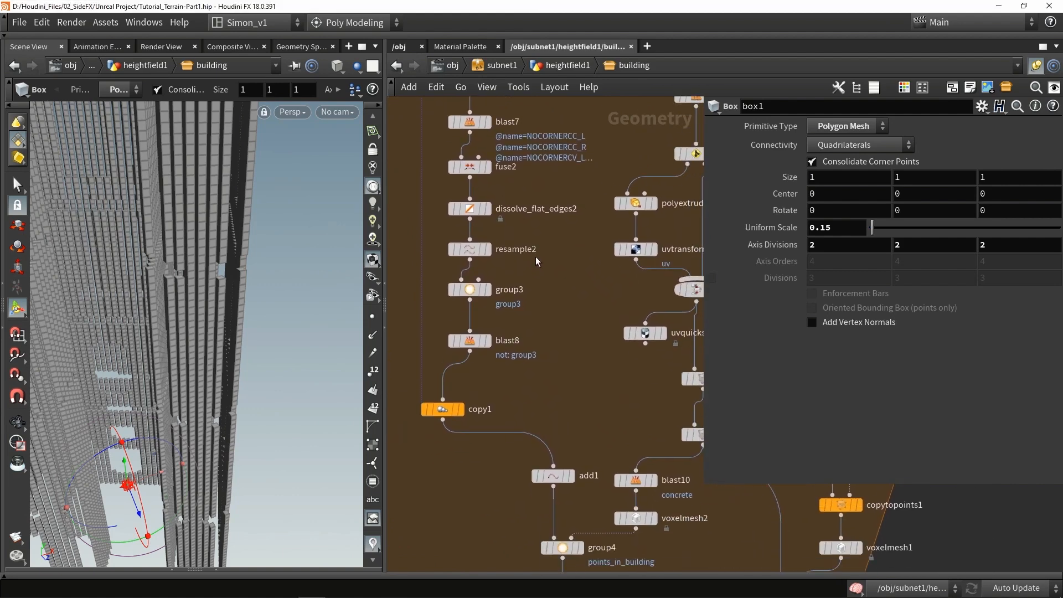
- Review the dissolved-edges stage and the resulting brick rows in the viewport
click(468, 208)
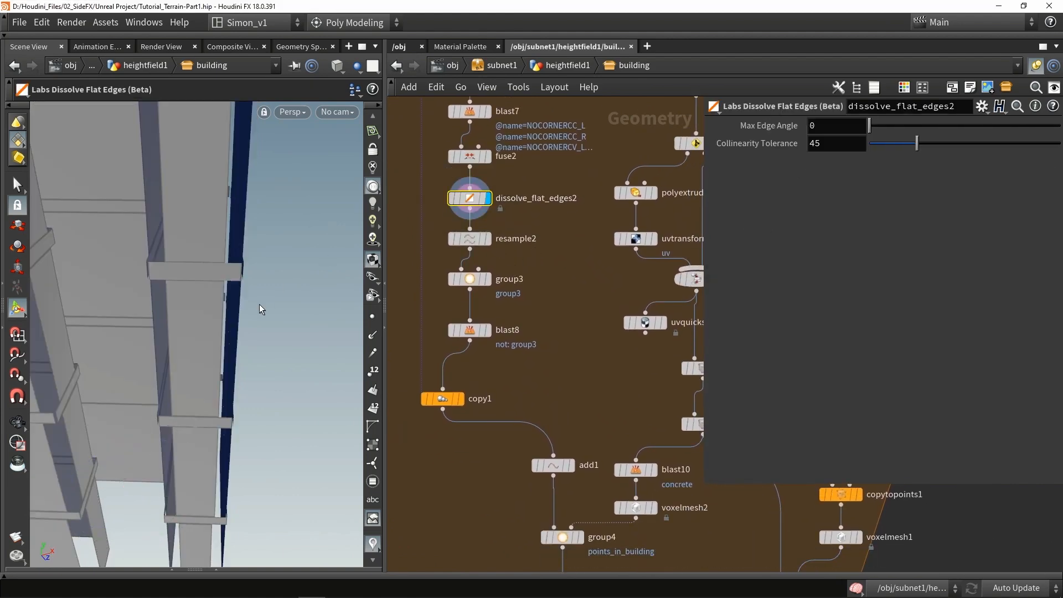
click(470, 238)
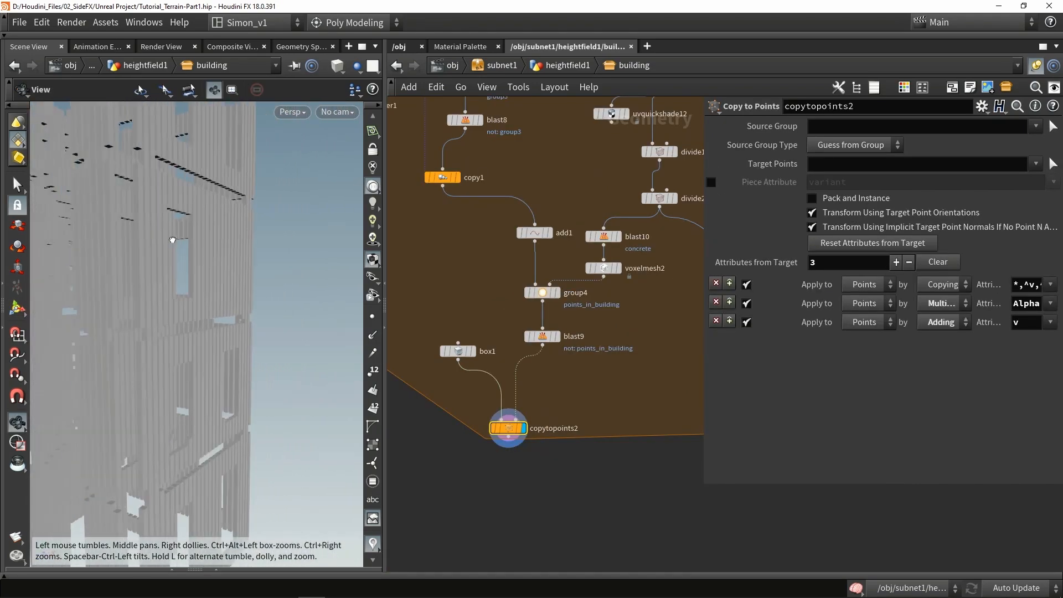
click(458, 351)
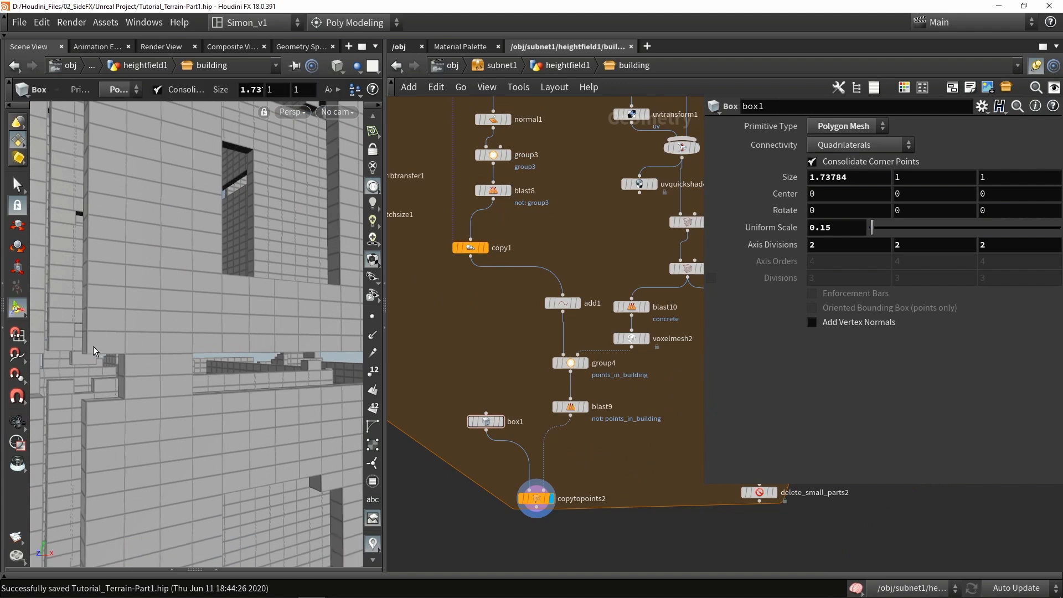
mouse_move(107, 351)
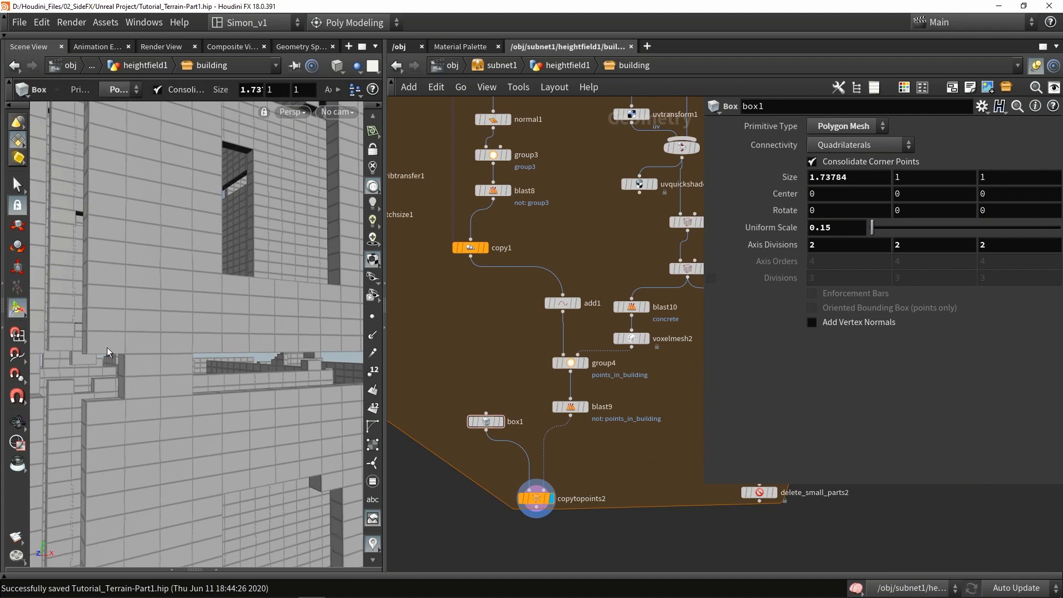
mouse_move(121, 155)
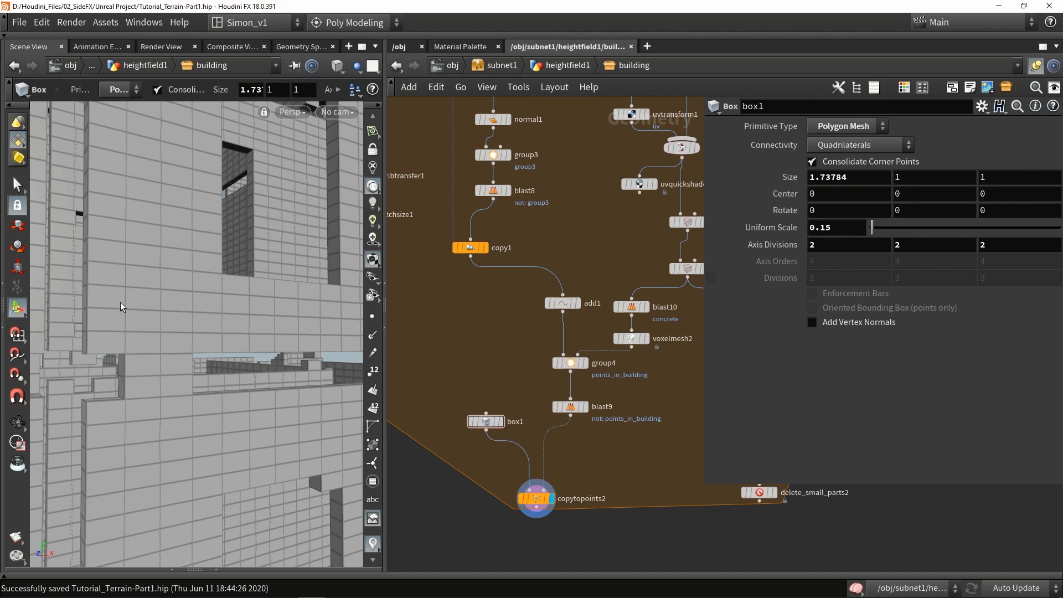
- Enable the copynum Copy Number Attribute on copy1 and place an Attribute Promote below it
click(500, 247)
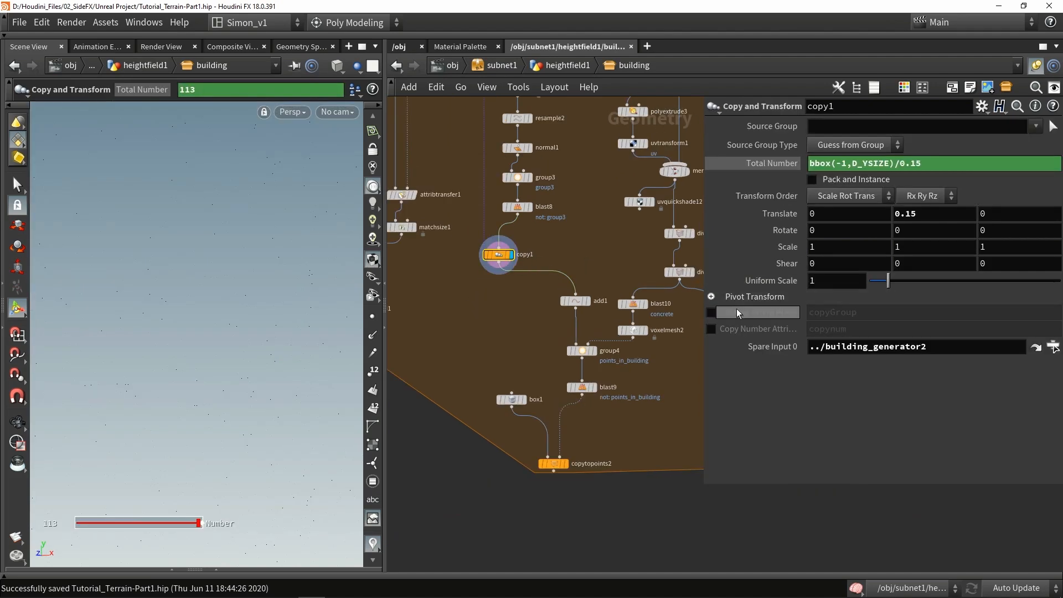
click(711, 329)
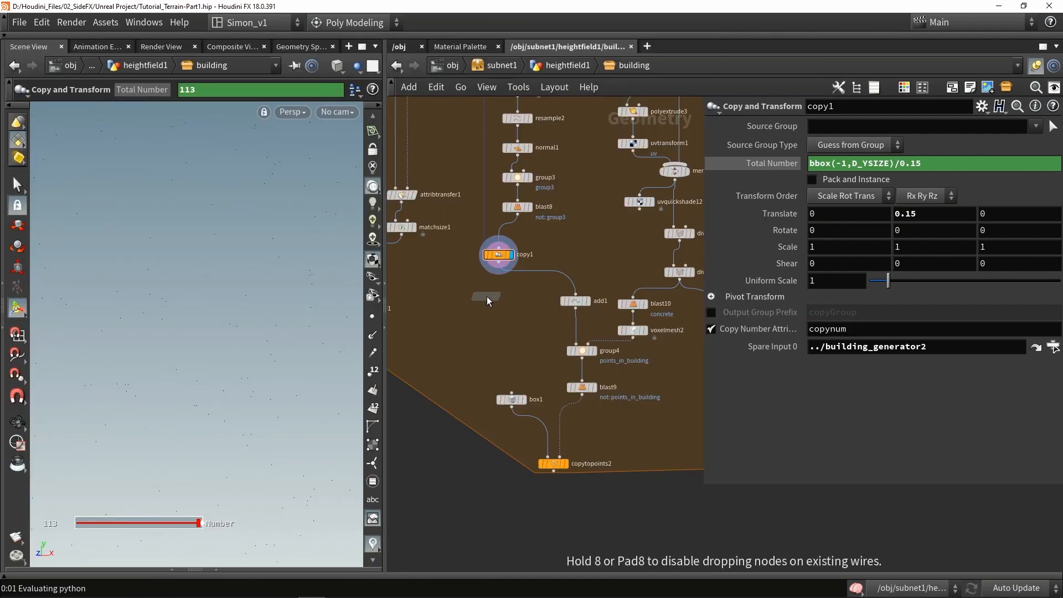
click(500, 313)
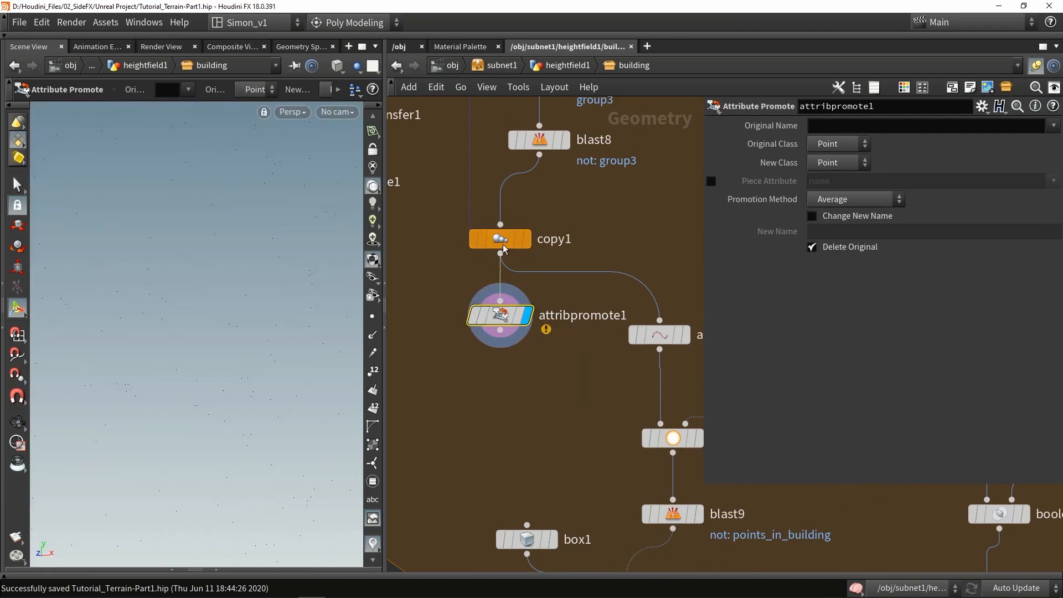
click(500, 239)
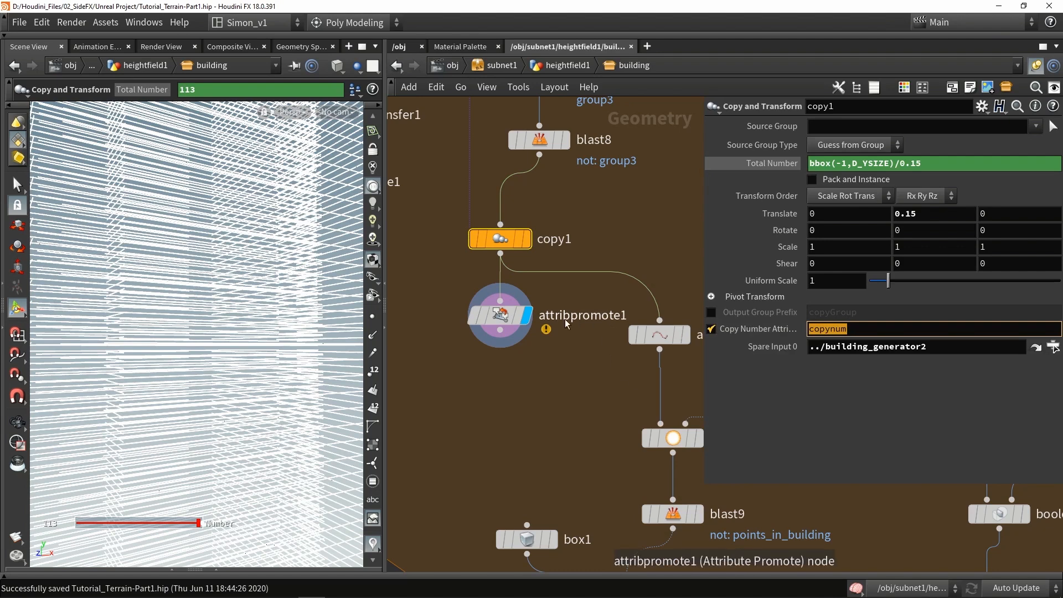
click(500, 314)
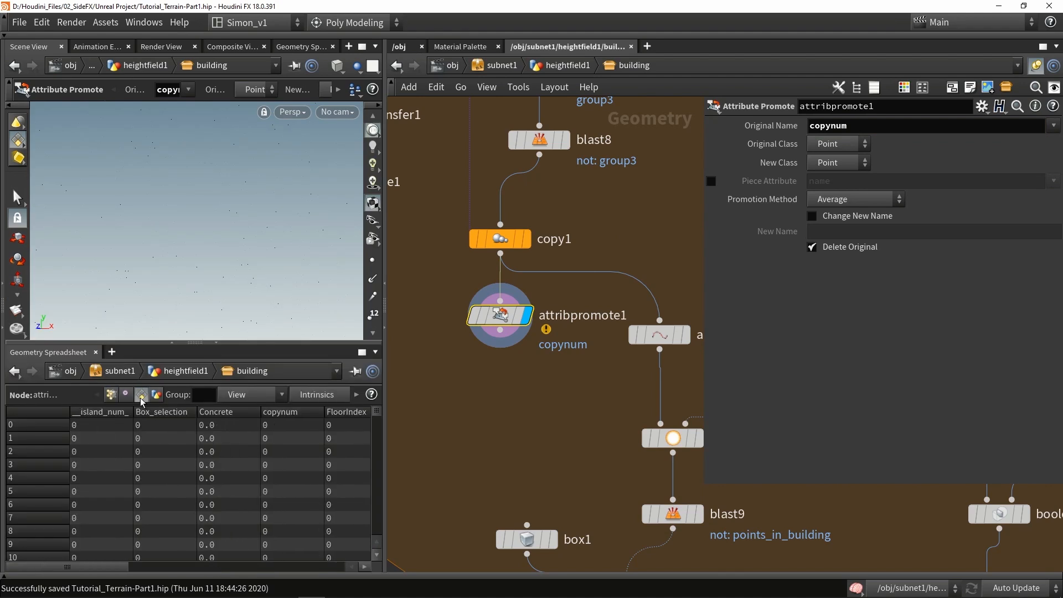
mouse_move(79, 572)
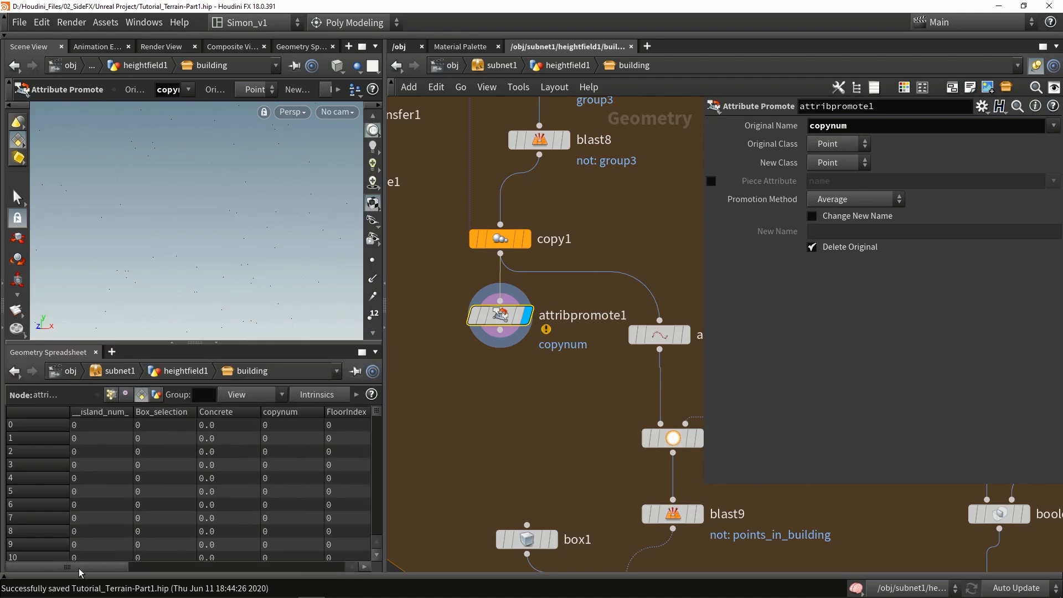
- Promote copynum from Primitive class to Point class
scroll(down, 3)
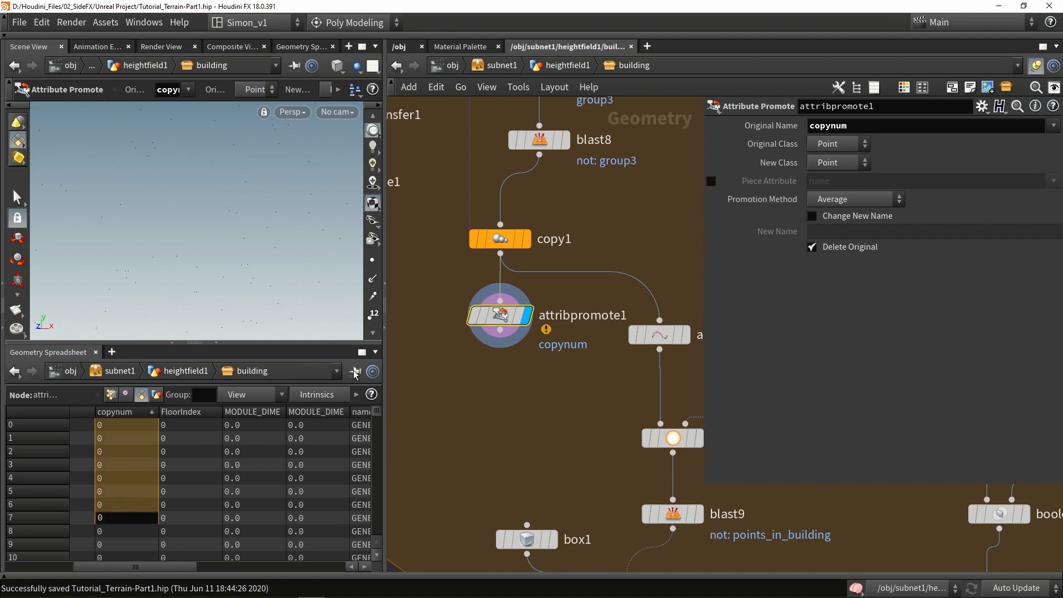
click(836, 143)
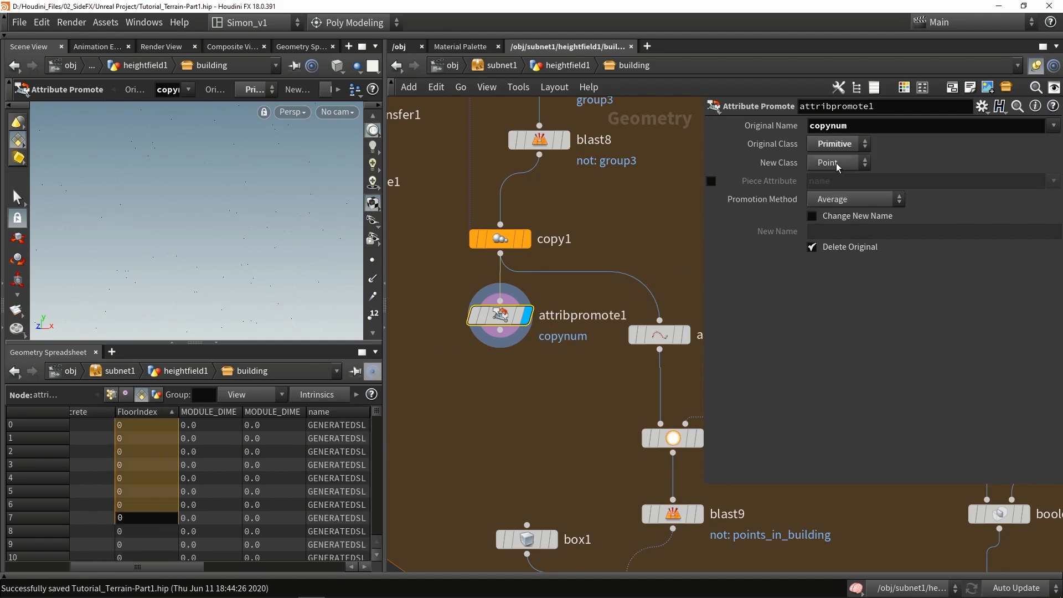
click(111, 394)
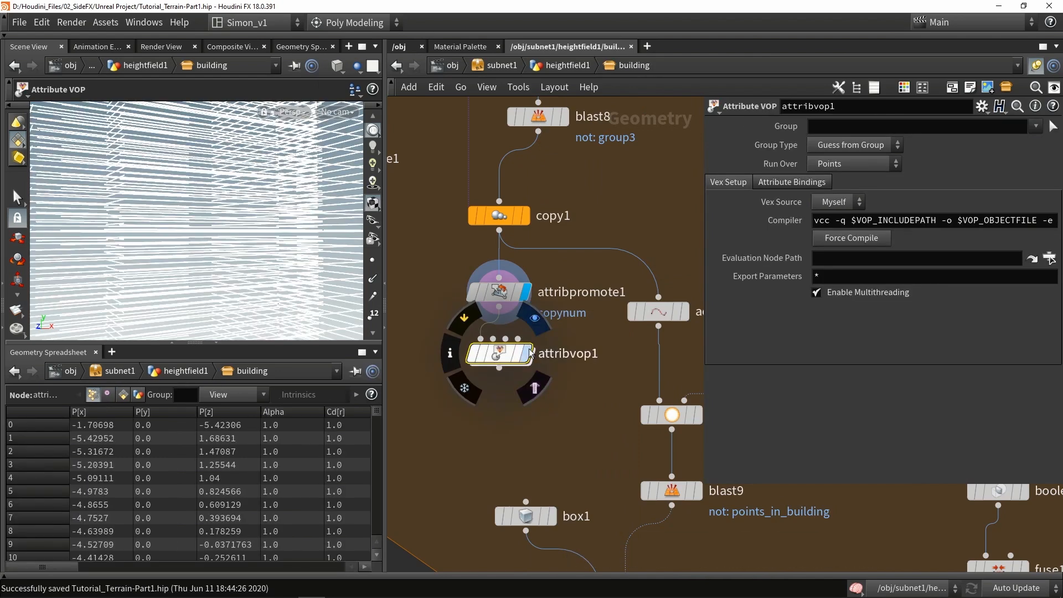
- Inside the attribute VOP, import the integer point attribute copynum from the first input
double_click(500, 354)
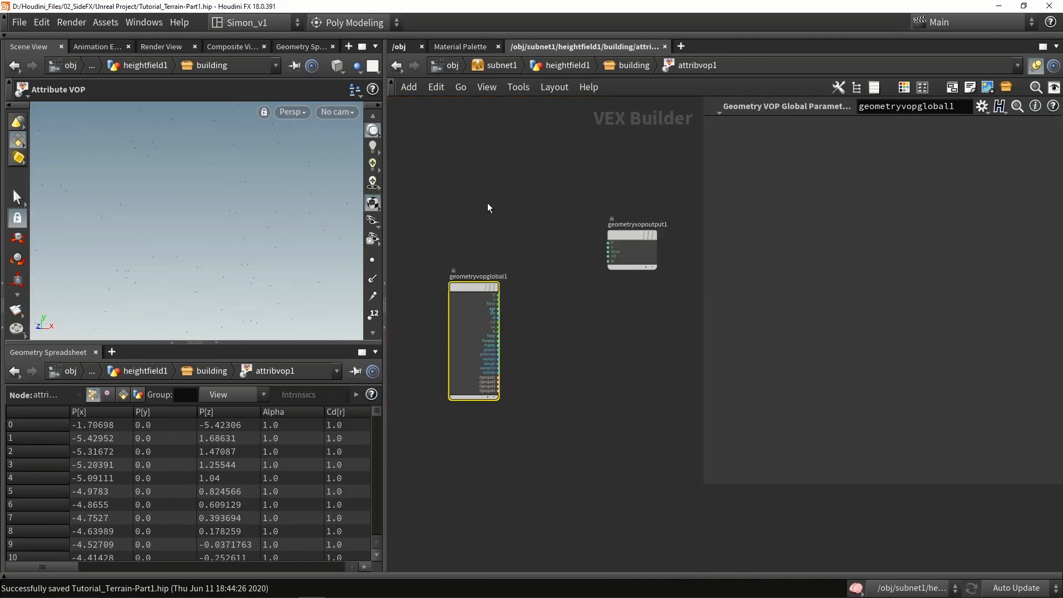
key(Tab)
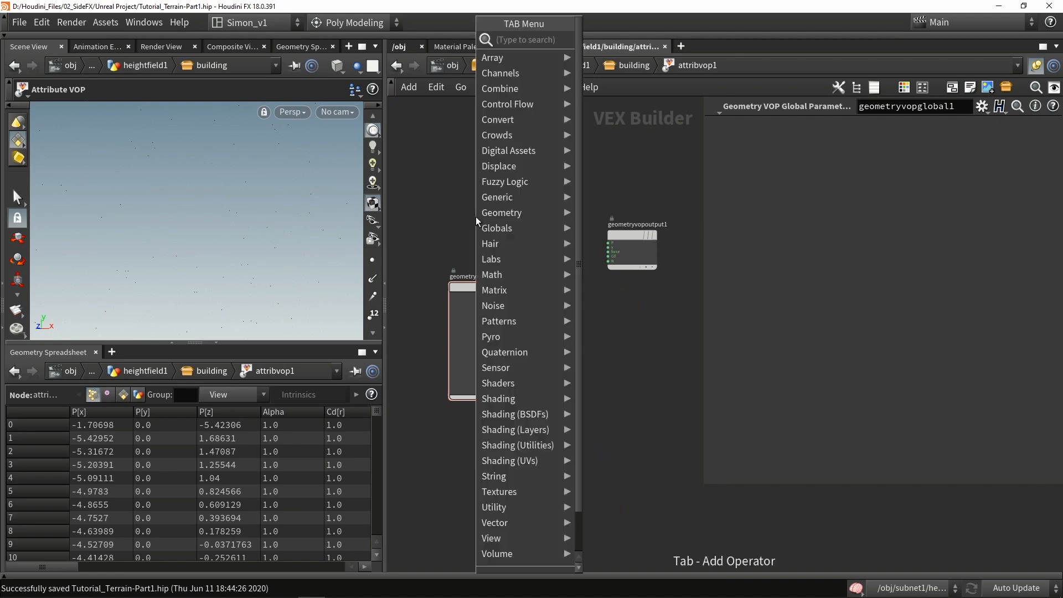
text(impo)
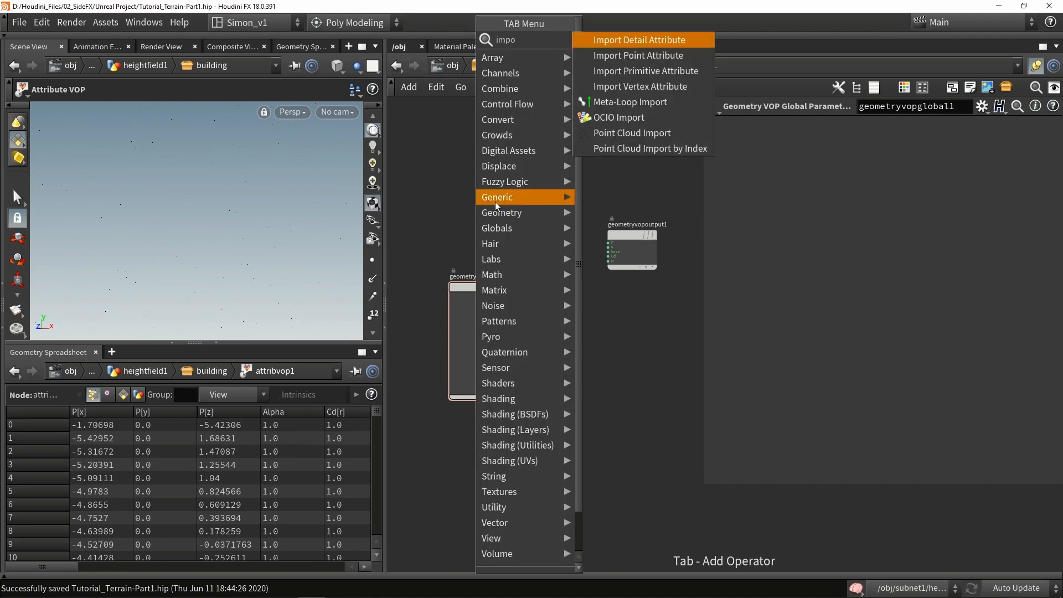
click(638, 56)
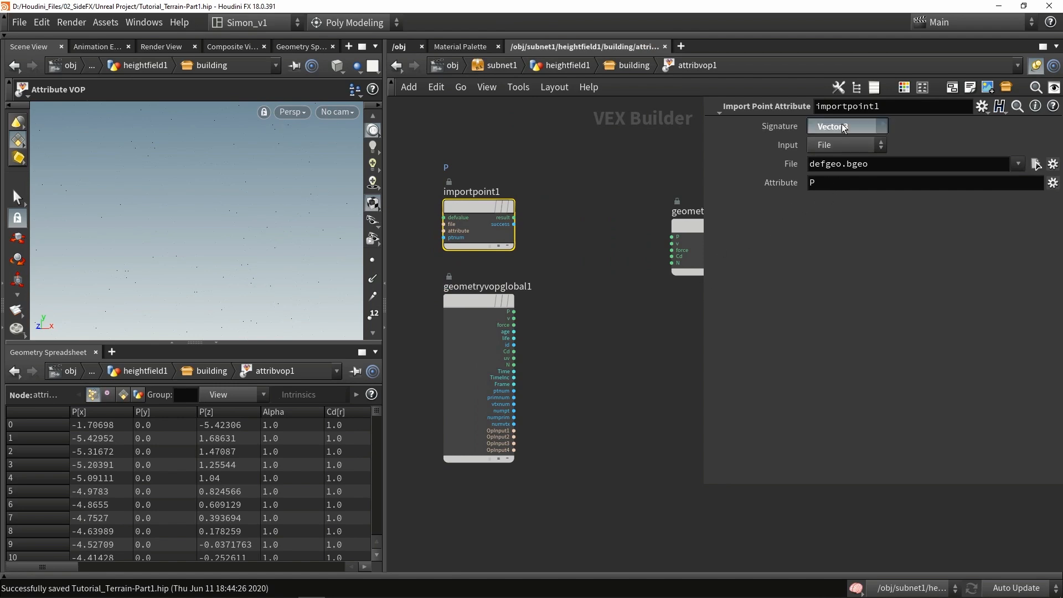
click(845, 126)
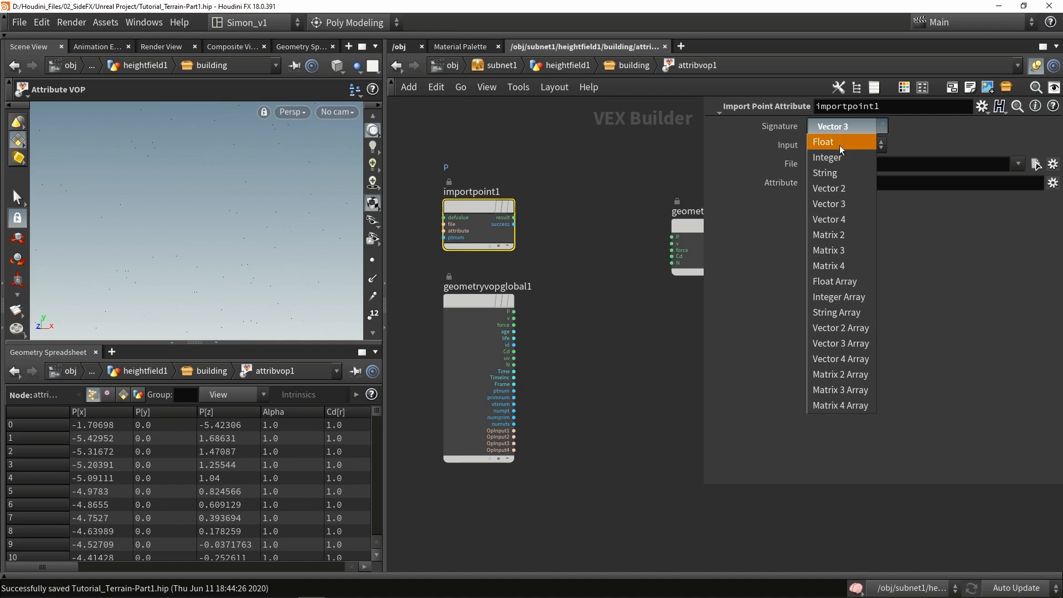
click(826, 156)
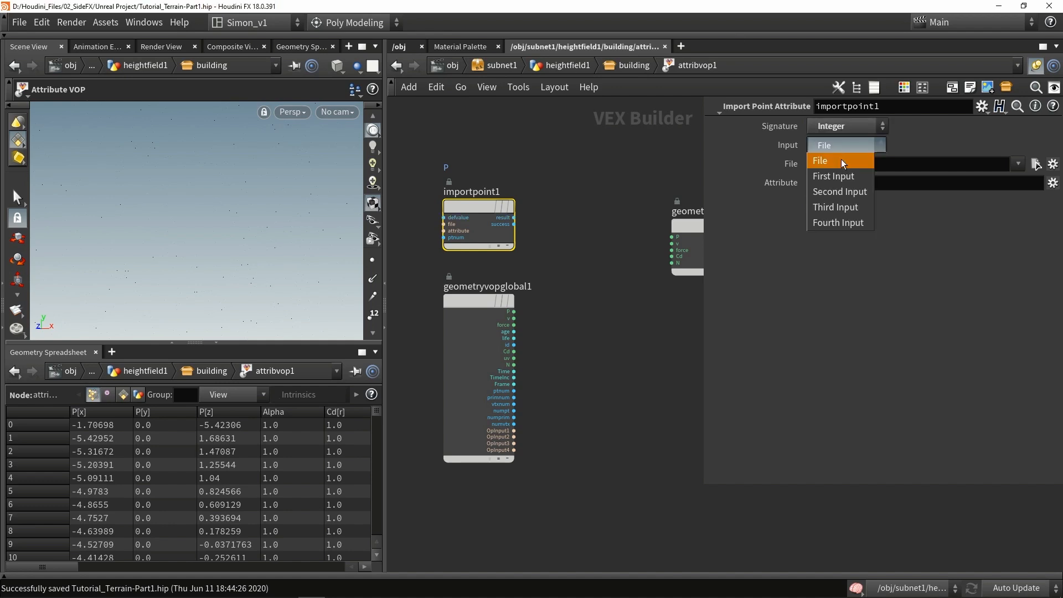
click(833, 177)
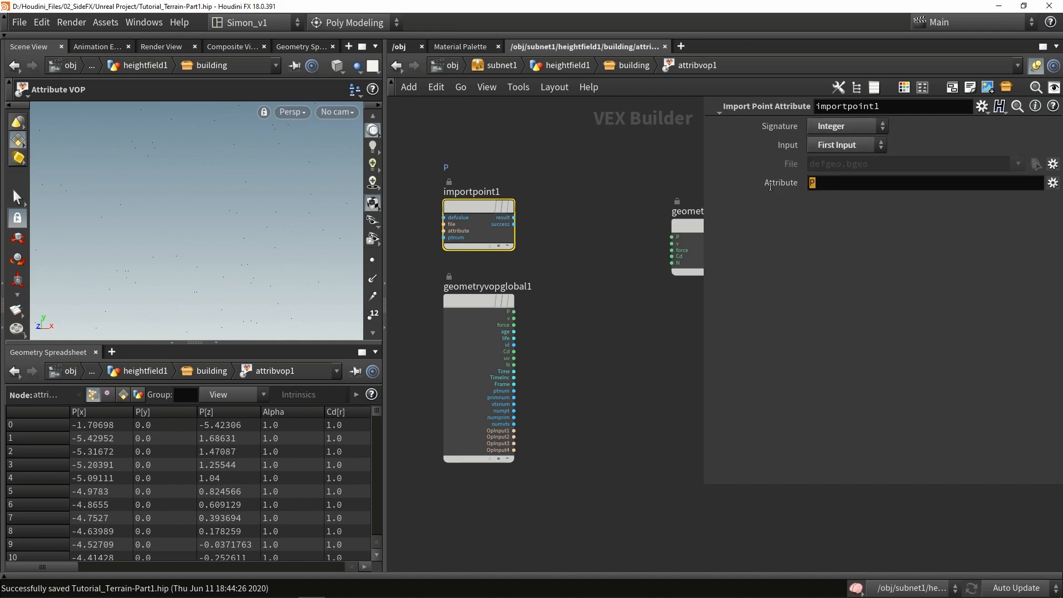
text(copynum)
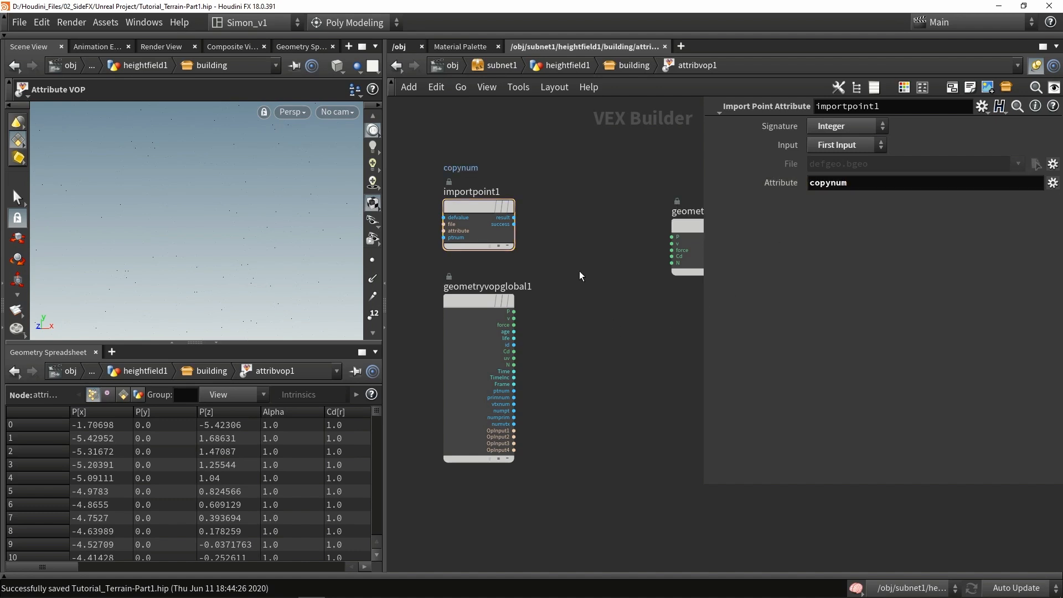
key(tab)
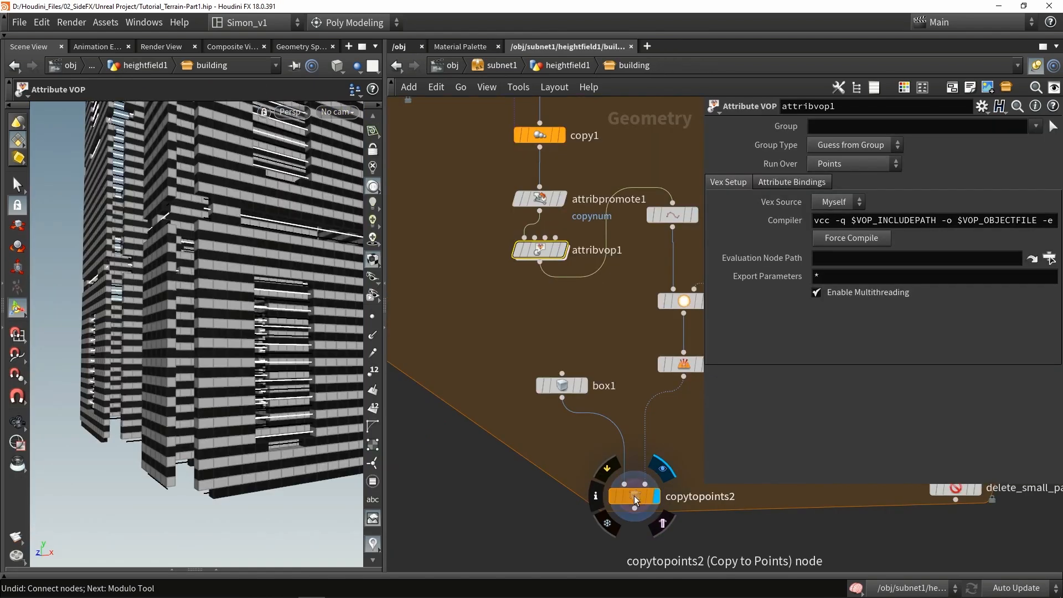
- Display copytopoints2 to check the result, then return inside the attribute VOP
click(633, 496)
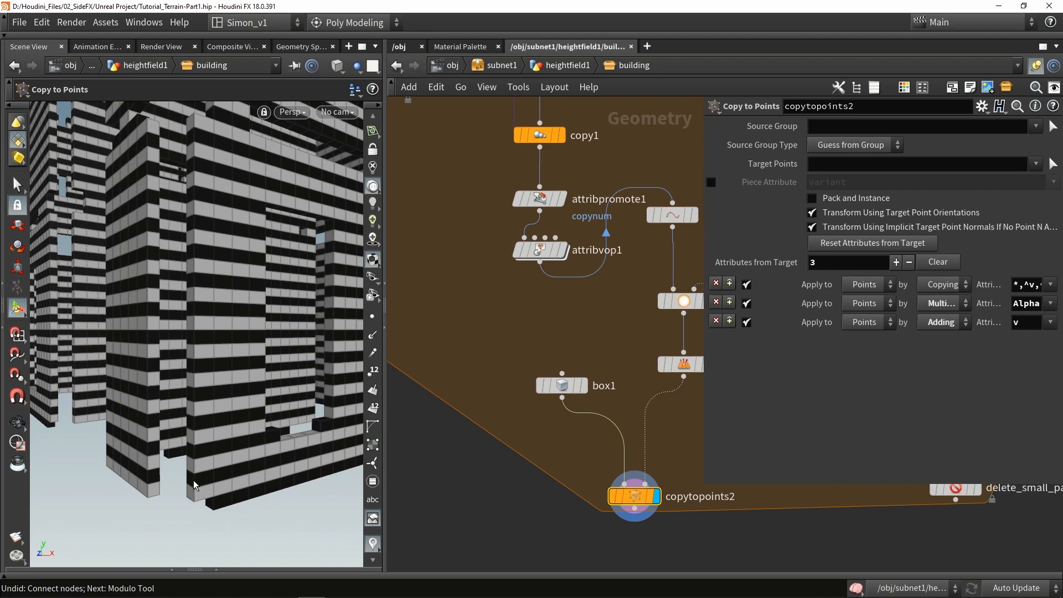
mouse_move(200, 415)
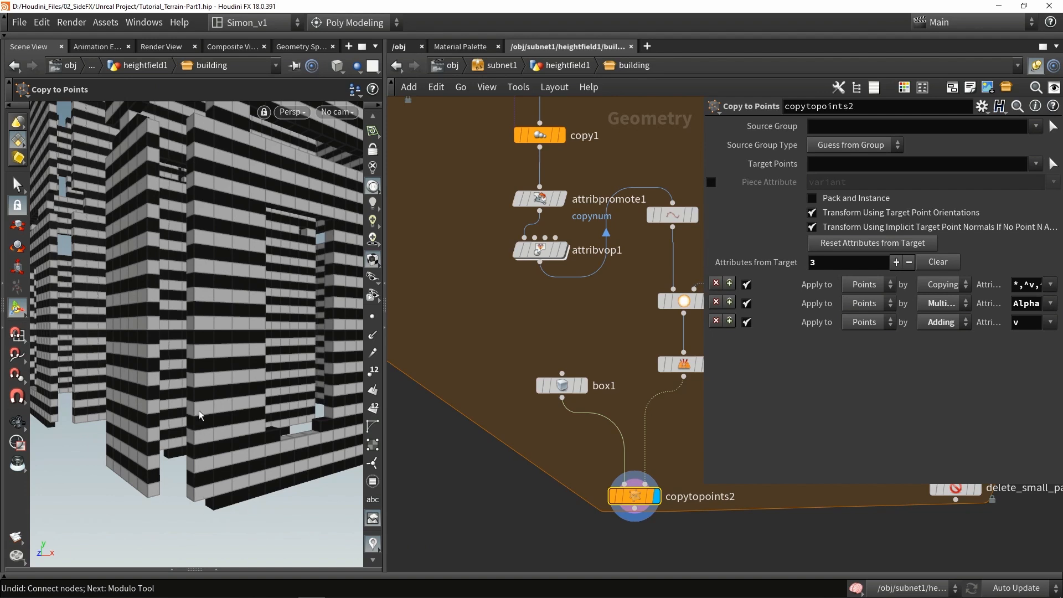
mouse_move(200, 496)
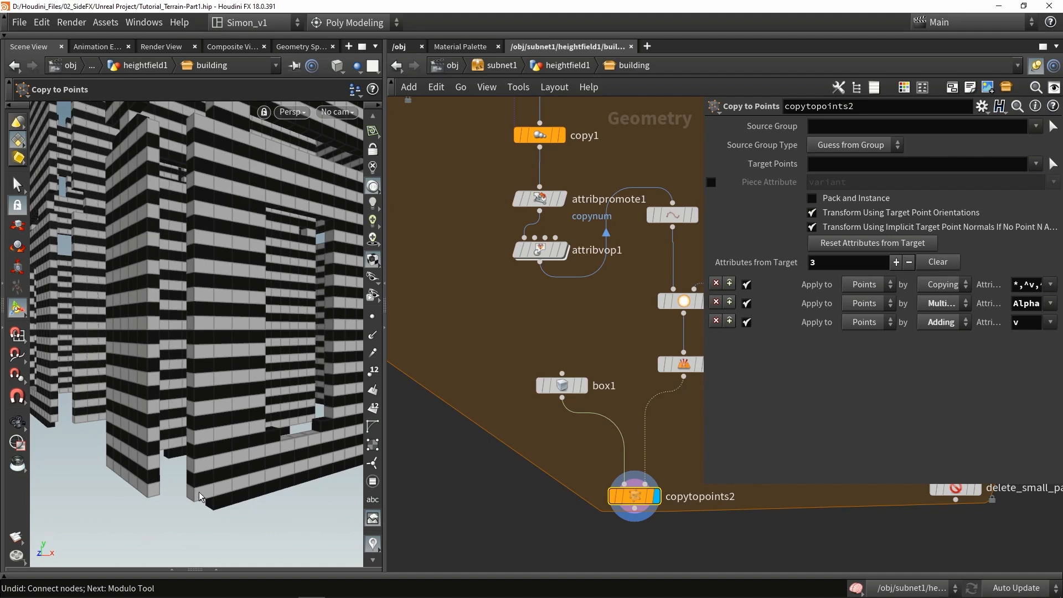
mouse_move(200, 453)
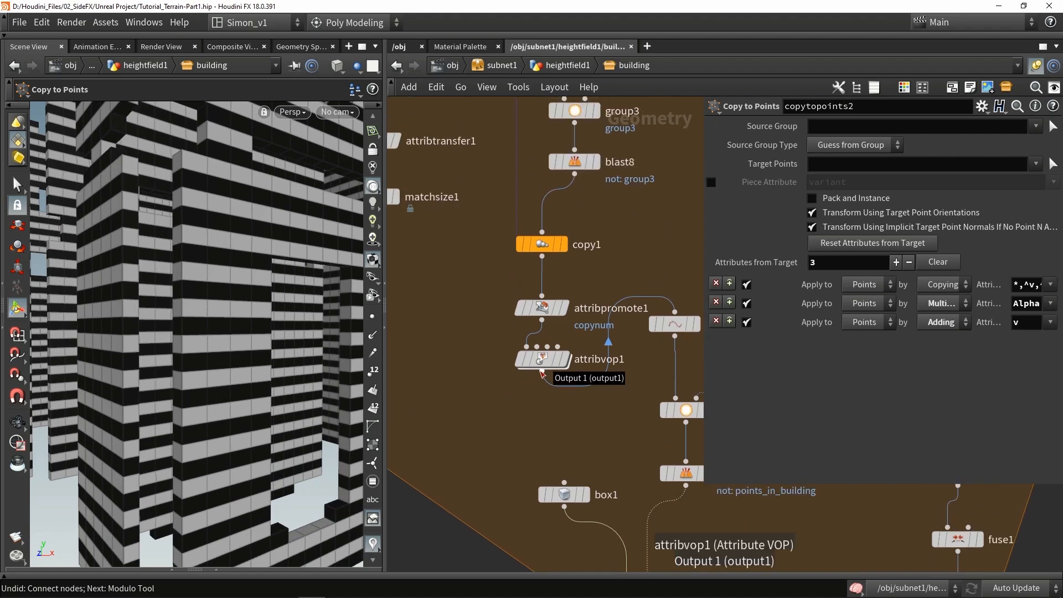
double_click(543, 358)
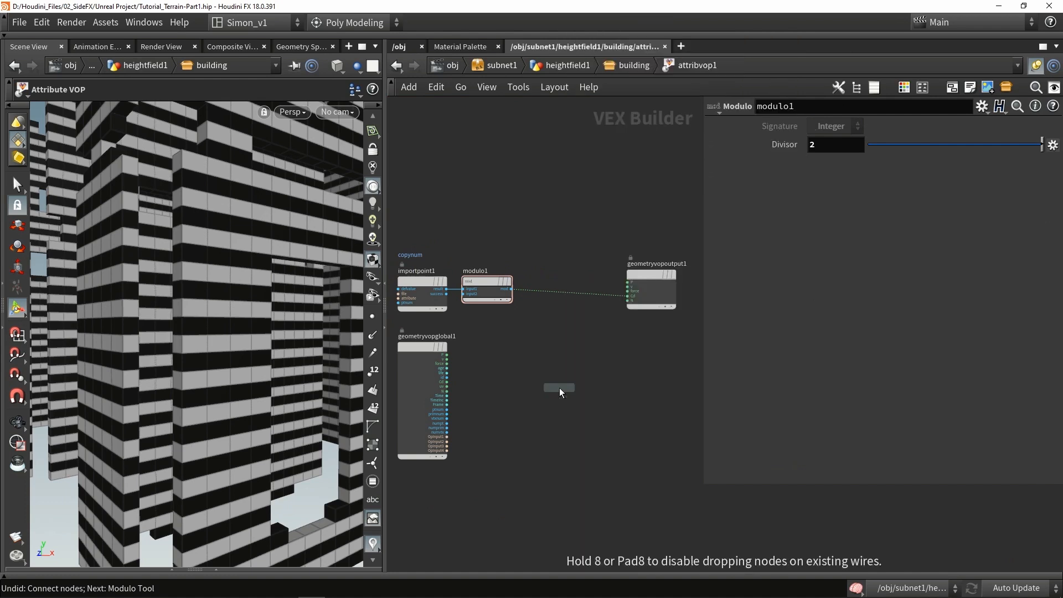
- Add a Displace Along Normal fed by the modulo and a Cross Product of N with (0,1,0)
click(558, 387)
text(cr)
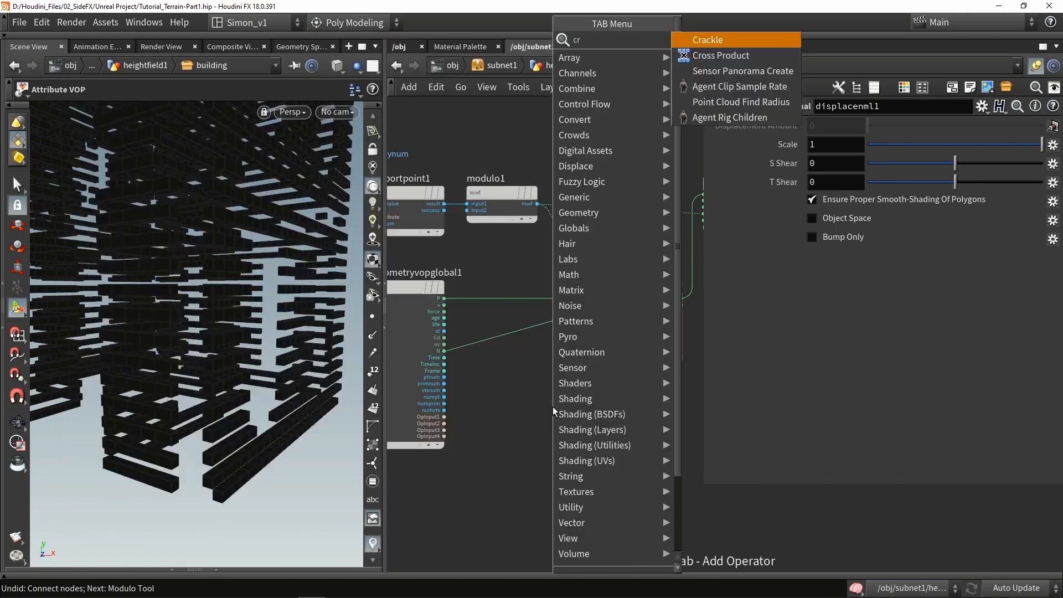
click(721, 55)
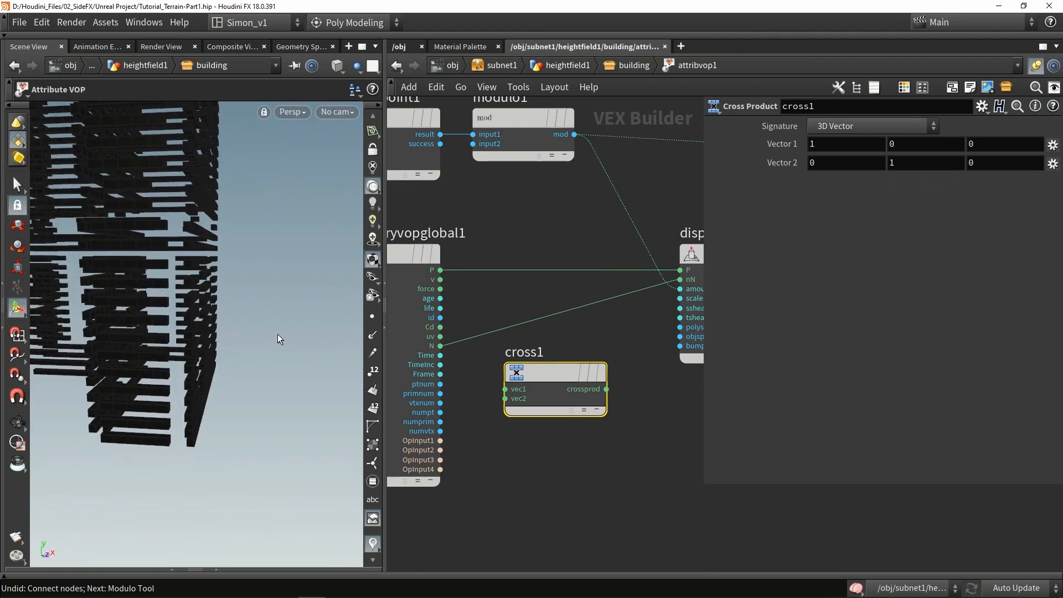
mouse_move(440, 345)
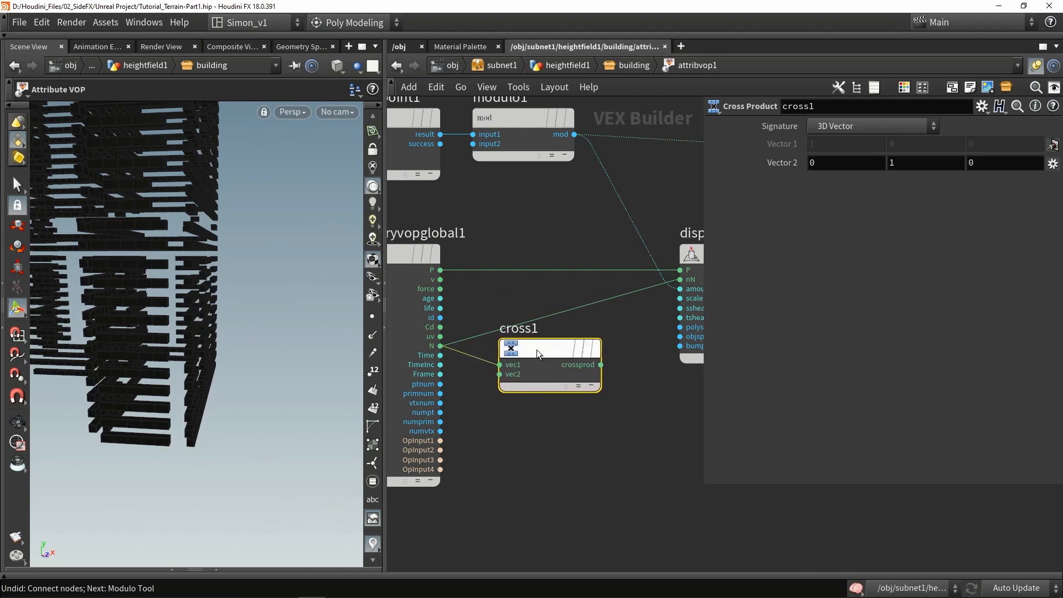
mouse_move(599, 364)
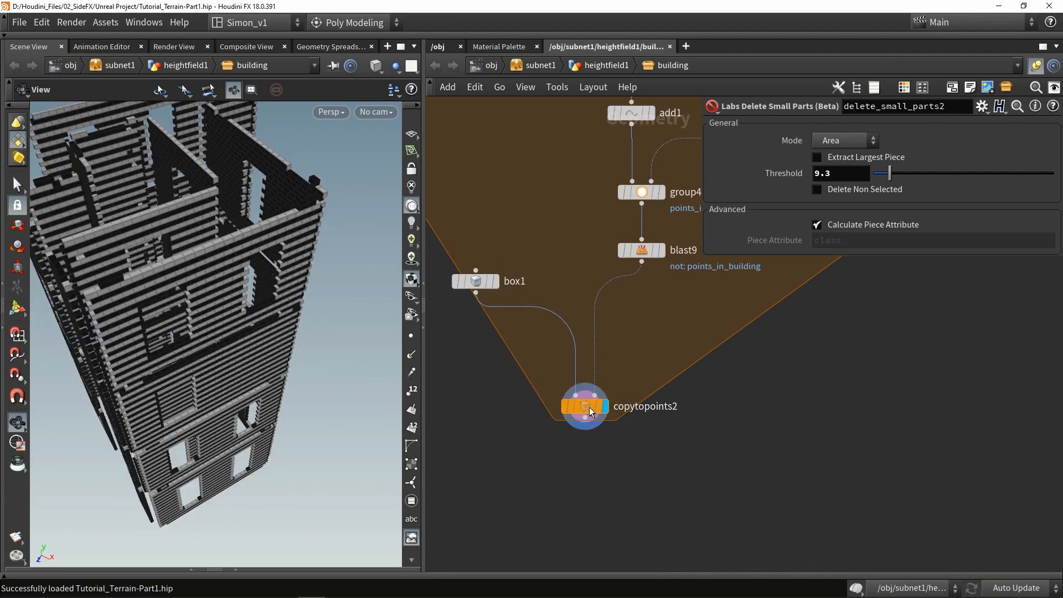
- Add a three-point downward Line (length 0.36) with Axis Align feeding copytopoints2 and copytopoints3
click(584, 406)
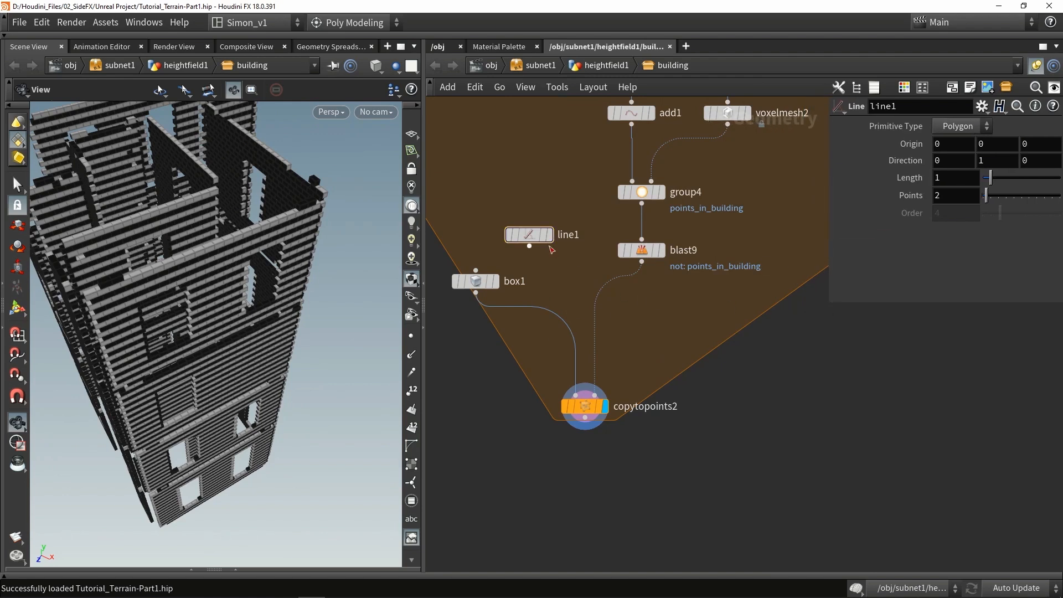
mouse_move(916, 177)
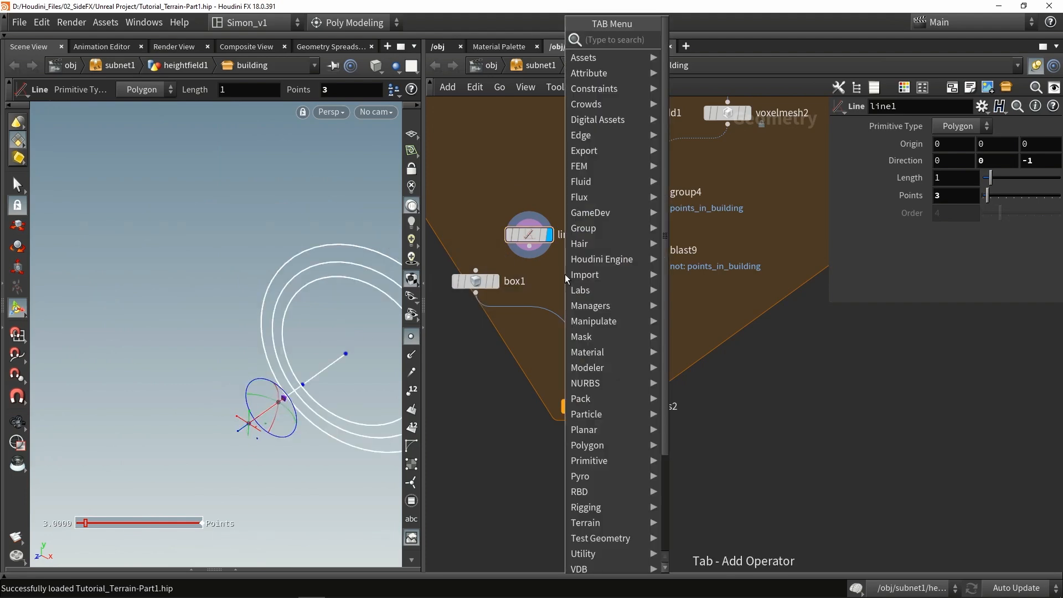
text(axi)
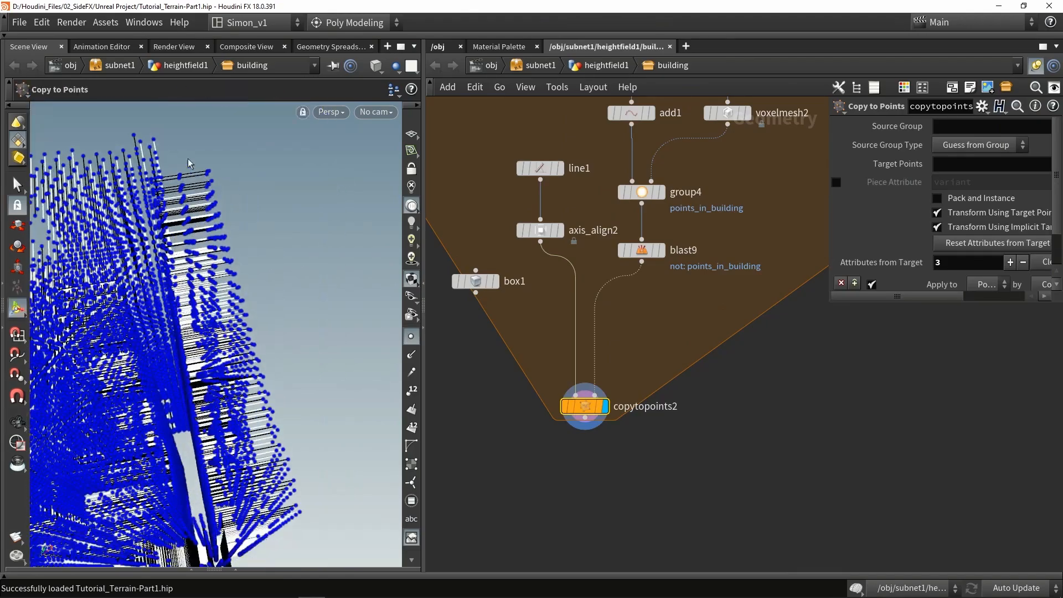
click(539, 167)
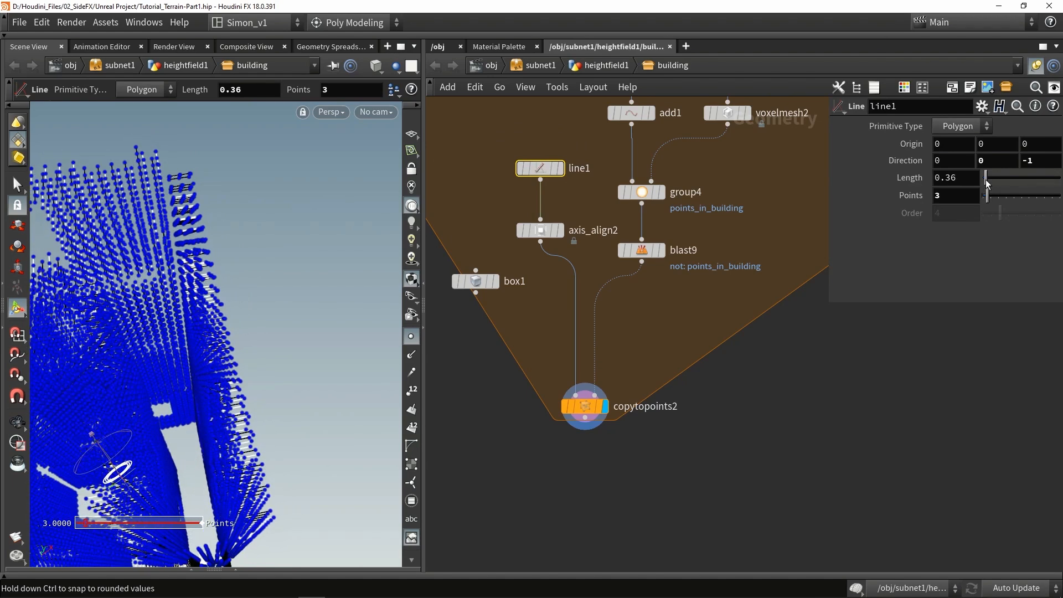
click(954, 177)
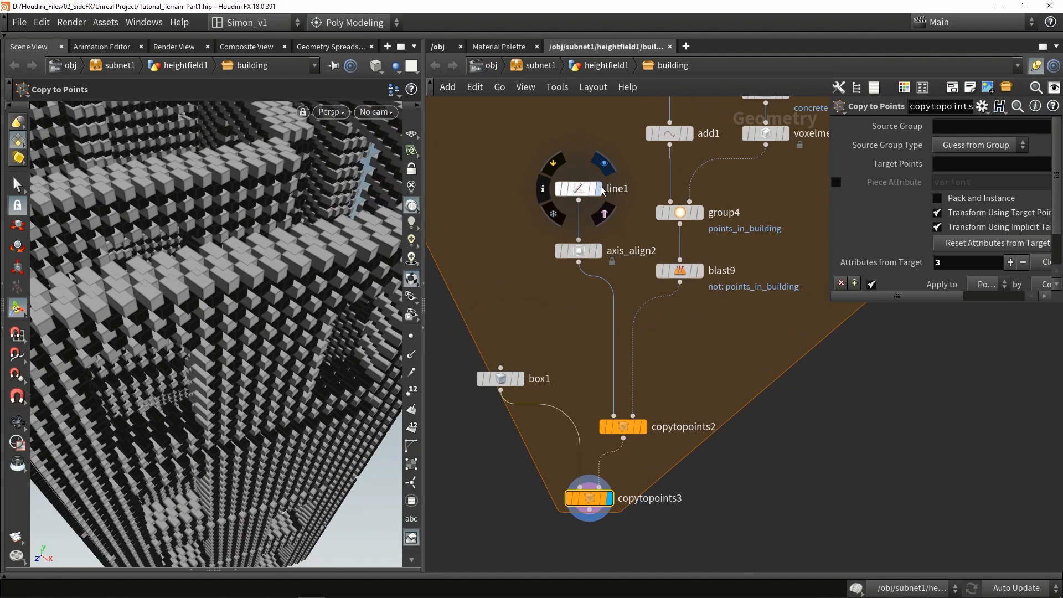
- Insert an Attribute Create writing normal N between line1 and axis_align2
key(Tab)
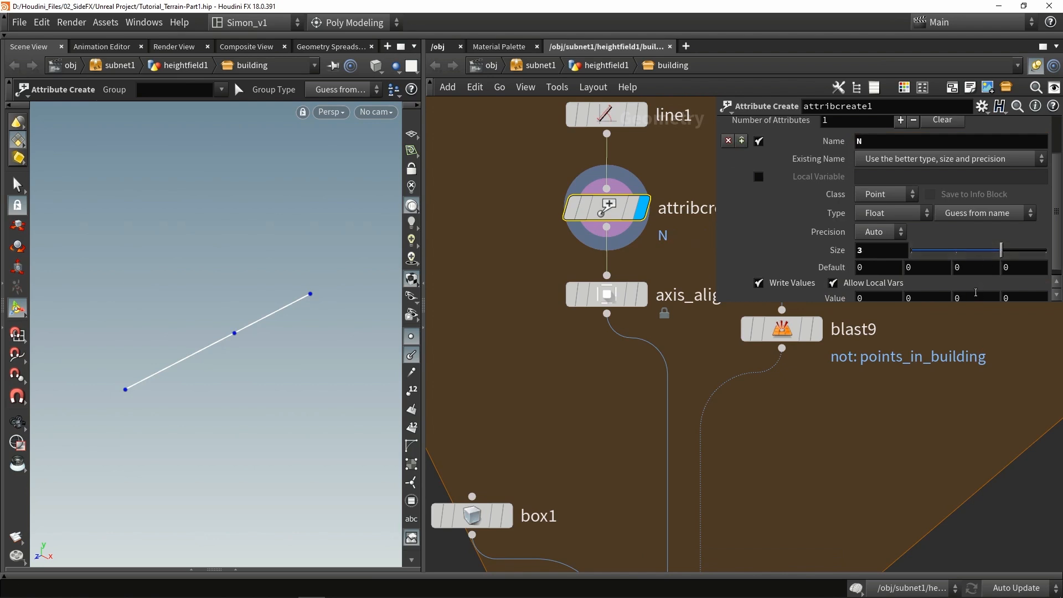
text(-0.1)
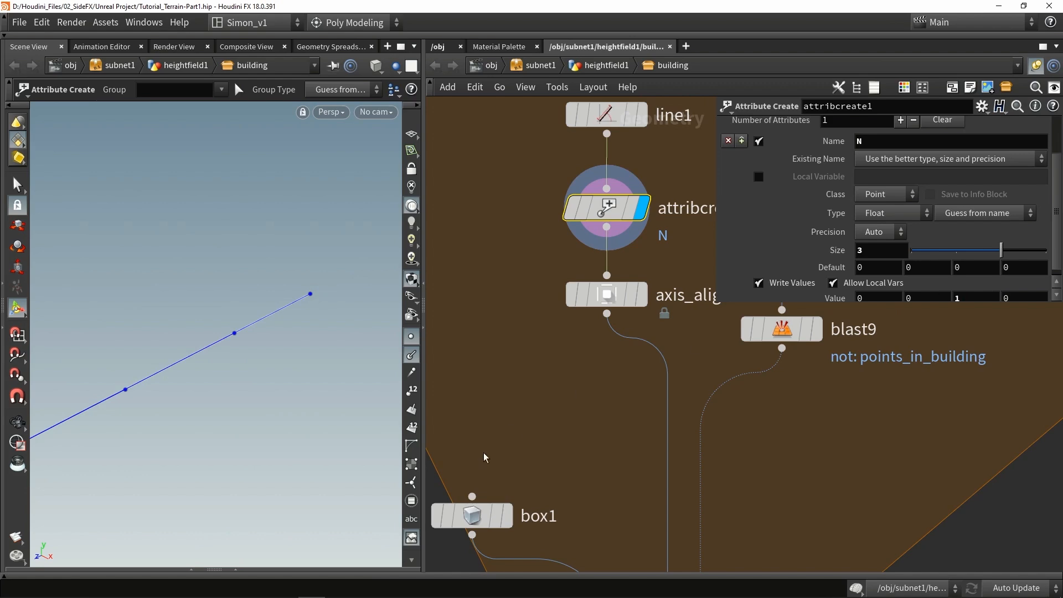
click(635, 419)
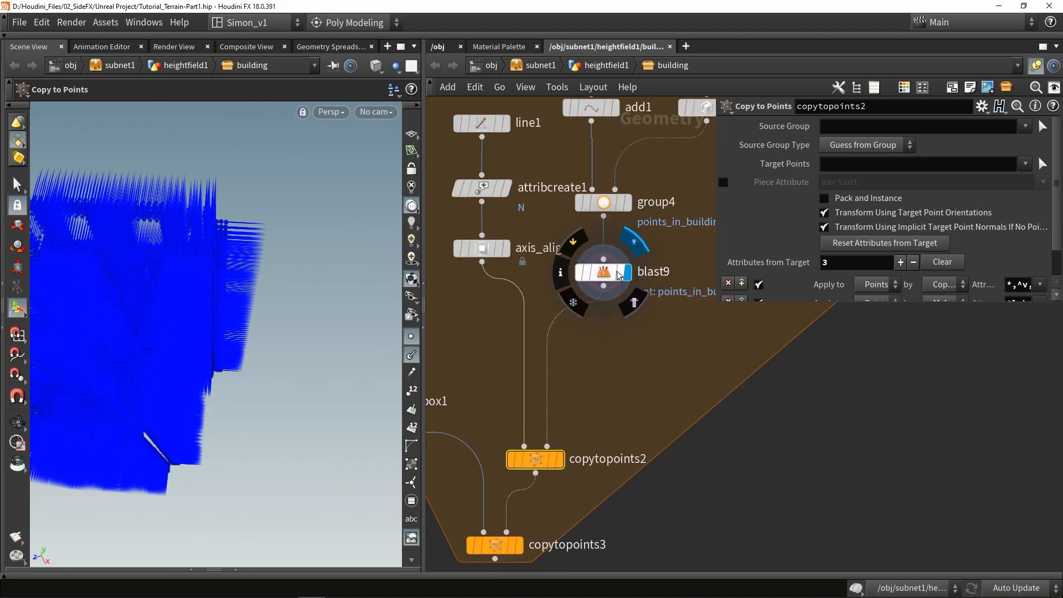
- Review blast9 and copytopoints2 settings and display copytopoints3's result
click(602, 273)
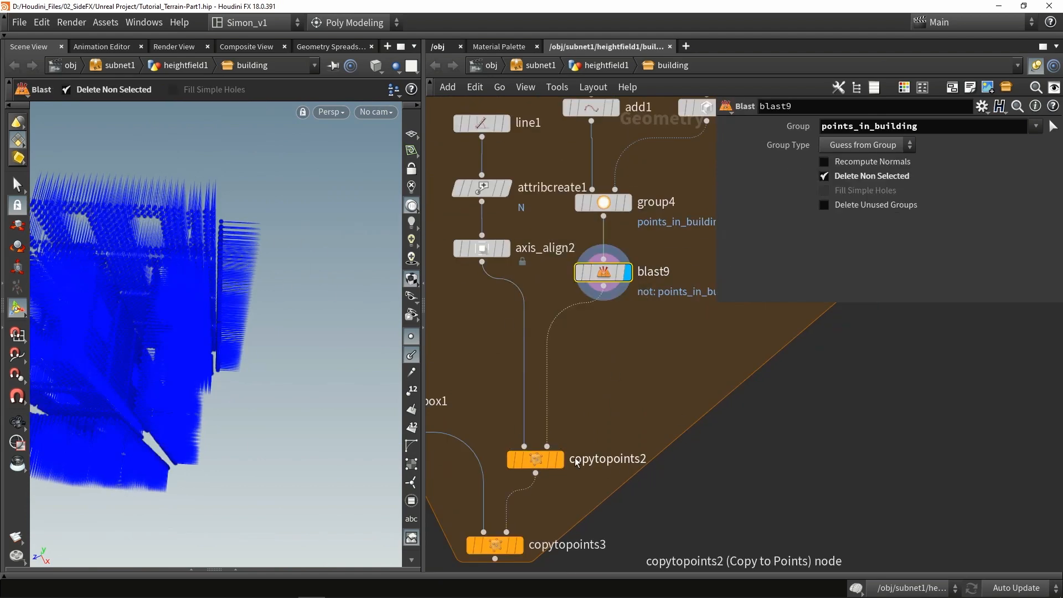
click(535, 458)
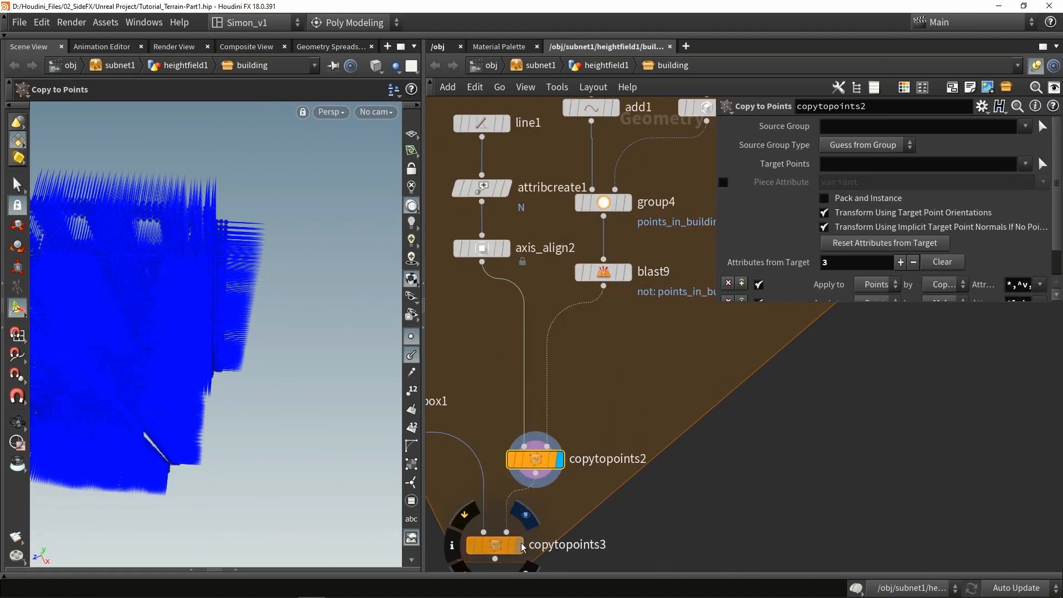
click(494, 543)
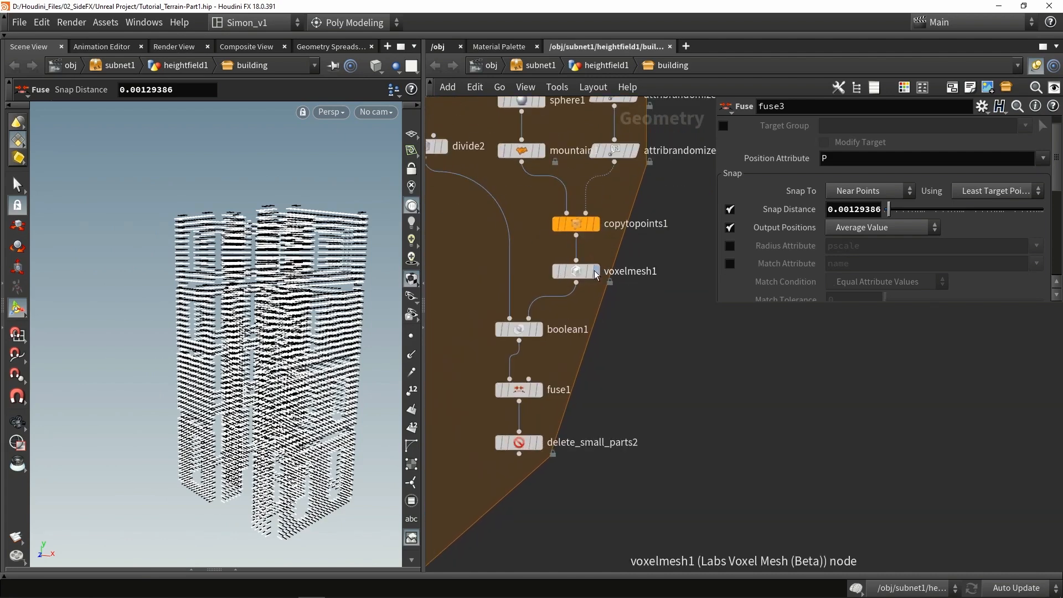
- Insert a PolyExtrude with distance 0.2 after voxelmesh1 in the cutting branch
click(576, 270)
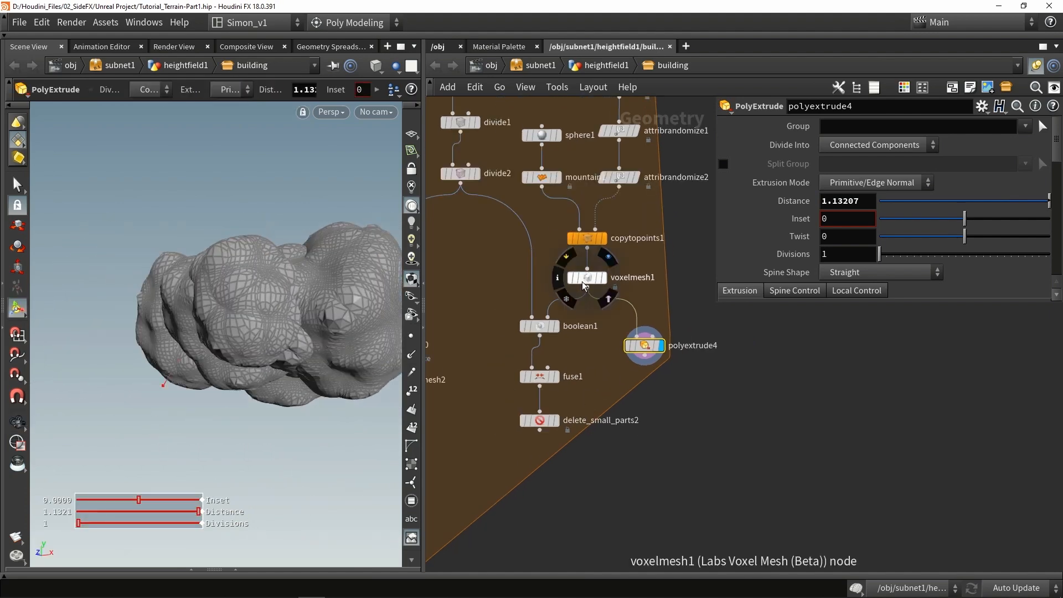
click(588, 276)
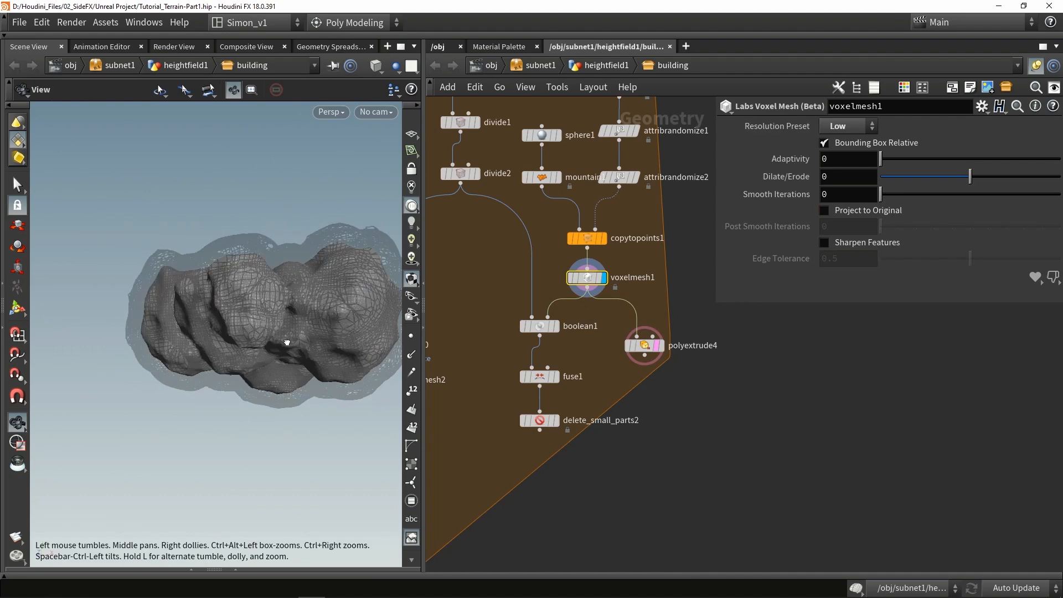
click(625, 309)
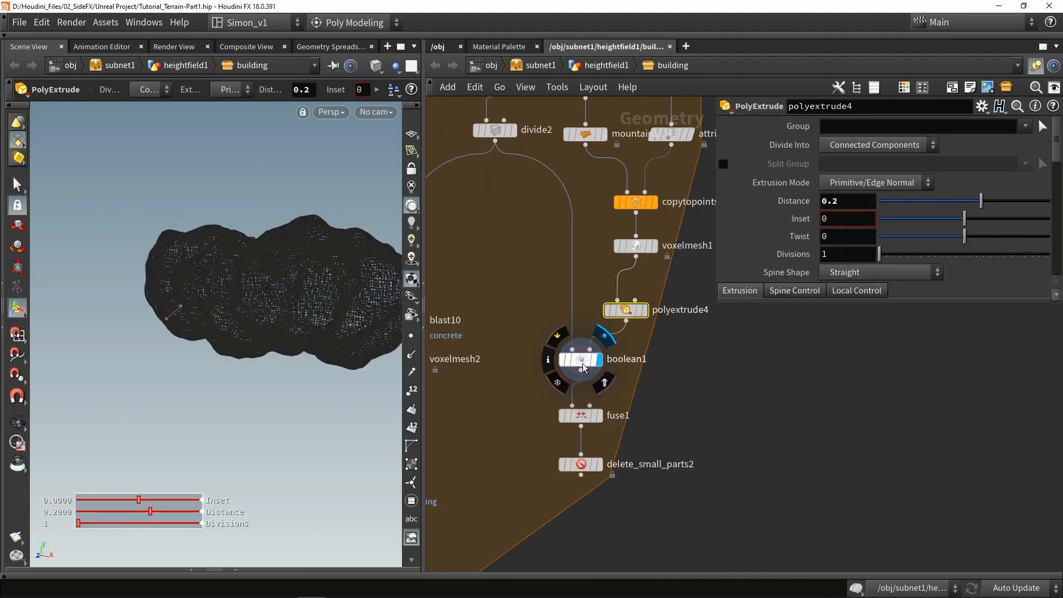
click(579, 359)
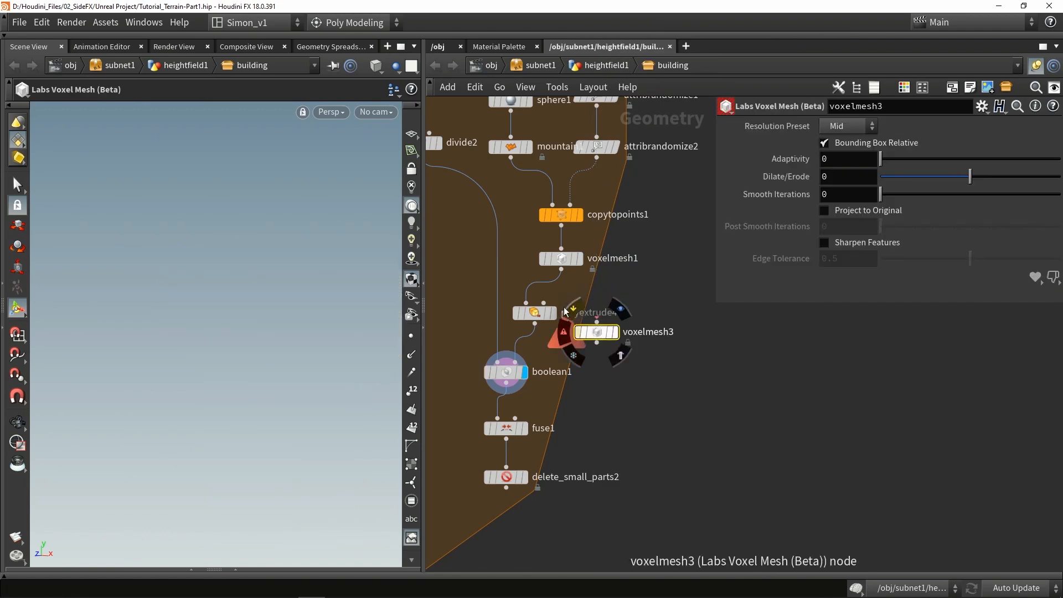
- Add a Labs Voxel Mesh (Low) below polyextrude4 before boolean1, and a primitive group5 after copytopoints3
click(560, 258)
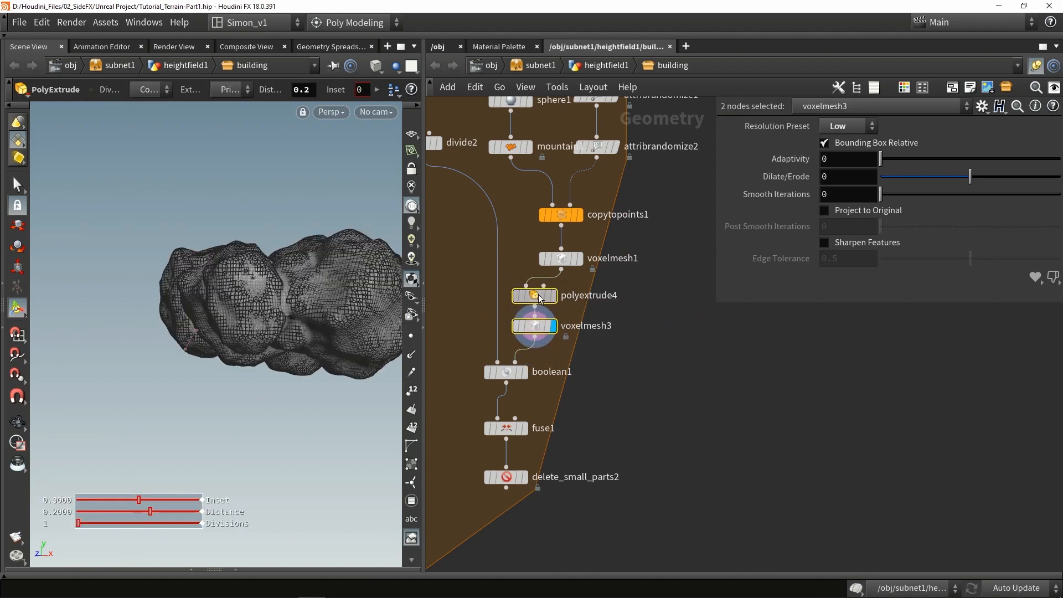
click(533, 294)
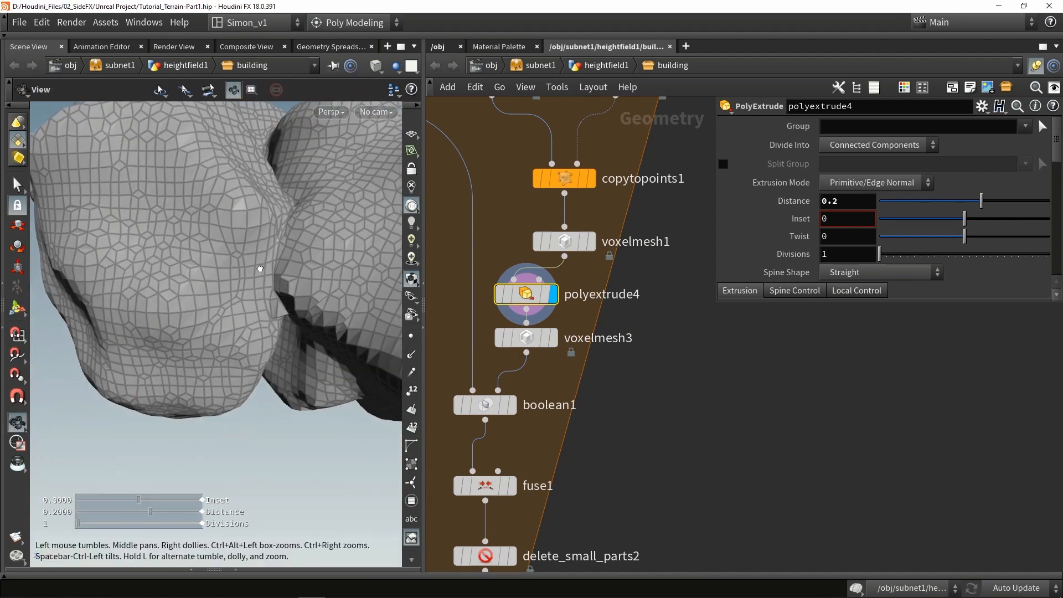
click(485, 405)
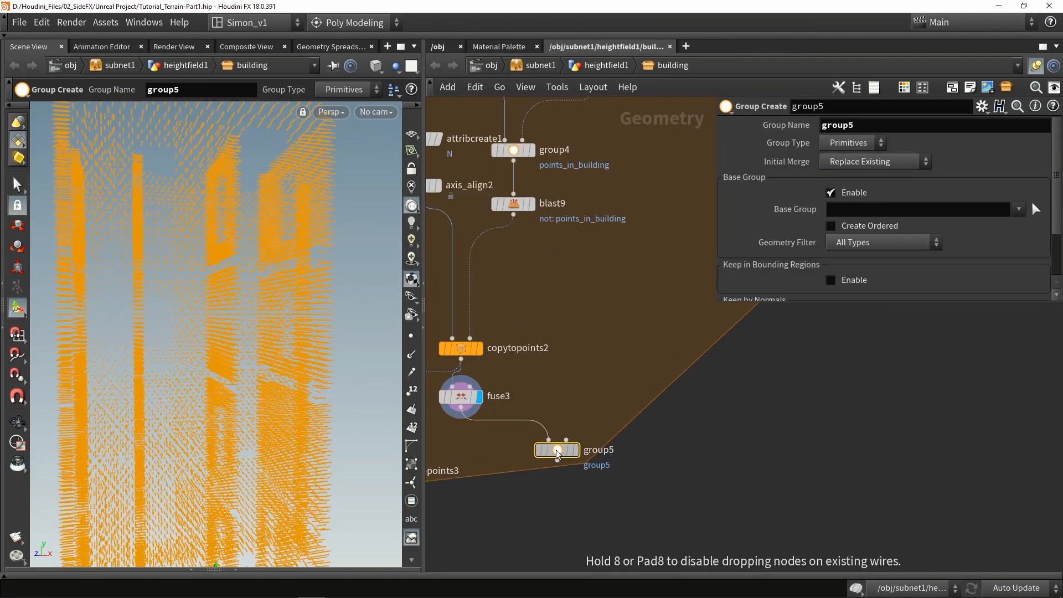
- Name group5's point group points_destroyed, kept in bounding regions by bounding object
click(852, 143)
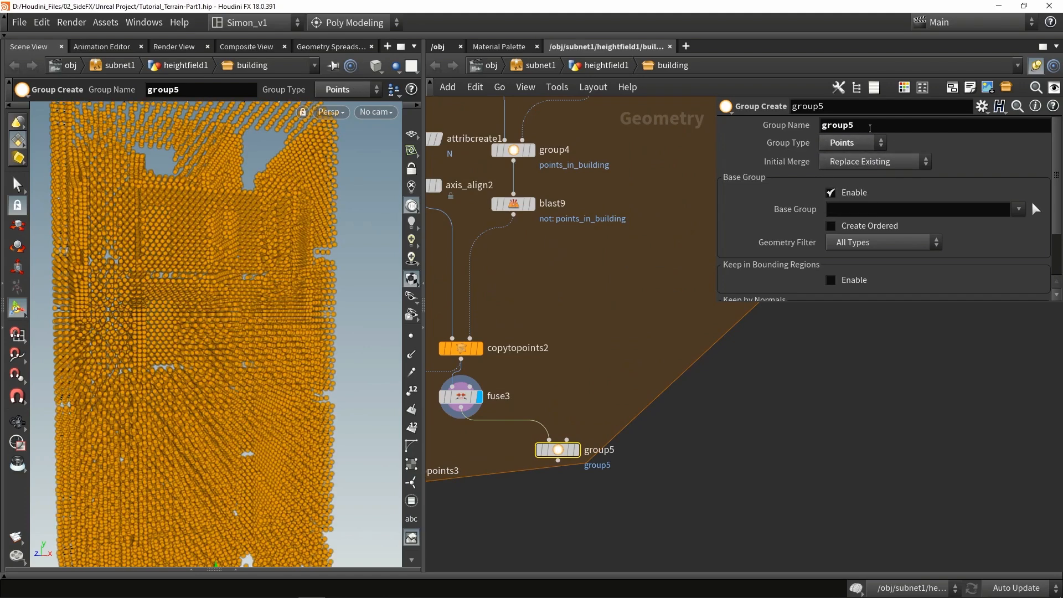
text(points)
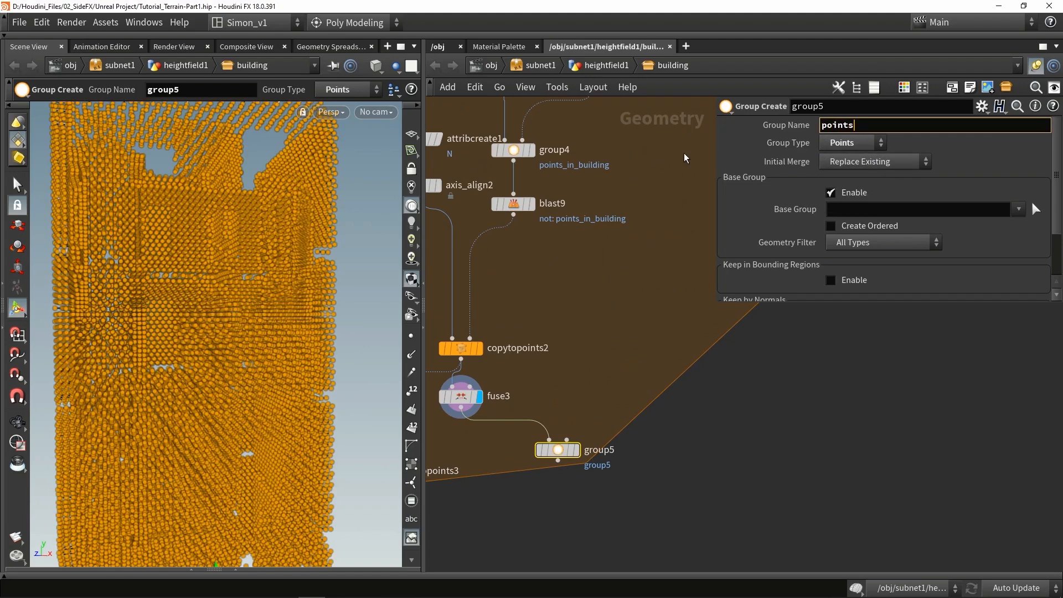
text(_destroyed)
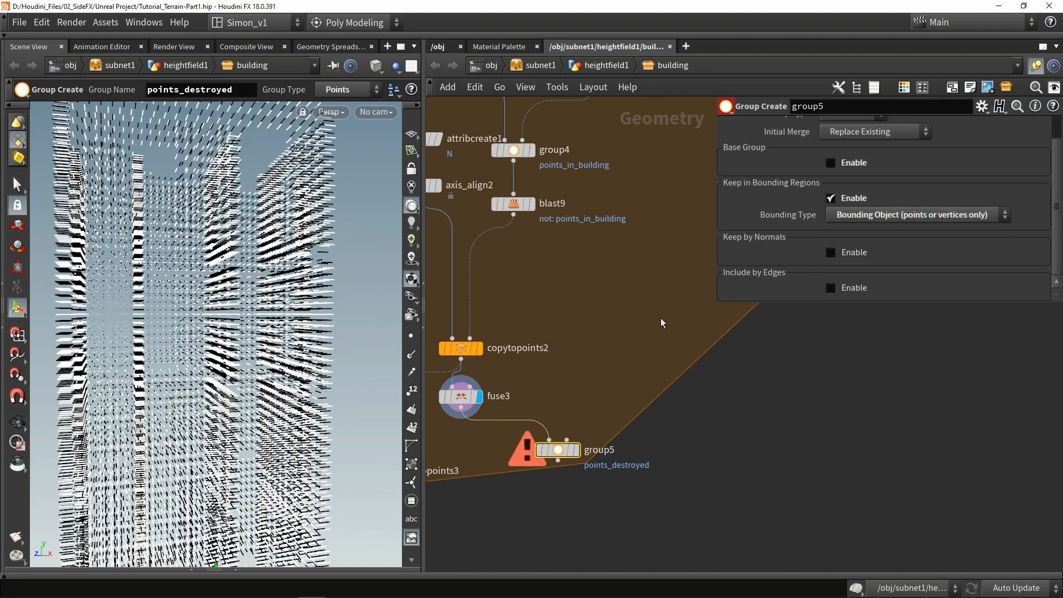
scroll(down, 3)
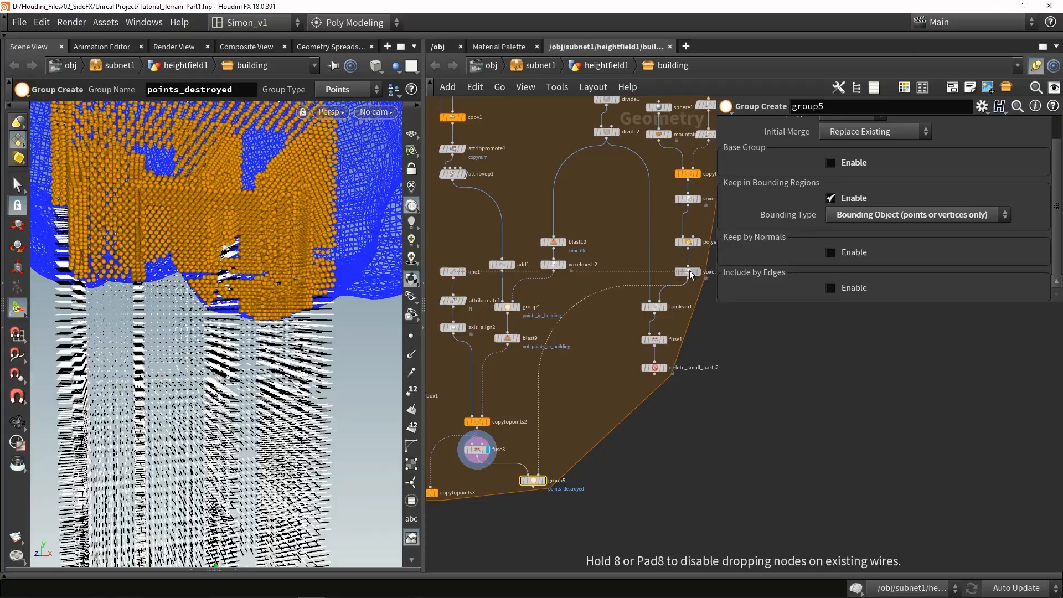
scroll(up, 3)
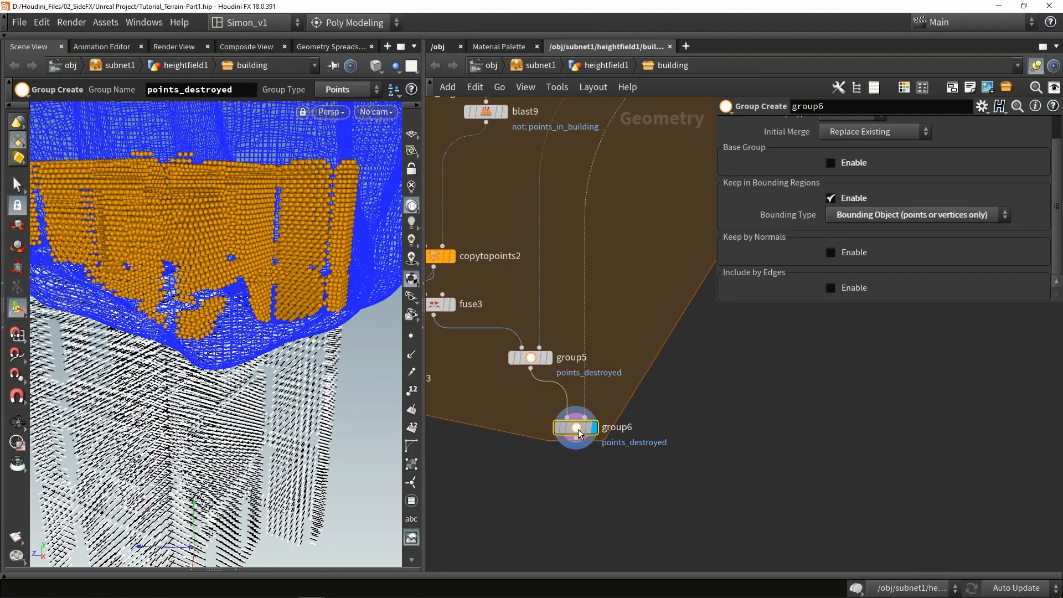
scroll(down, 3)
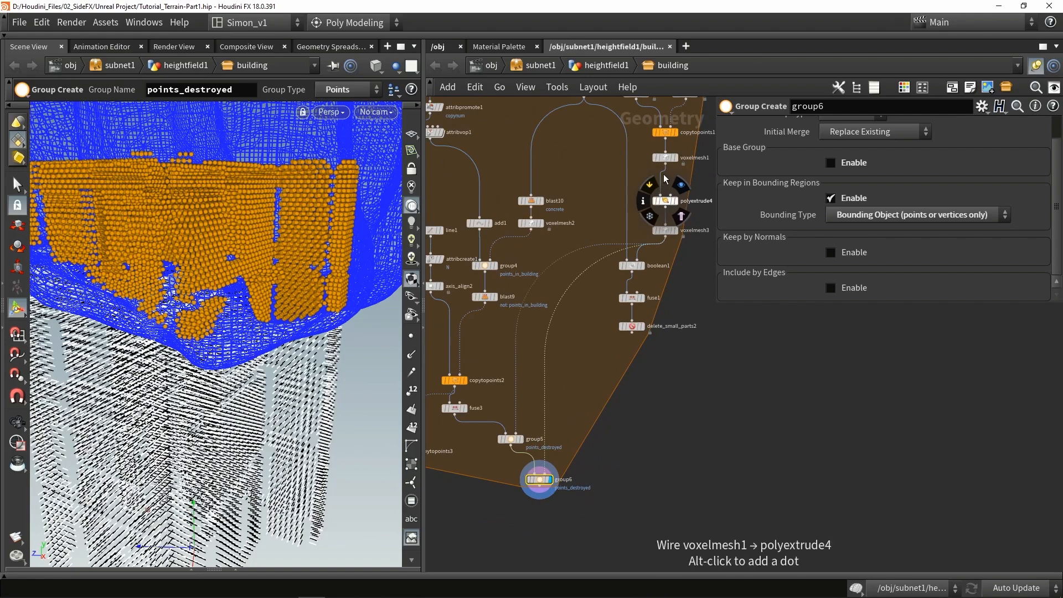
mouse_move(666, 168)
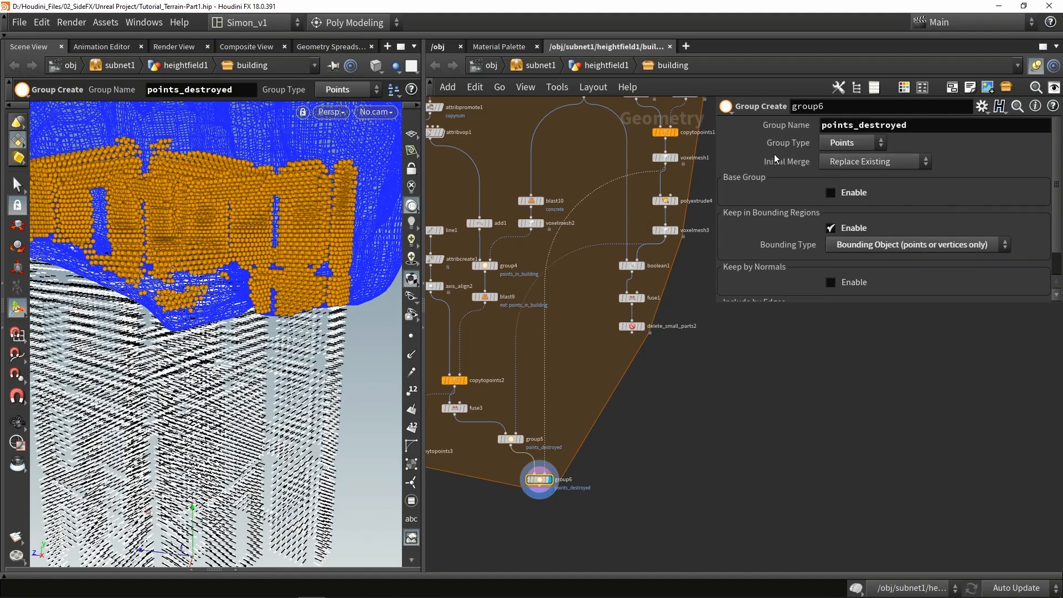
- Set group6 to subtract from the existing points_destroyed and display the edge band
click(874, 162)
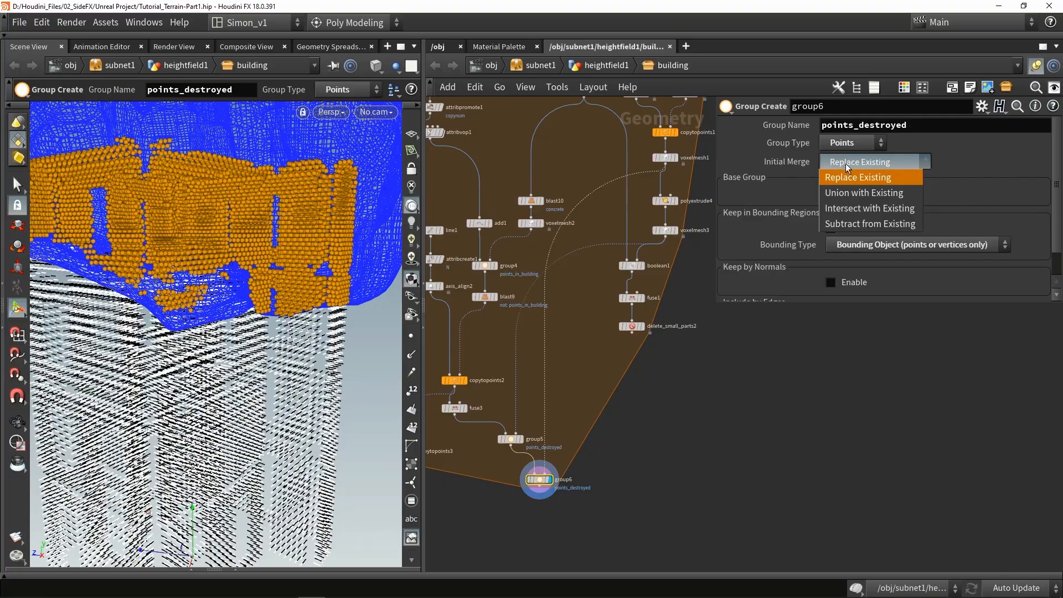
mouse_move(862, 193)
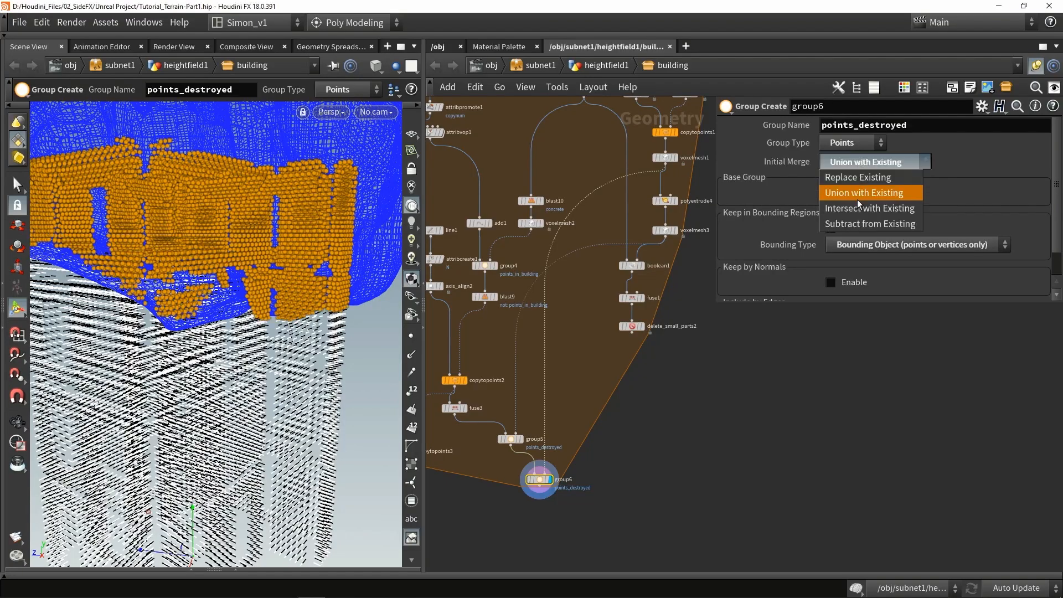
click(868, 223)
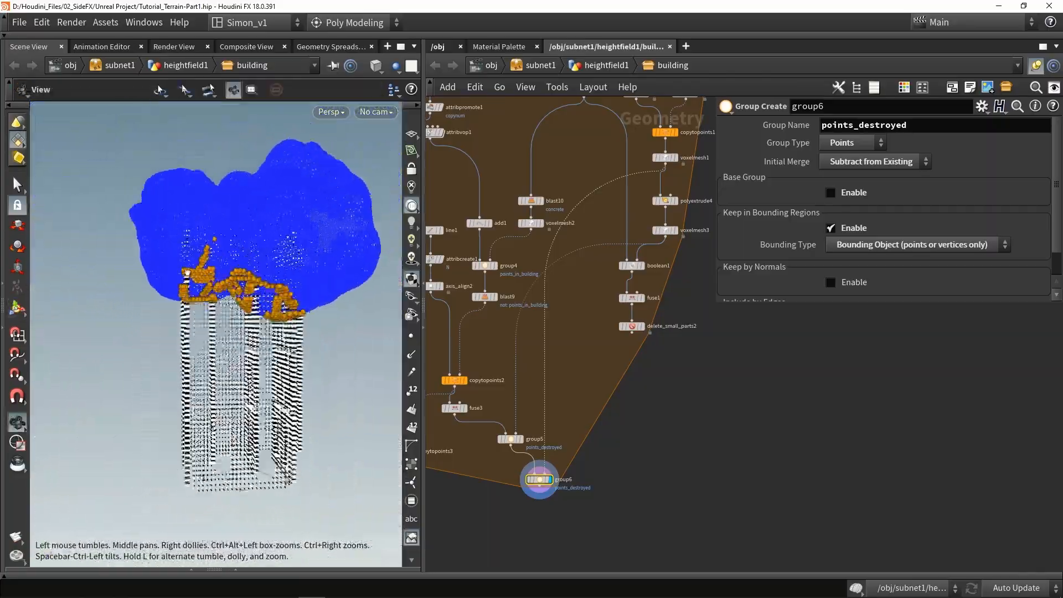
click(657, 200)
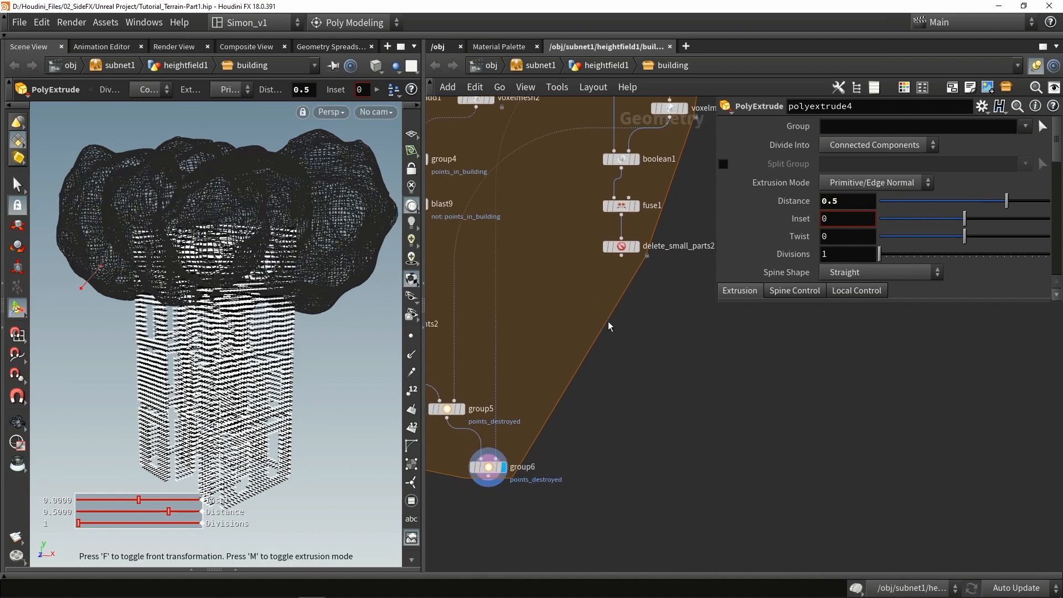
click(488, 466)
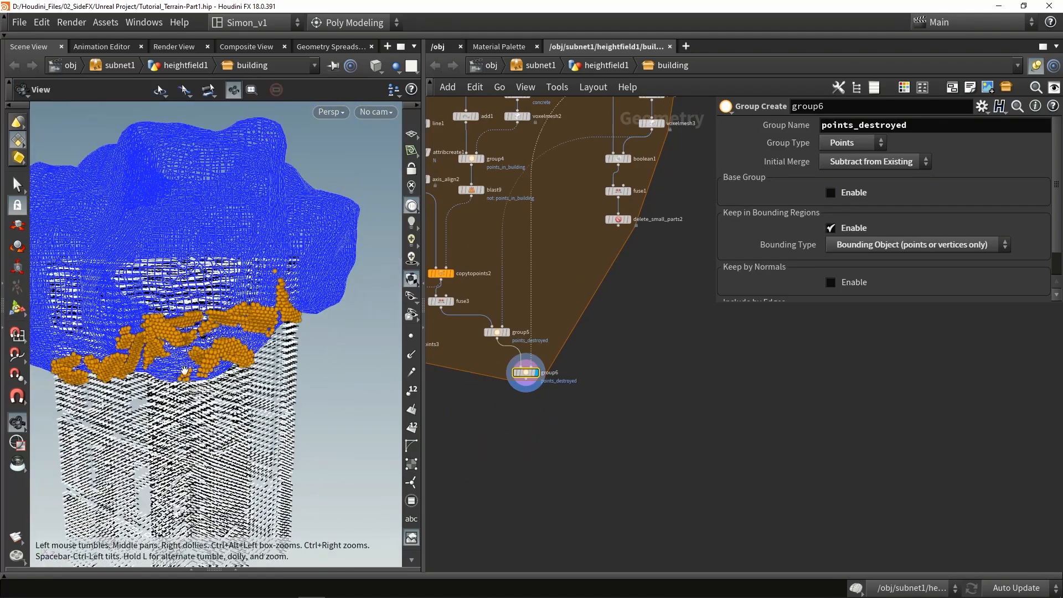
key(Tab)
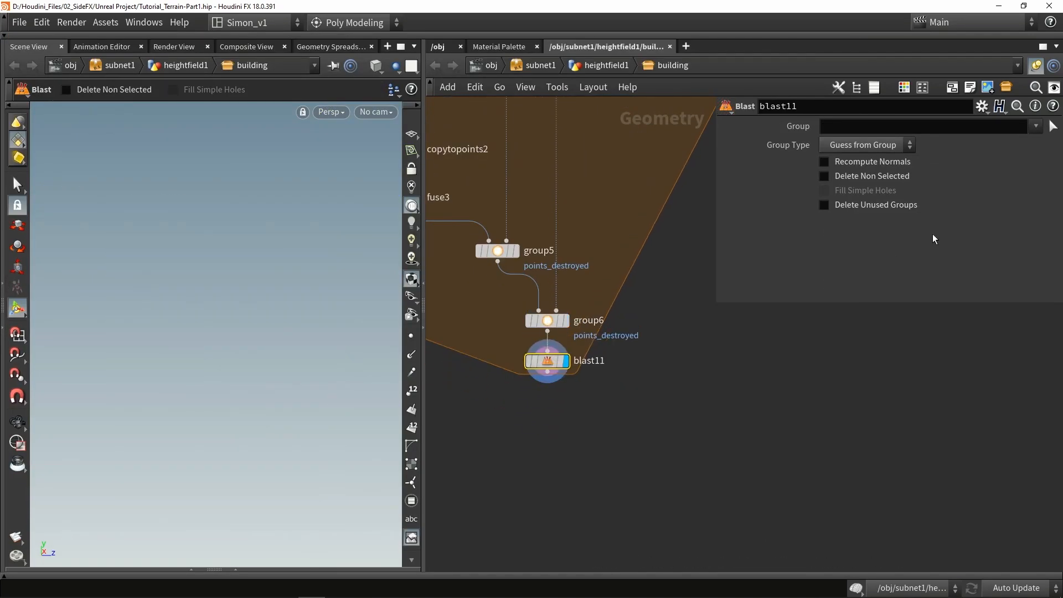
- Make blast11 keep only points_destroyed, feed it into copytopoints3, and add a Merge
text(points_destroyed)
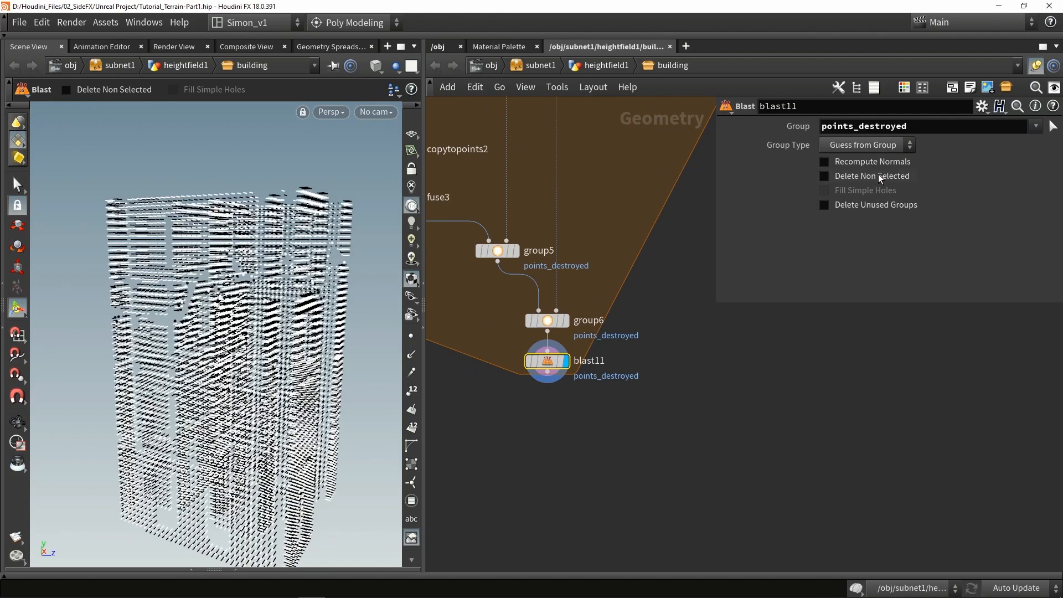
click(824, 176)
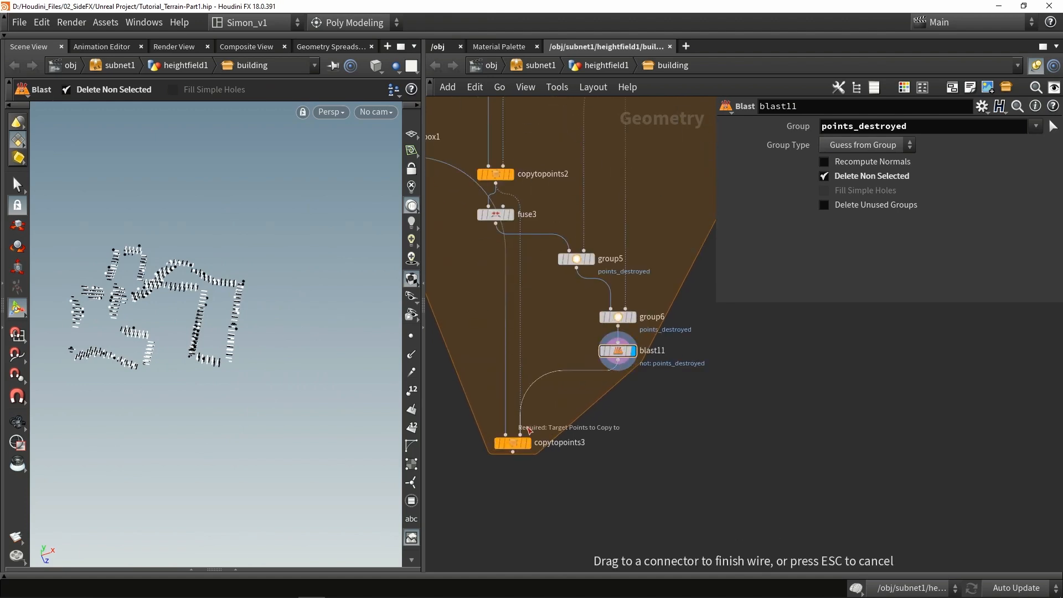
click(513, 442)
text(mer)
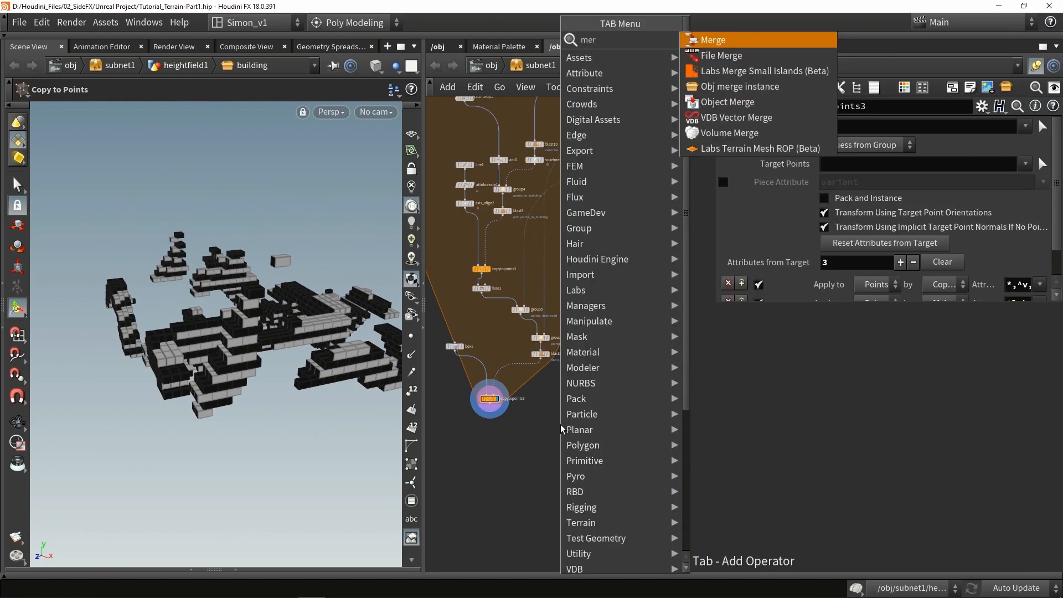
click(711, 40)
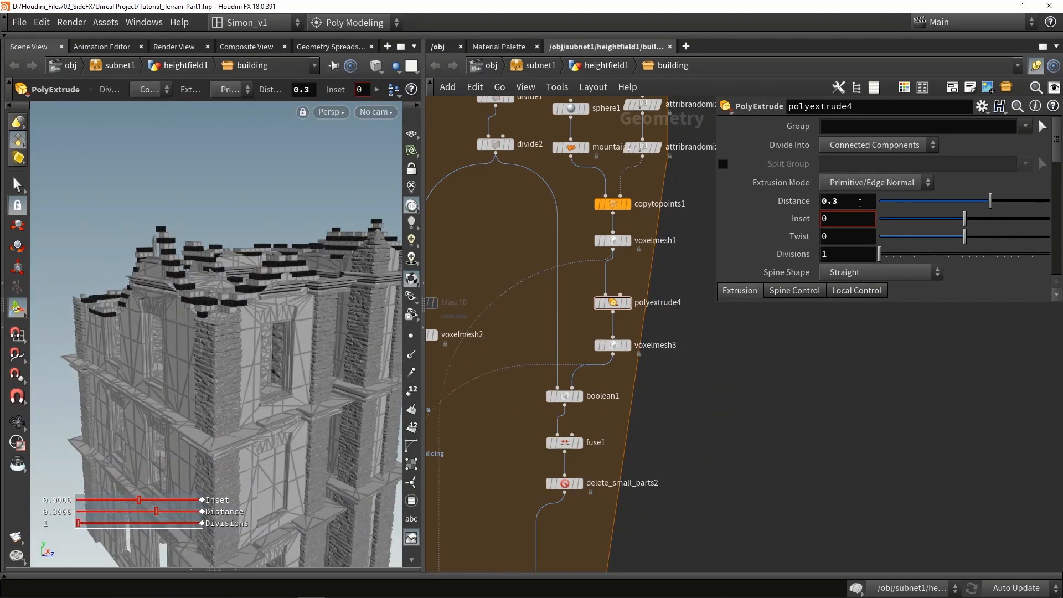
- Display merge2 combining bricks and building, then review group5's settings
scroll(down, 3)
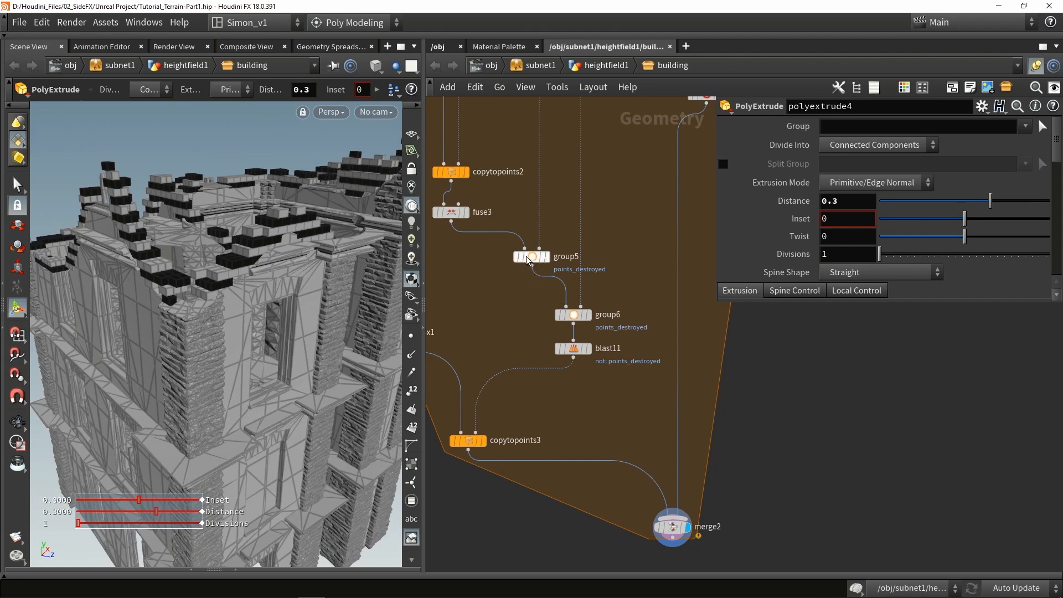
click(532, 256)
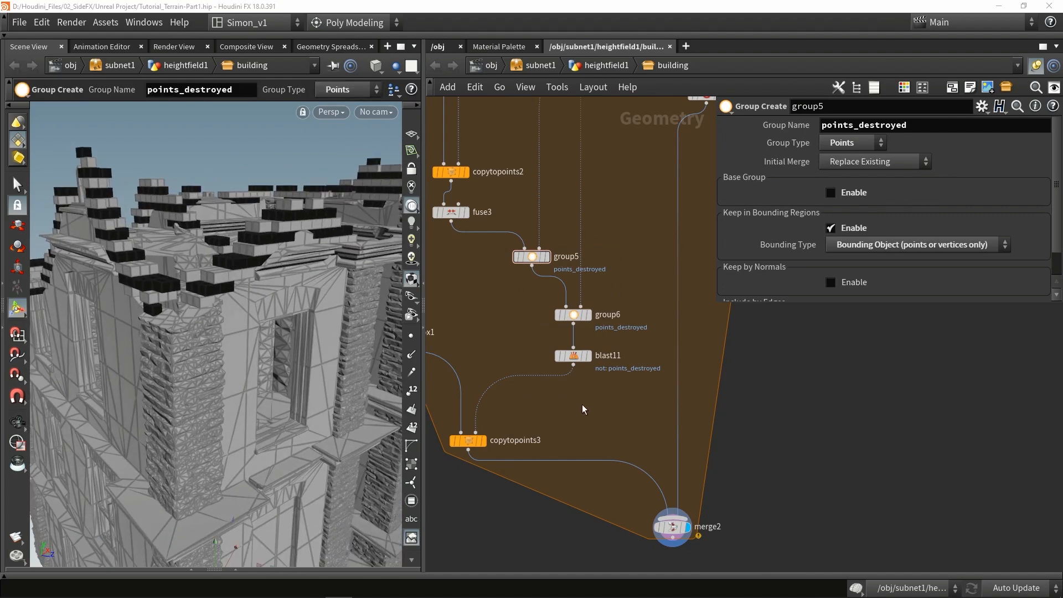
mouse_move(581, 415)
text(ran)
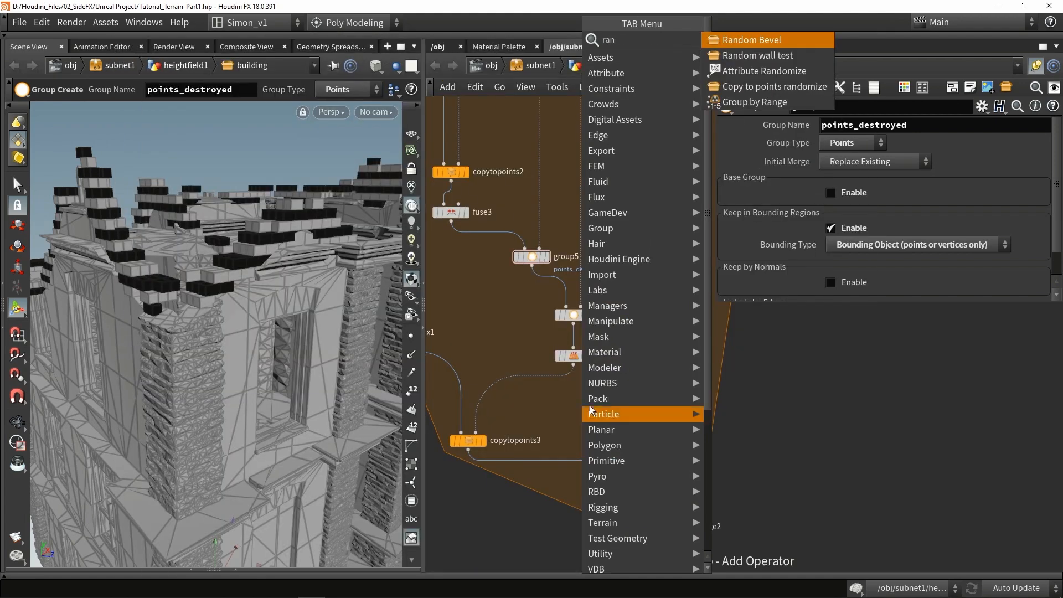
- Add an Attribute Randomize on N after blast11 with range -0.2 to 0.2 on X and Z
click(765, 71)
text(N)
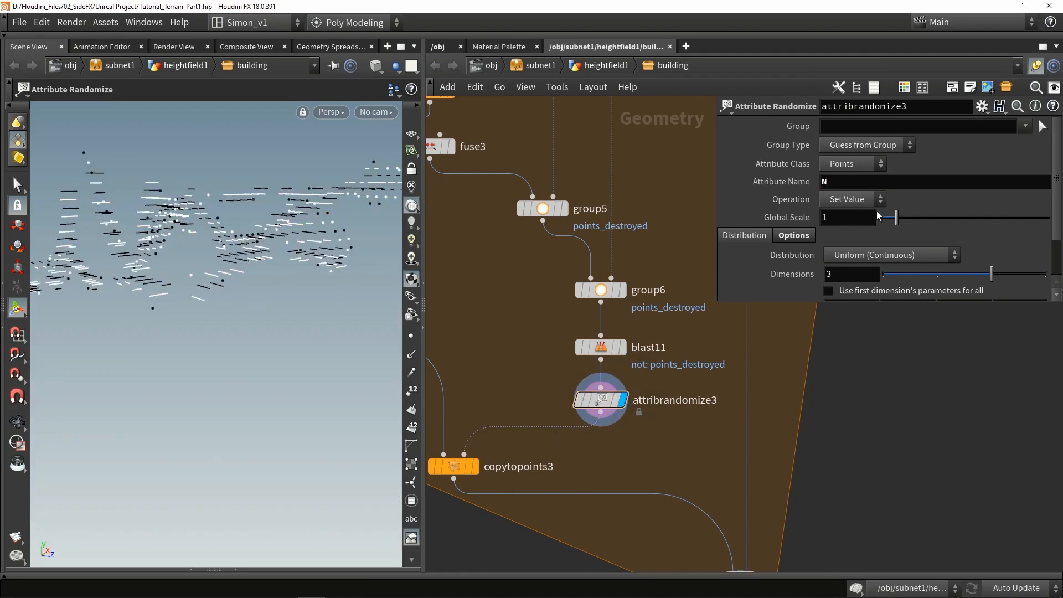
scroll(down, 3)
text(-)
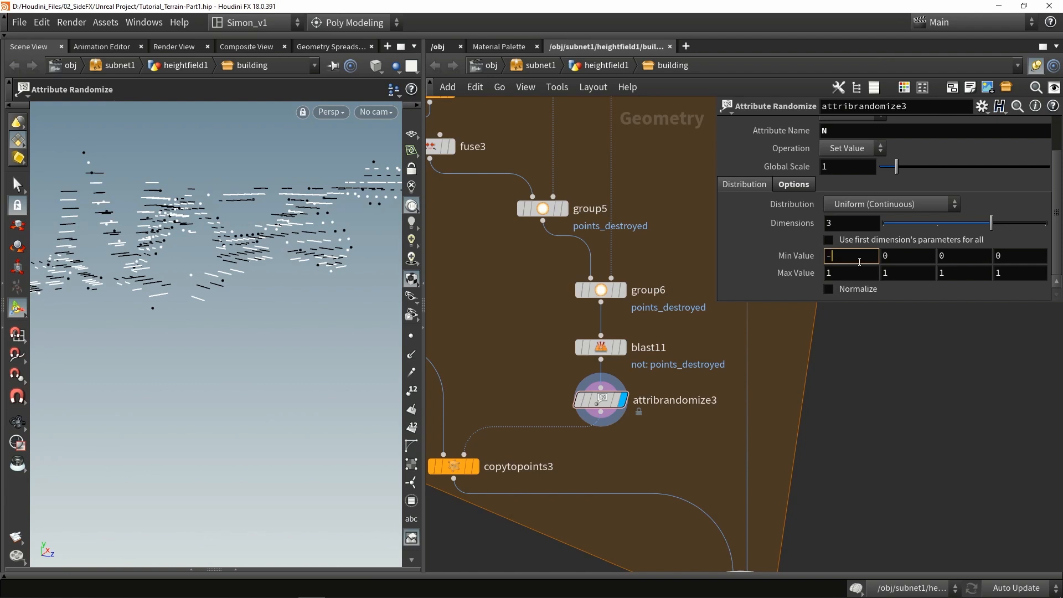
text(0.2)
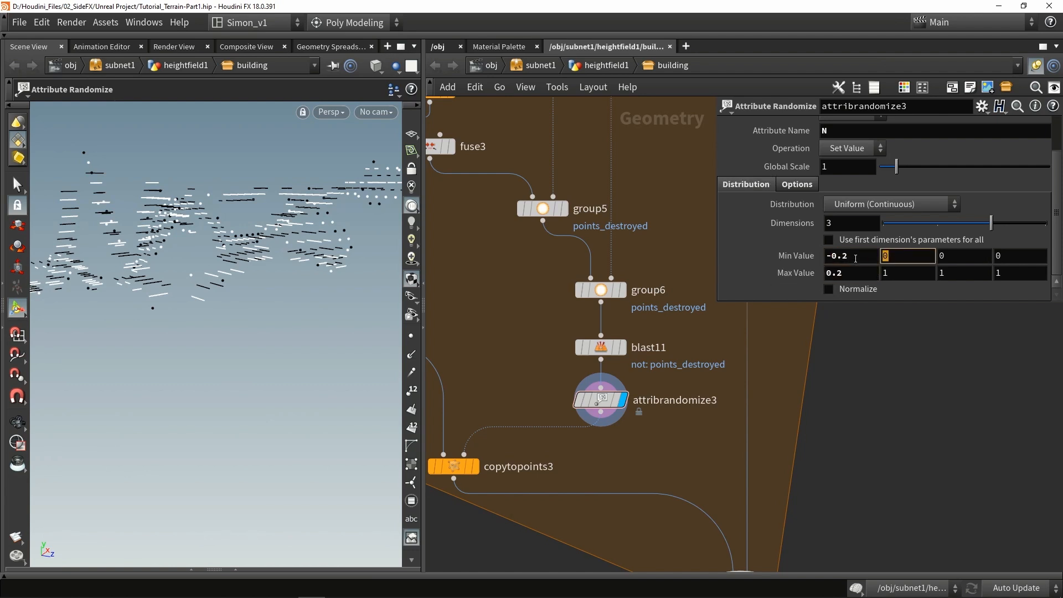
click(962, 272)
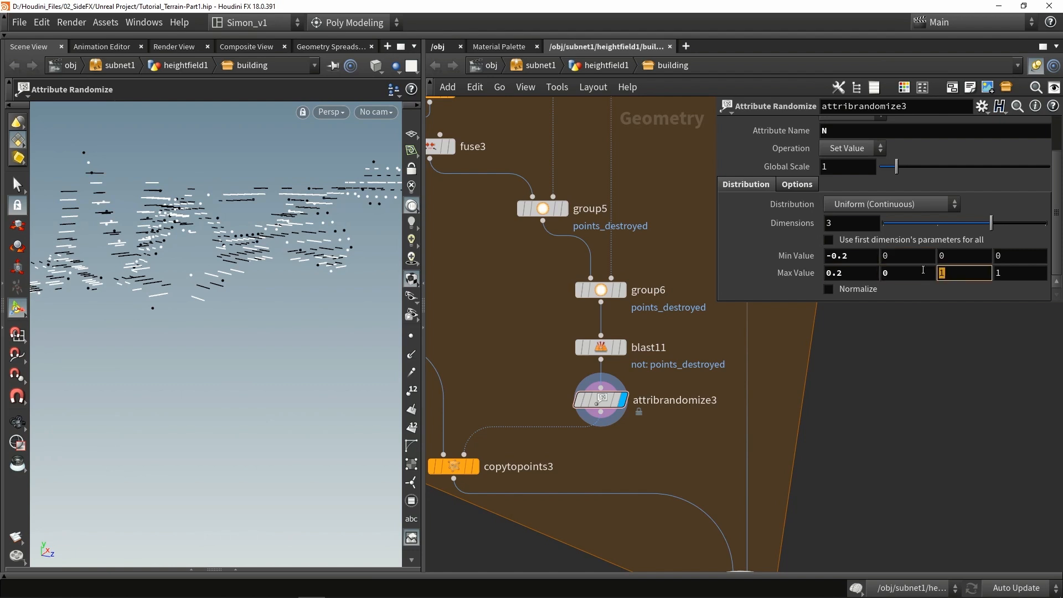
mouse_move(993, 300)
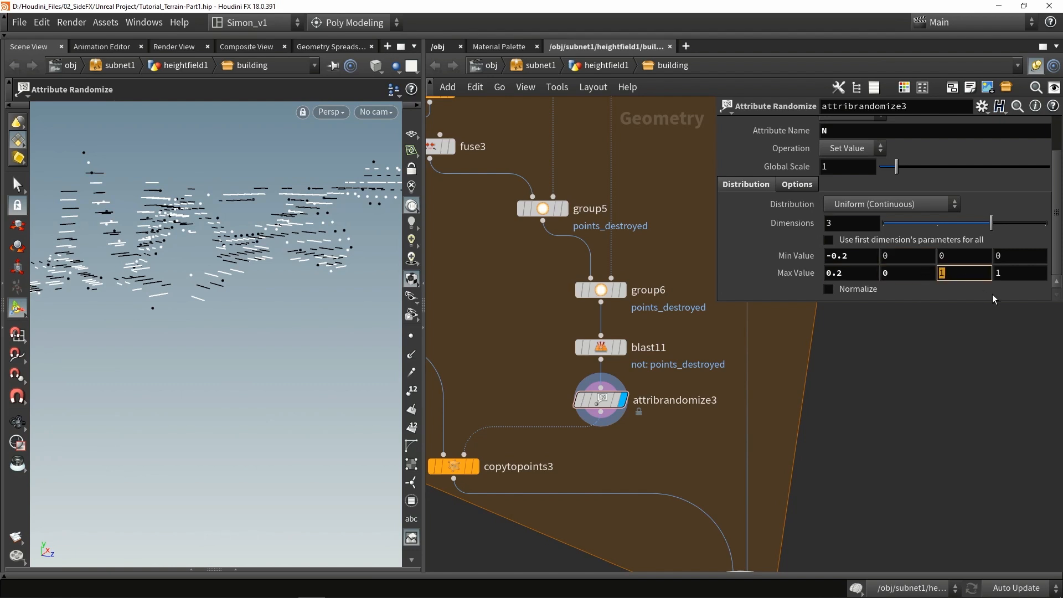
text(0.2)
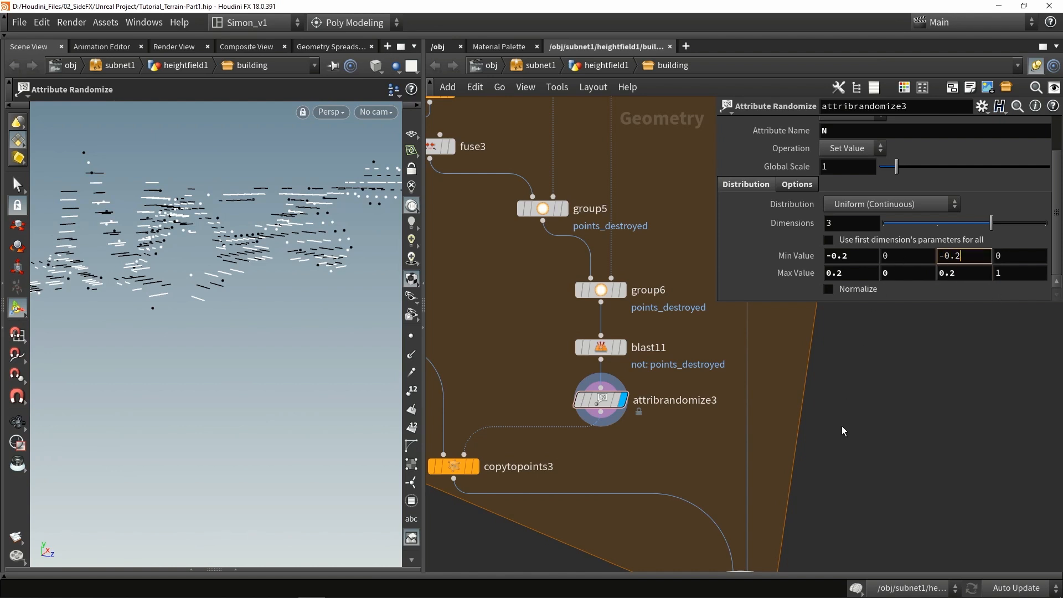
click(463, 466)
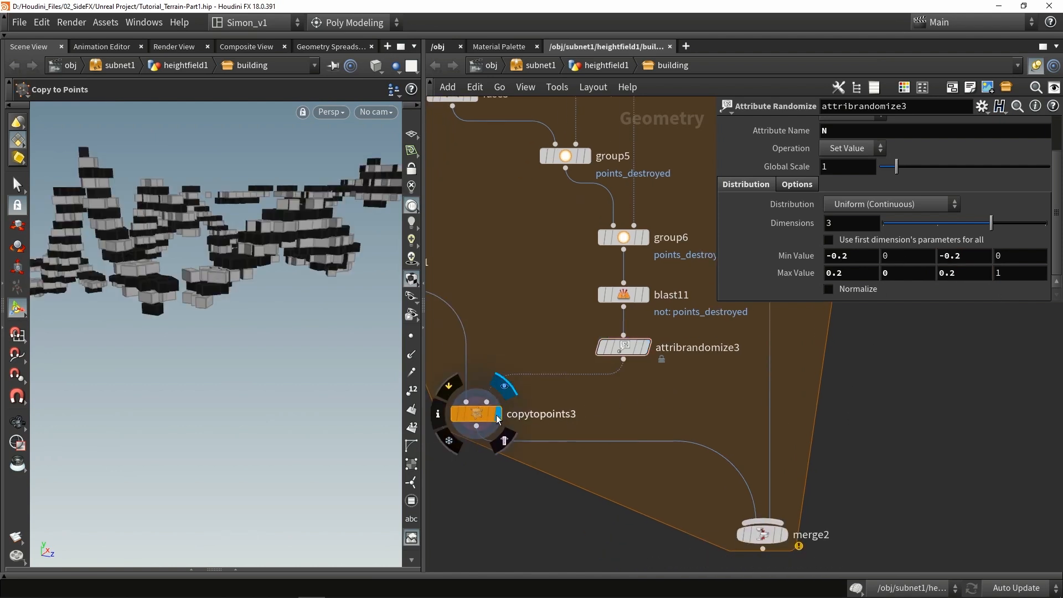
- Set the randomize operation to Add Value and check the bricks tilt randomly in merge2
click(473, 413)
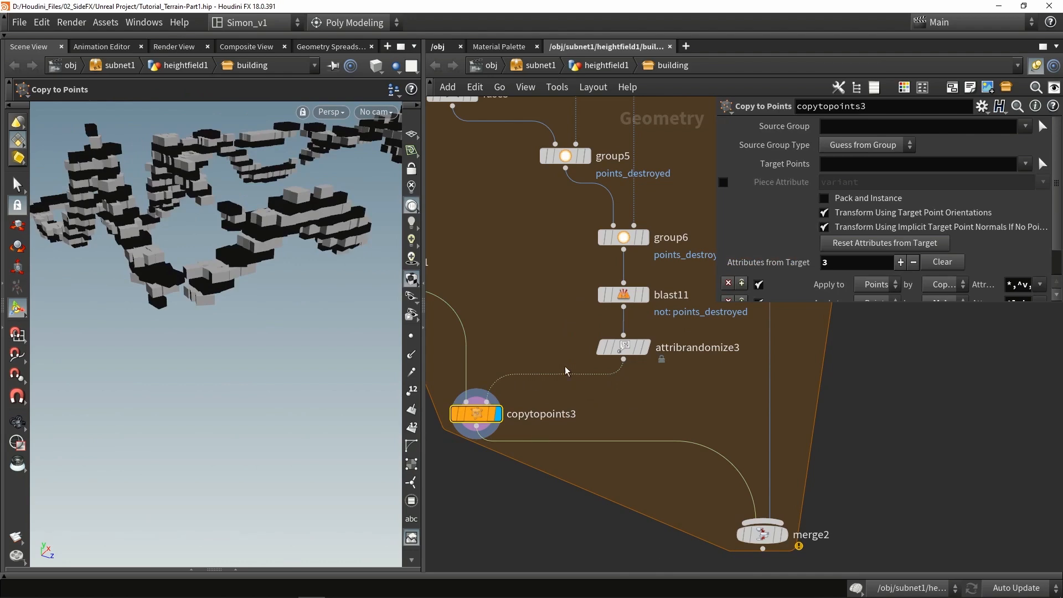
click(622, 347)
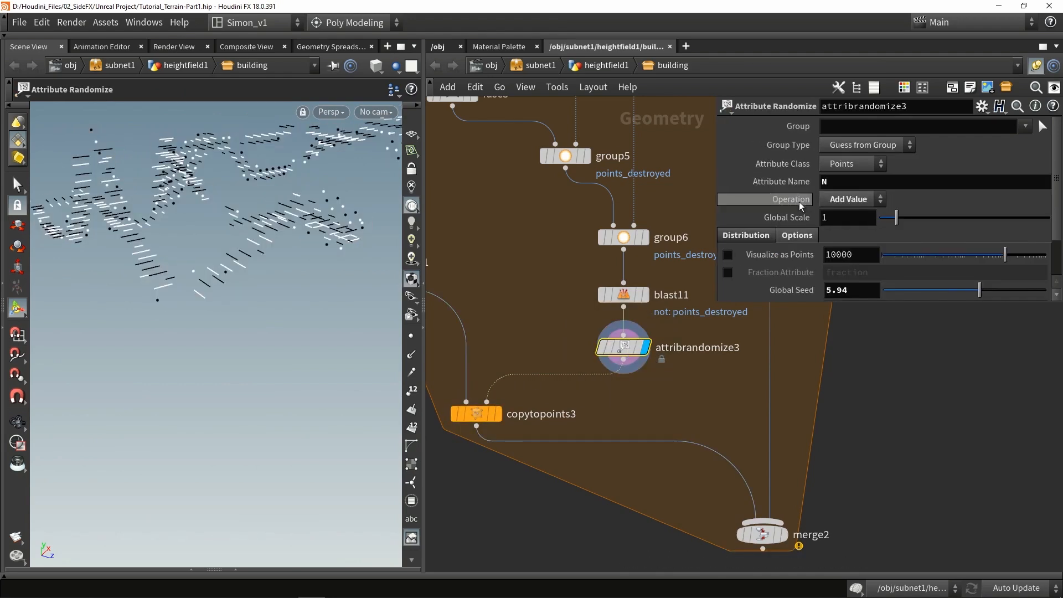
click(850, 198)
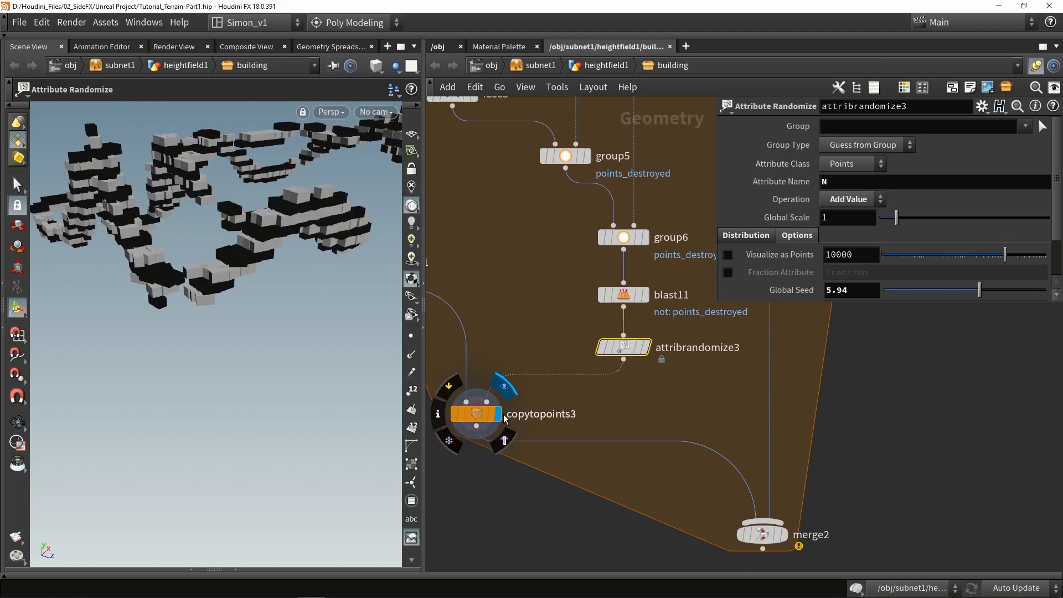
click(475, 413)
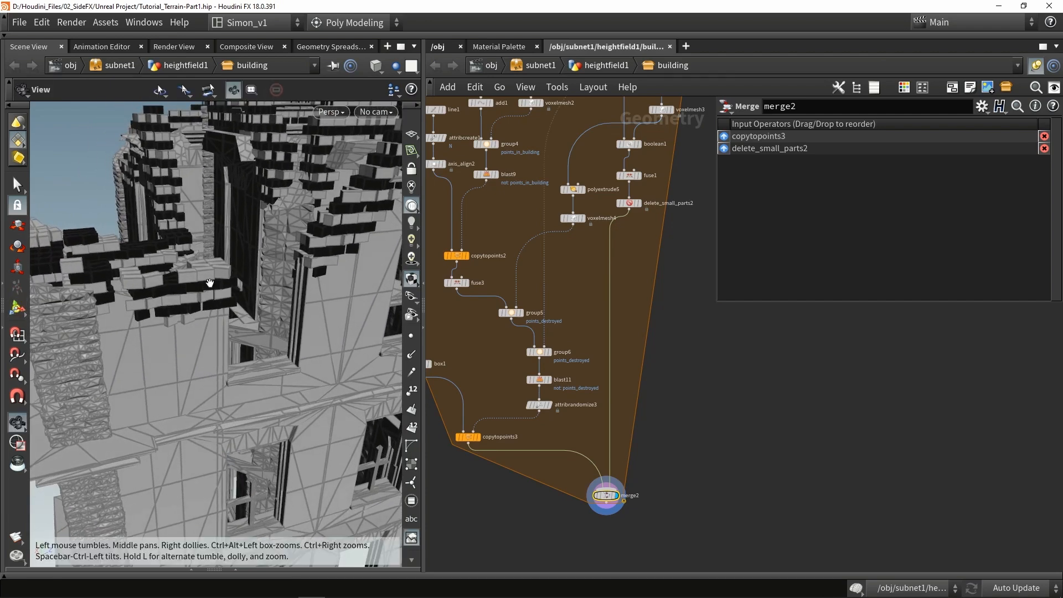
- Insert UV Unwrap and UV Layout after box1 and feed uvlayout1 into copytopoints3
drag(210, 282, 213, 313)
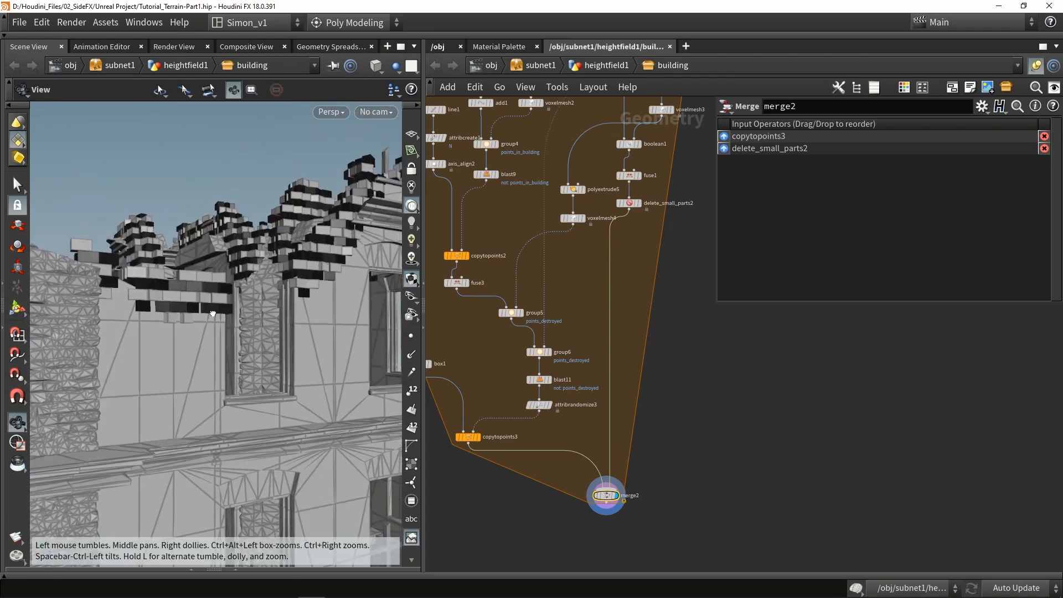
click(505, 243)
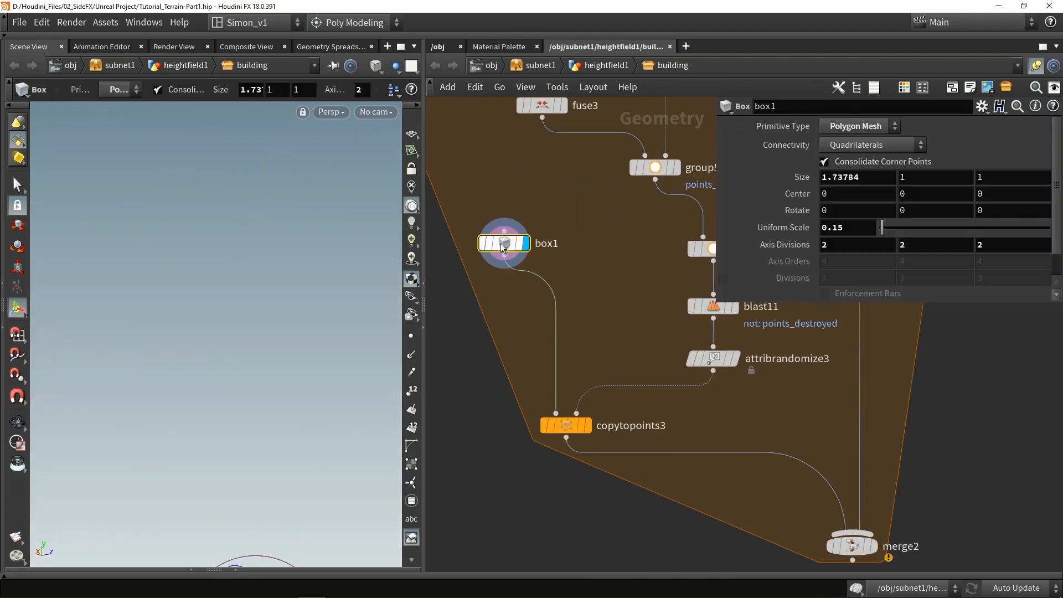
click(502, 242)
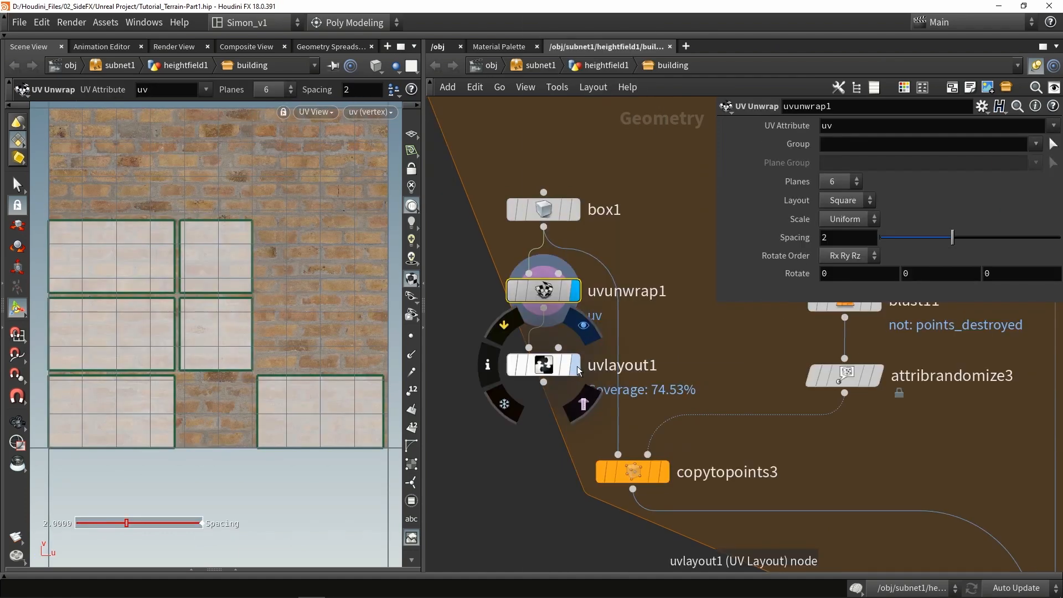
click(543, 364)
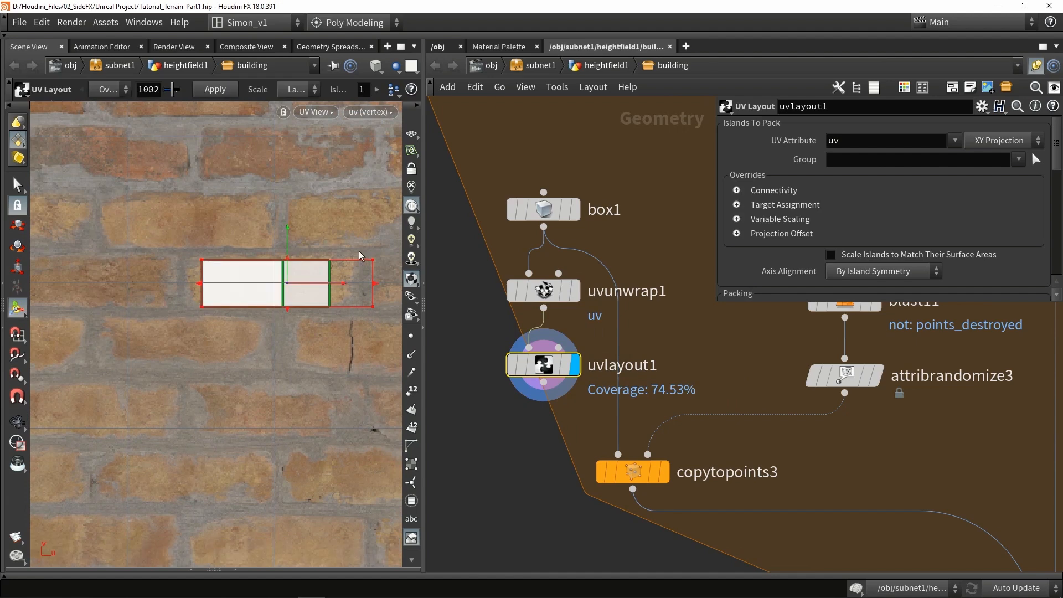
mouse_move(300, 243)
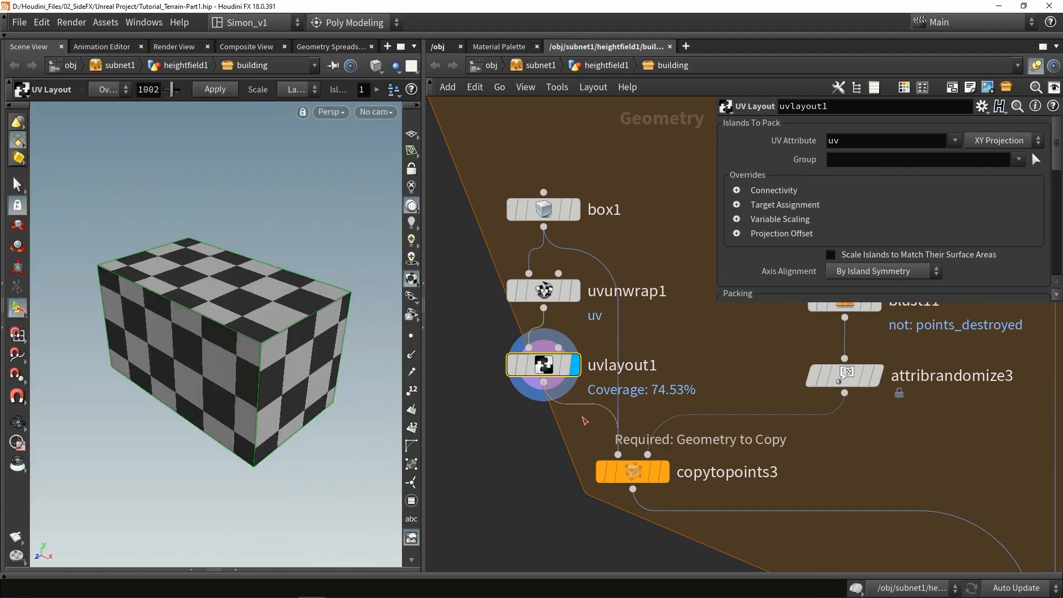
click(636, 409)
text(d)
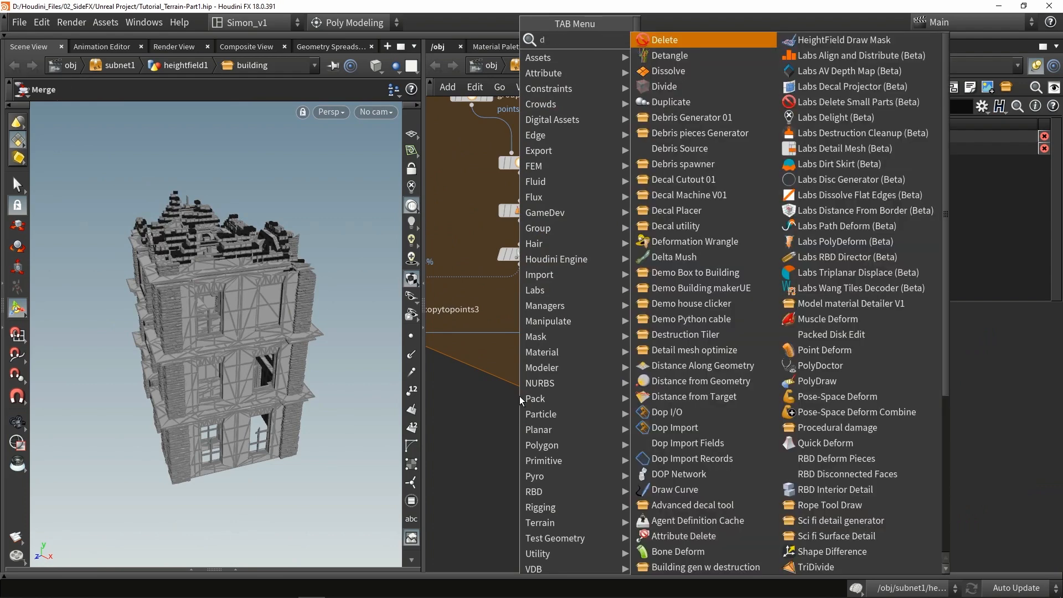
- Insert an Attribute Delete removing the Cd point attribute between copytopoints3 and merge2
click(662, 40)
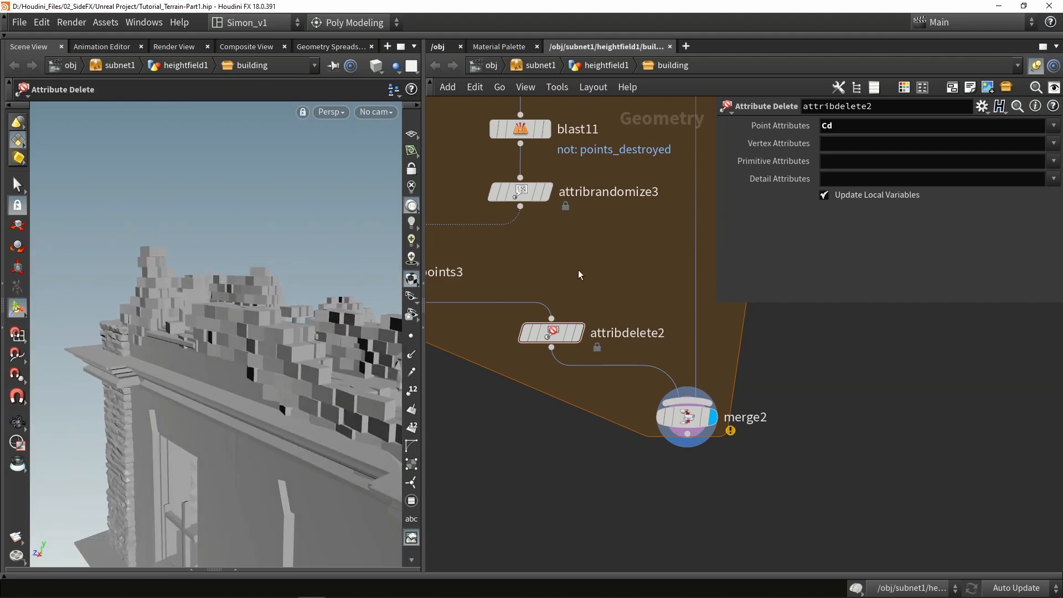
scroll(down, 3)
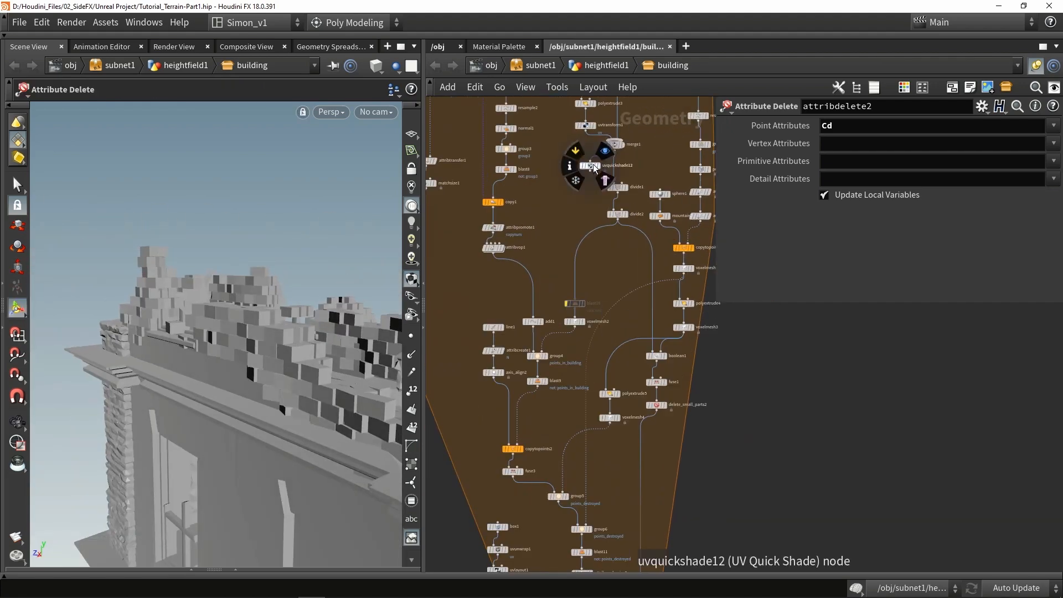
- Paste a copy of uvquickshade12 below merge2 so bricks and wall share the brick texture
click(591, 165)
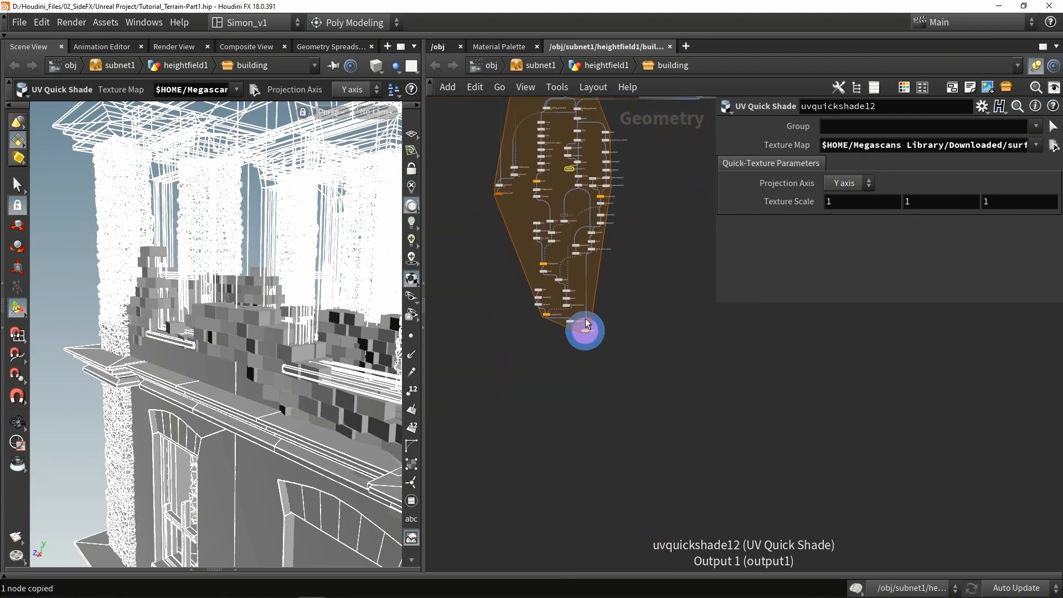
key(ctrl+v)
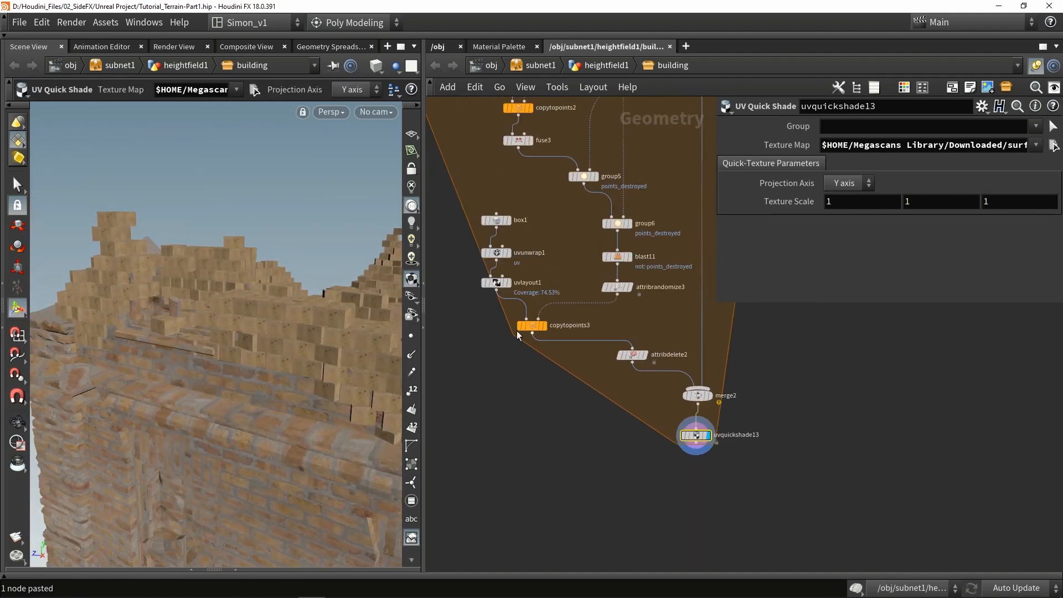
click(512, 375)
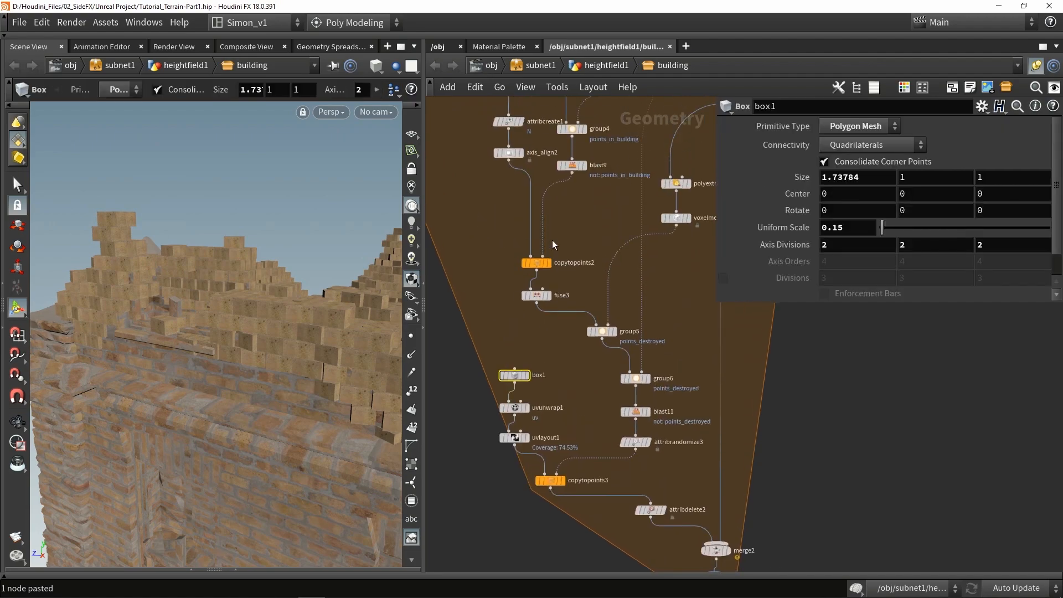